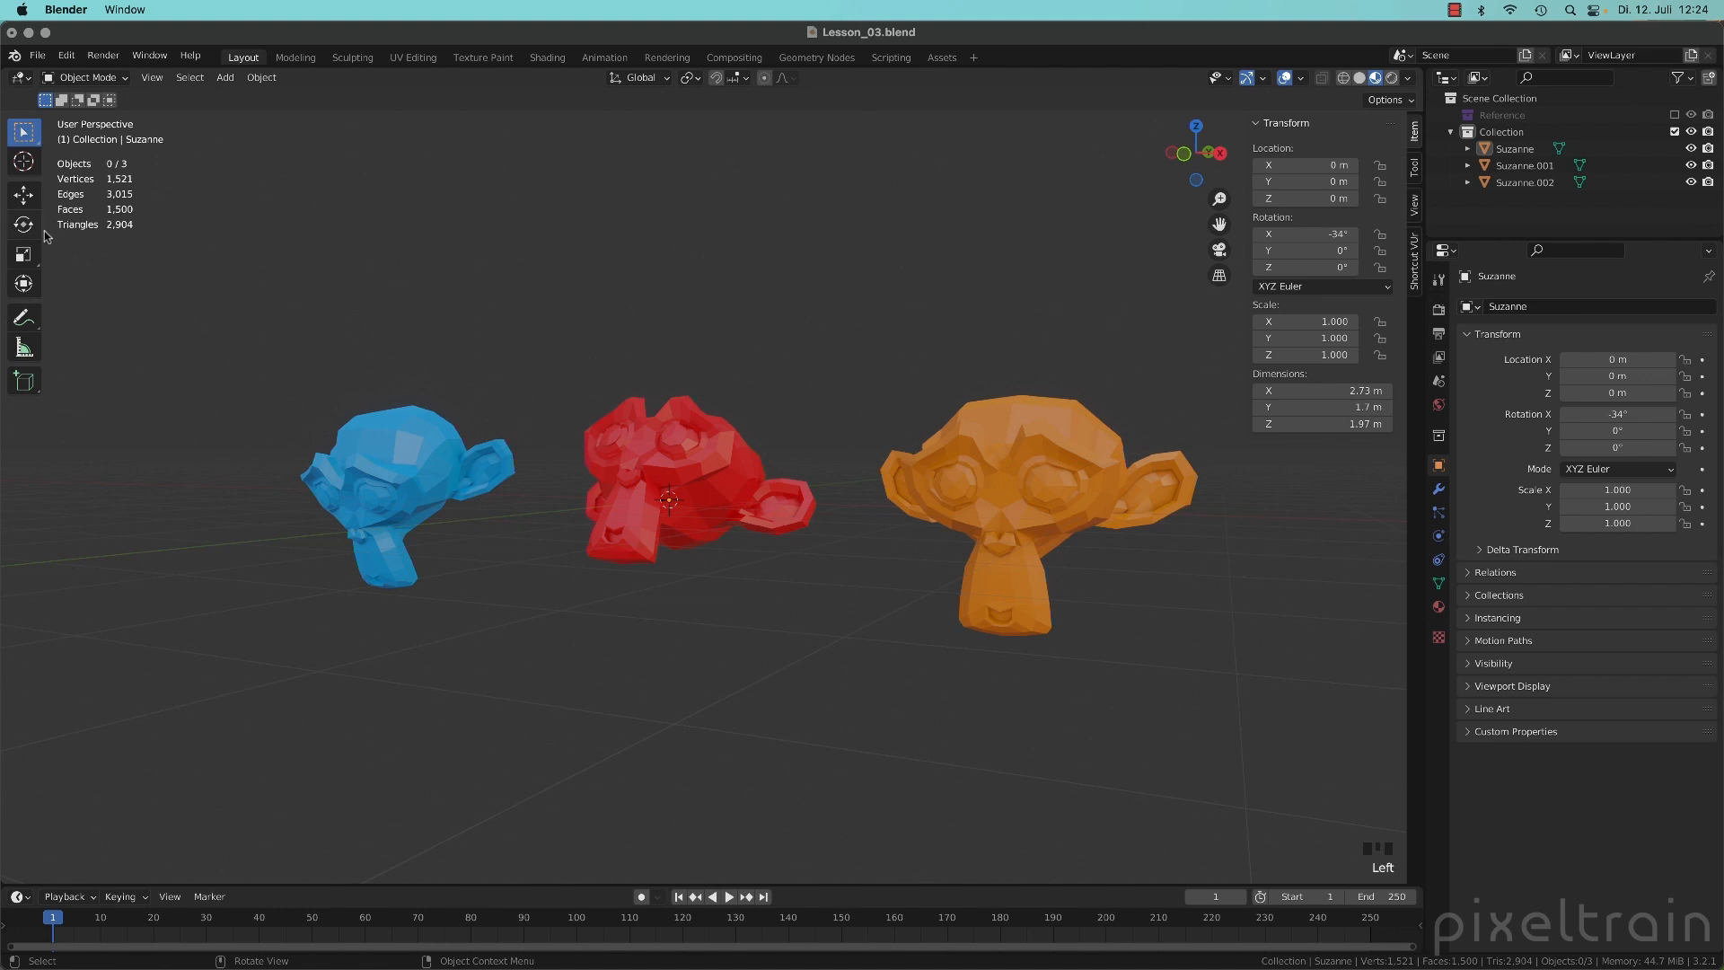
mouse_move(584, 266)
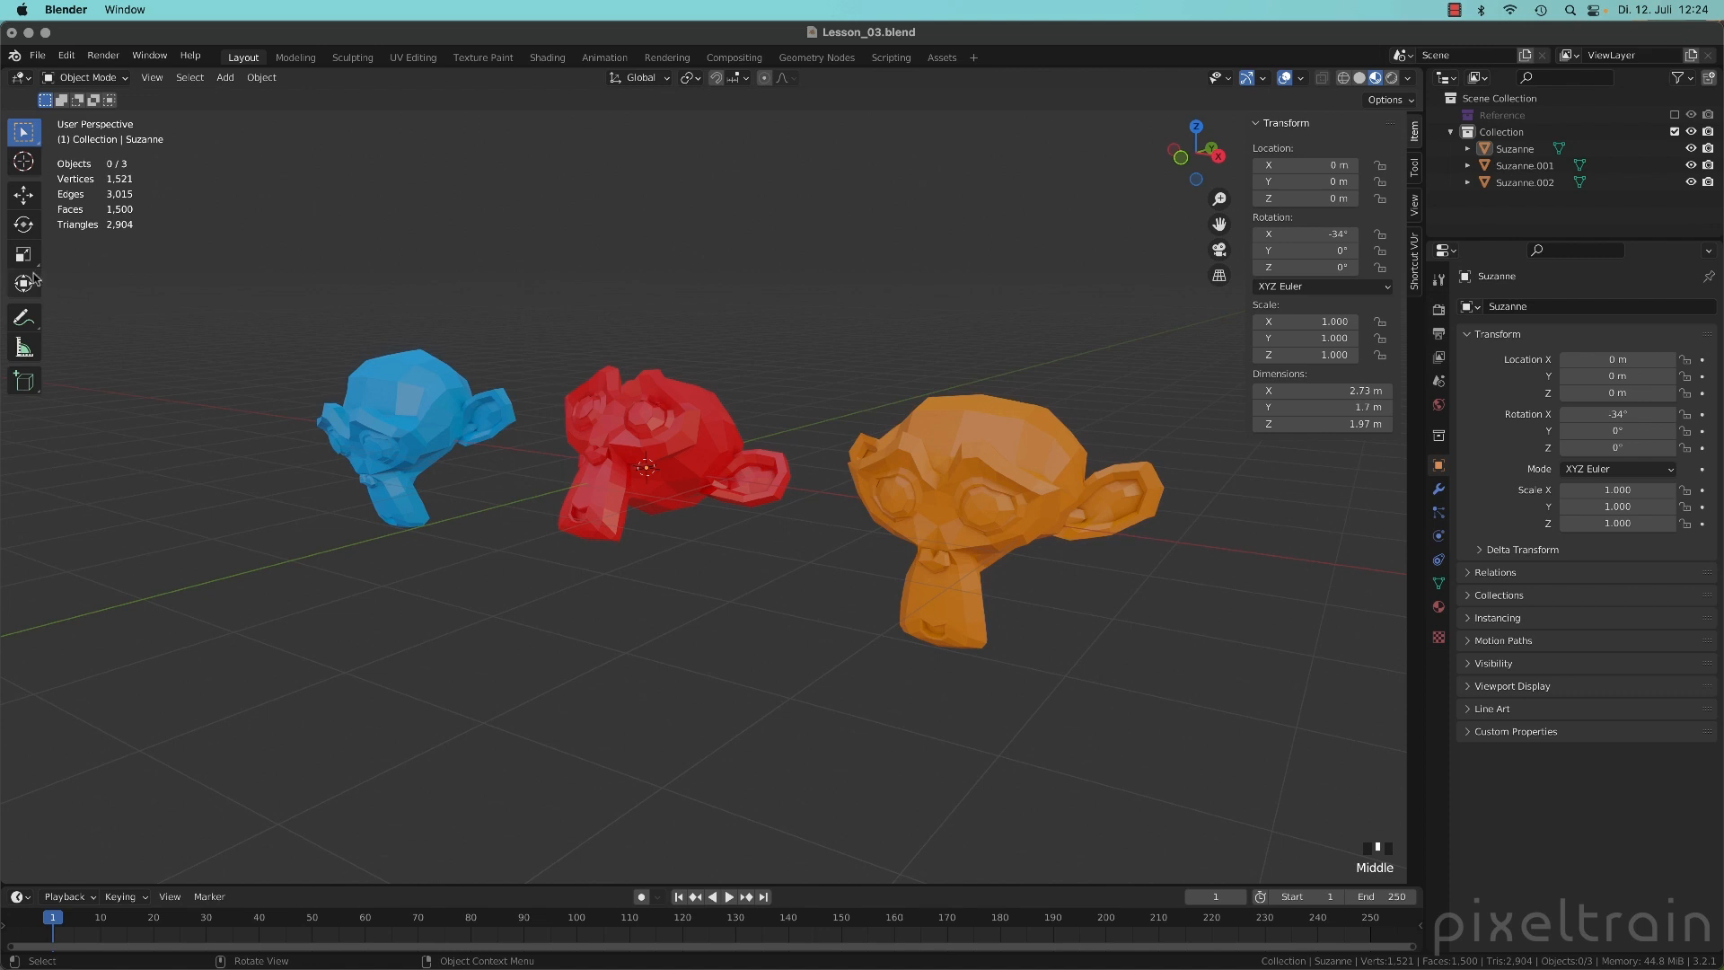
mouse_move(23, 195)
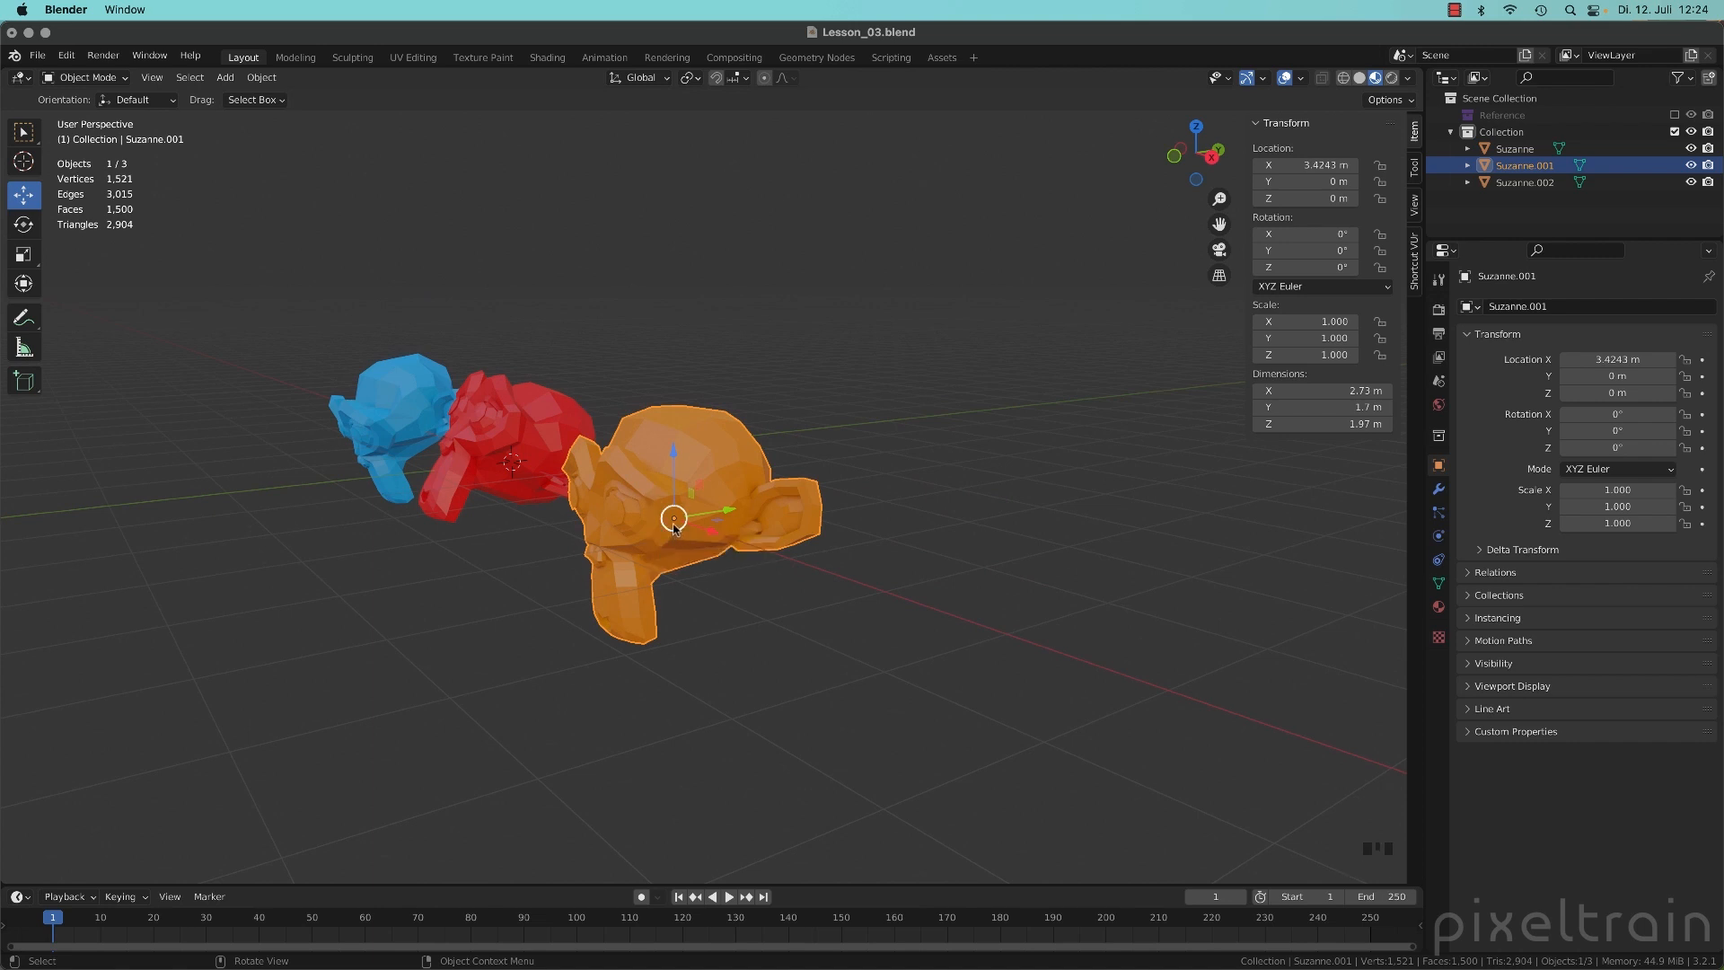
mouse_move(760, 508)
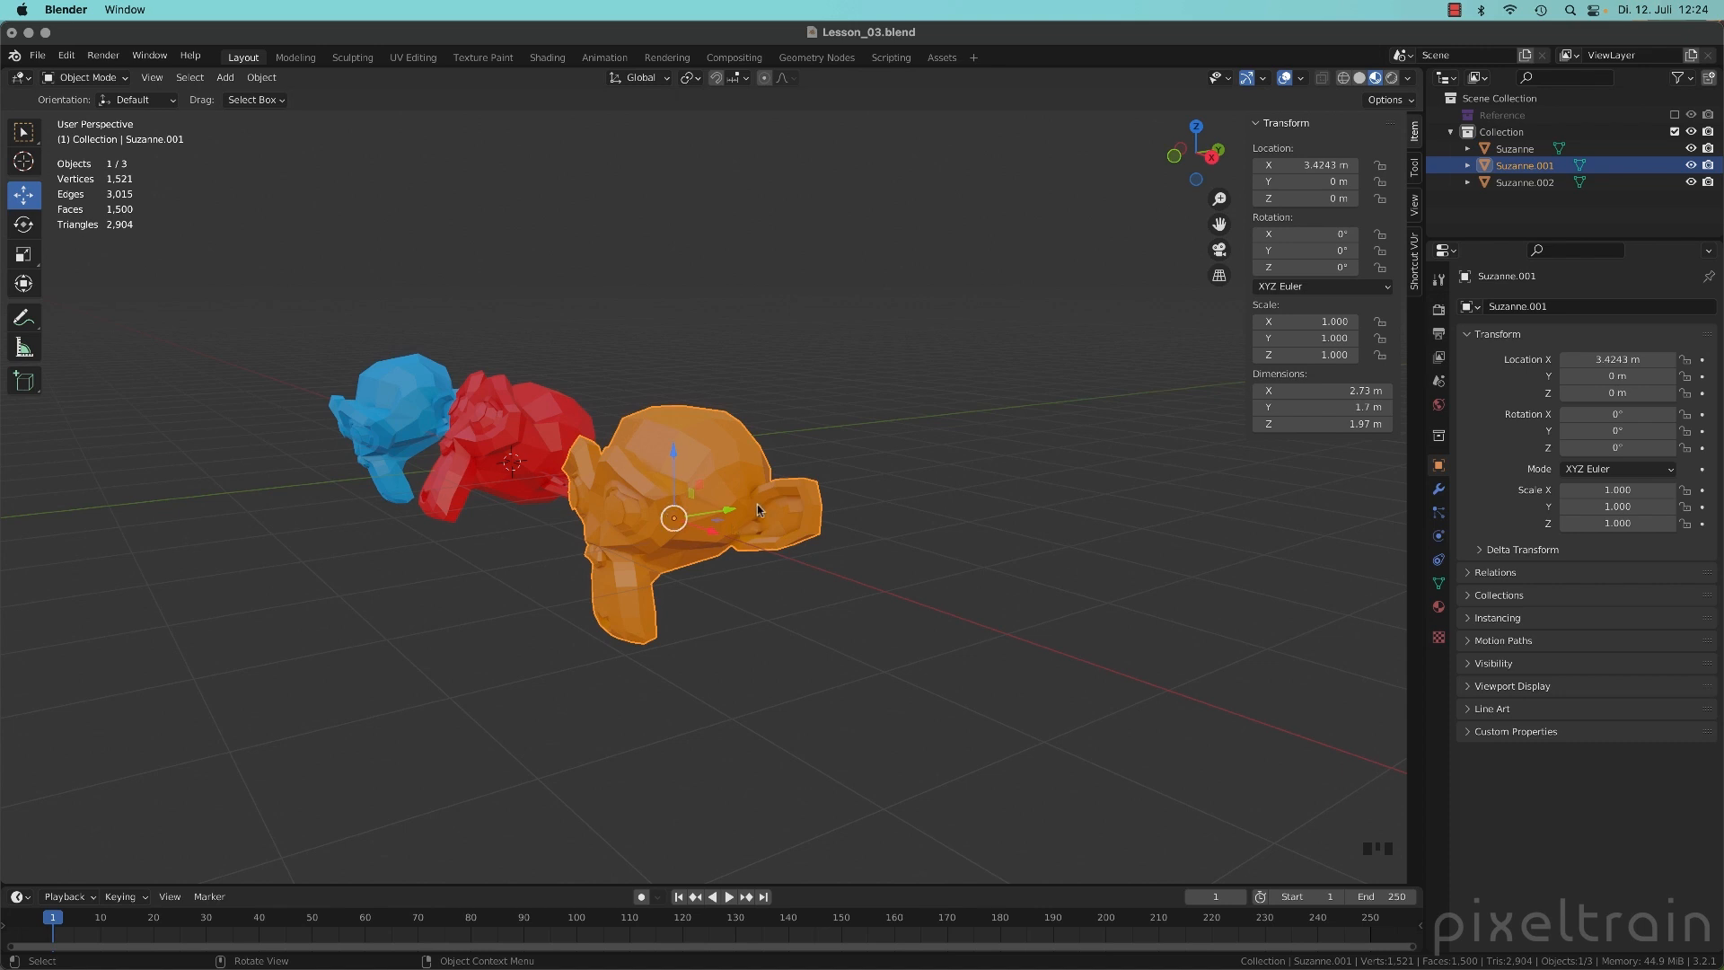
left_click_drag(756, 510, 635, 557)
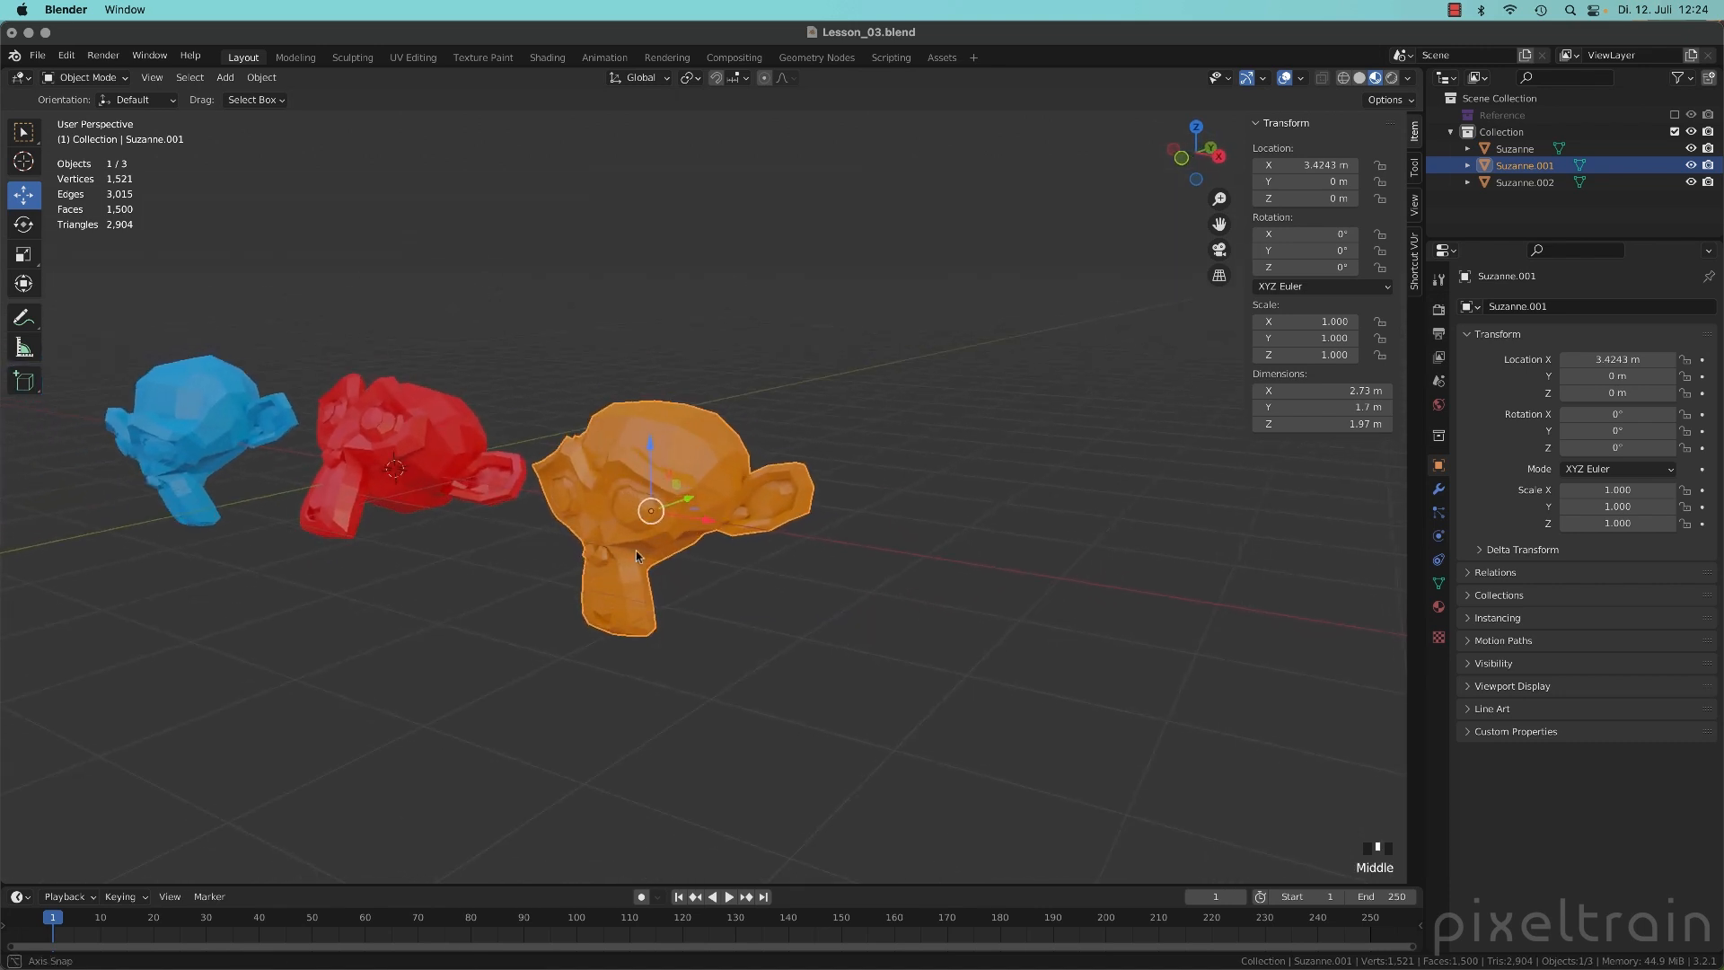
left_click_drag(648, 511, 704, 538)
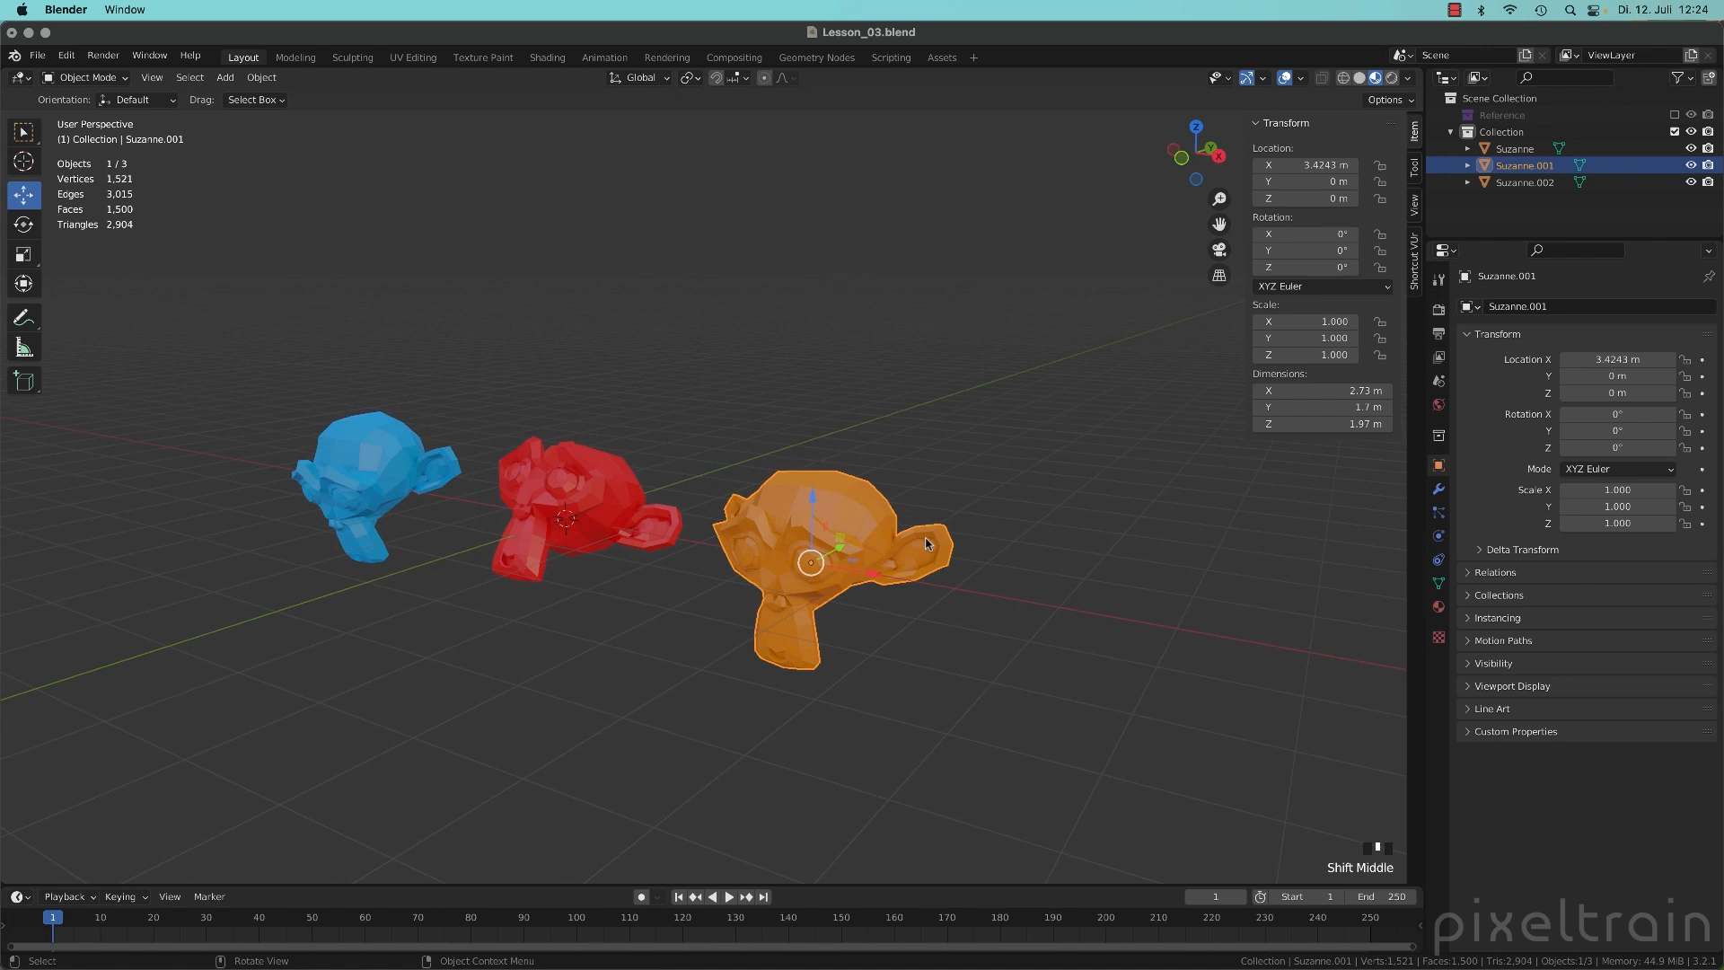
mouse_move(1070, 527)
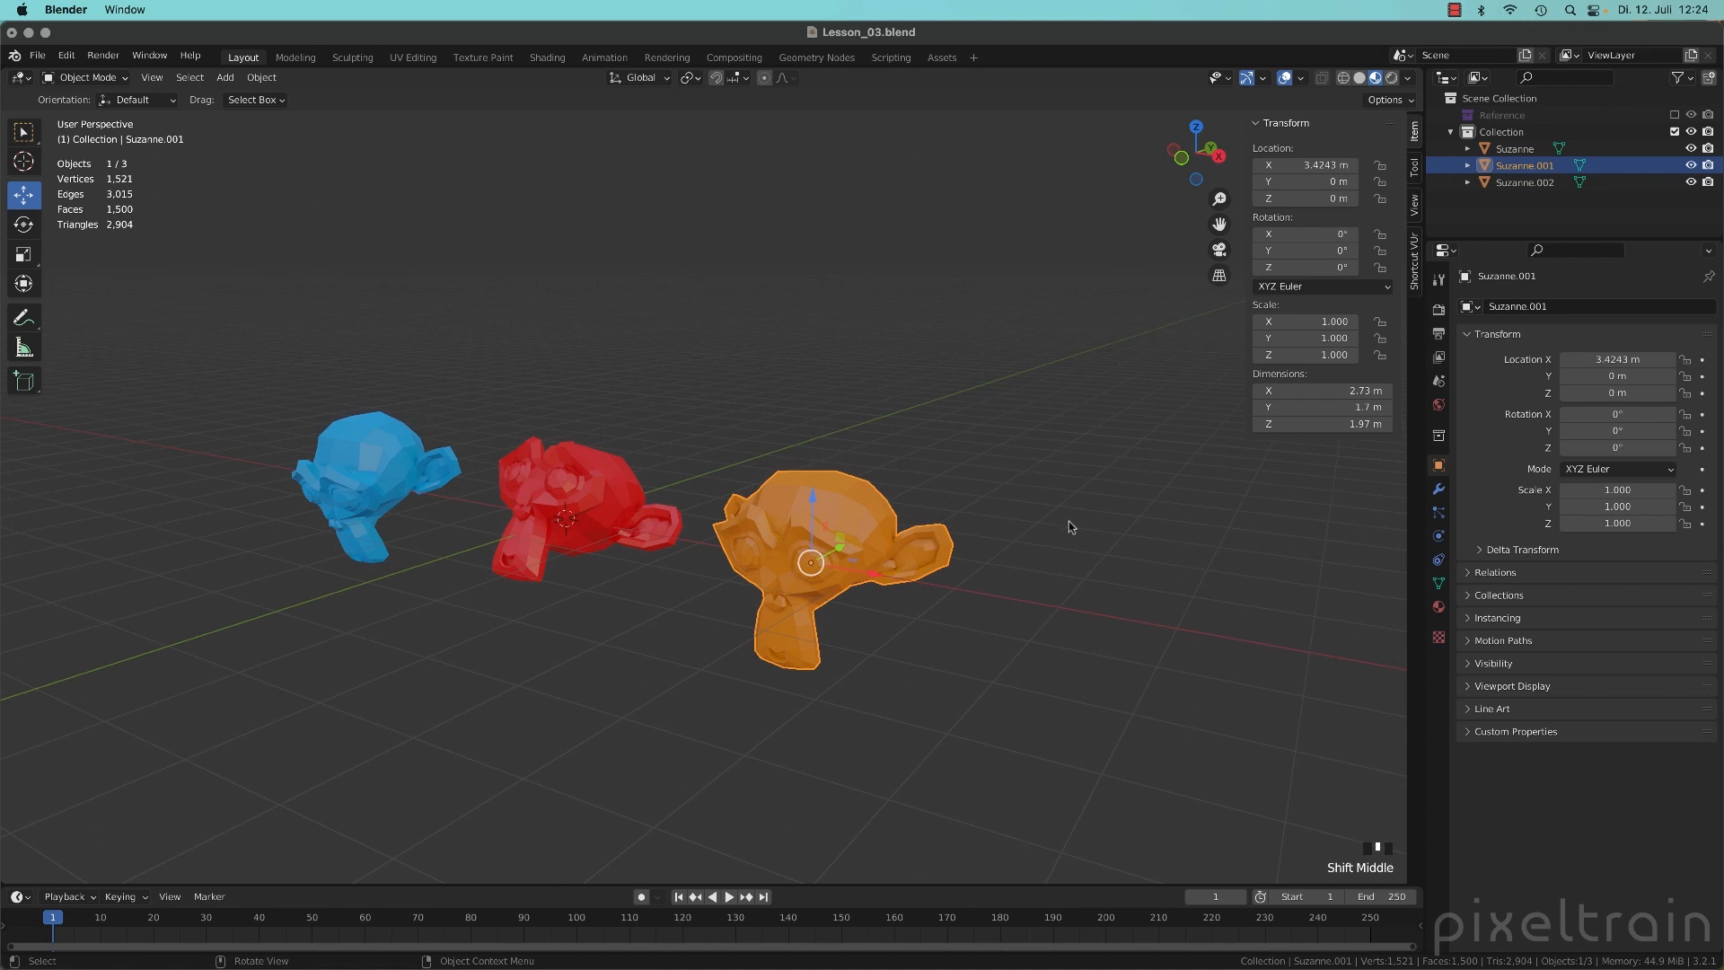
mouse_move(1176, 645)
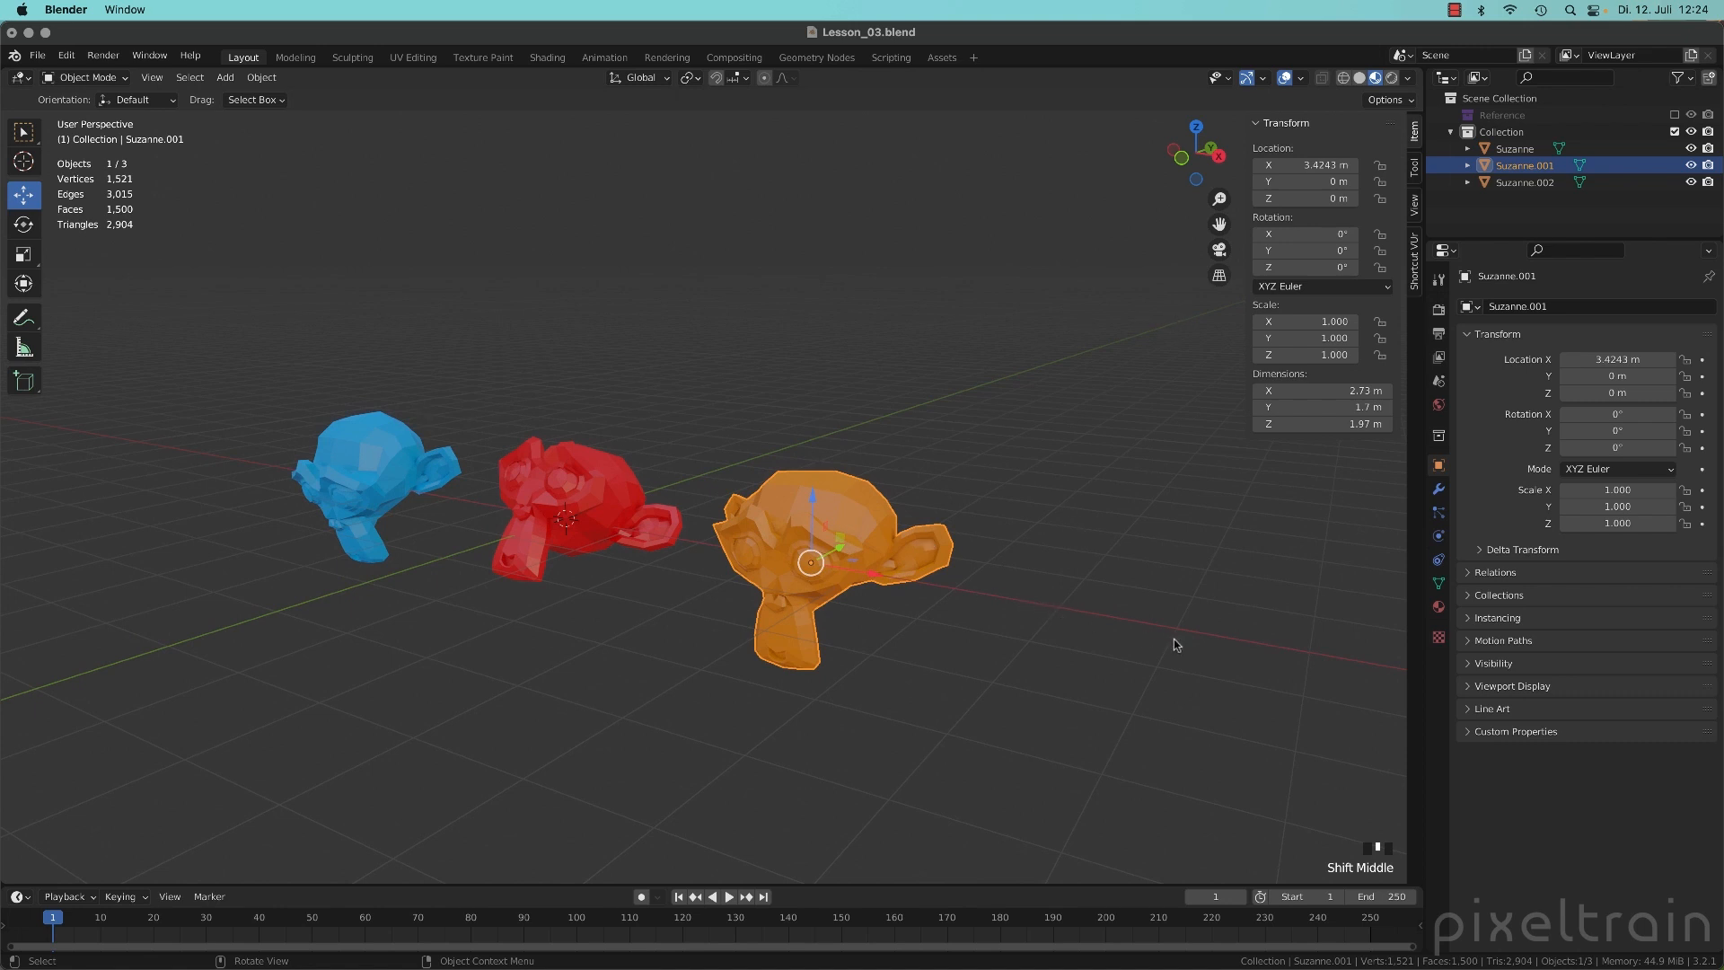
mouse_move(930, 412)
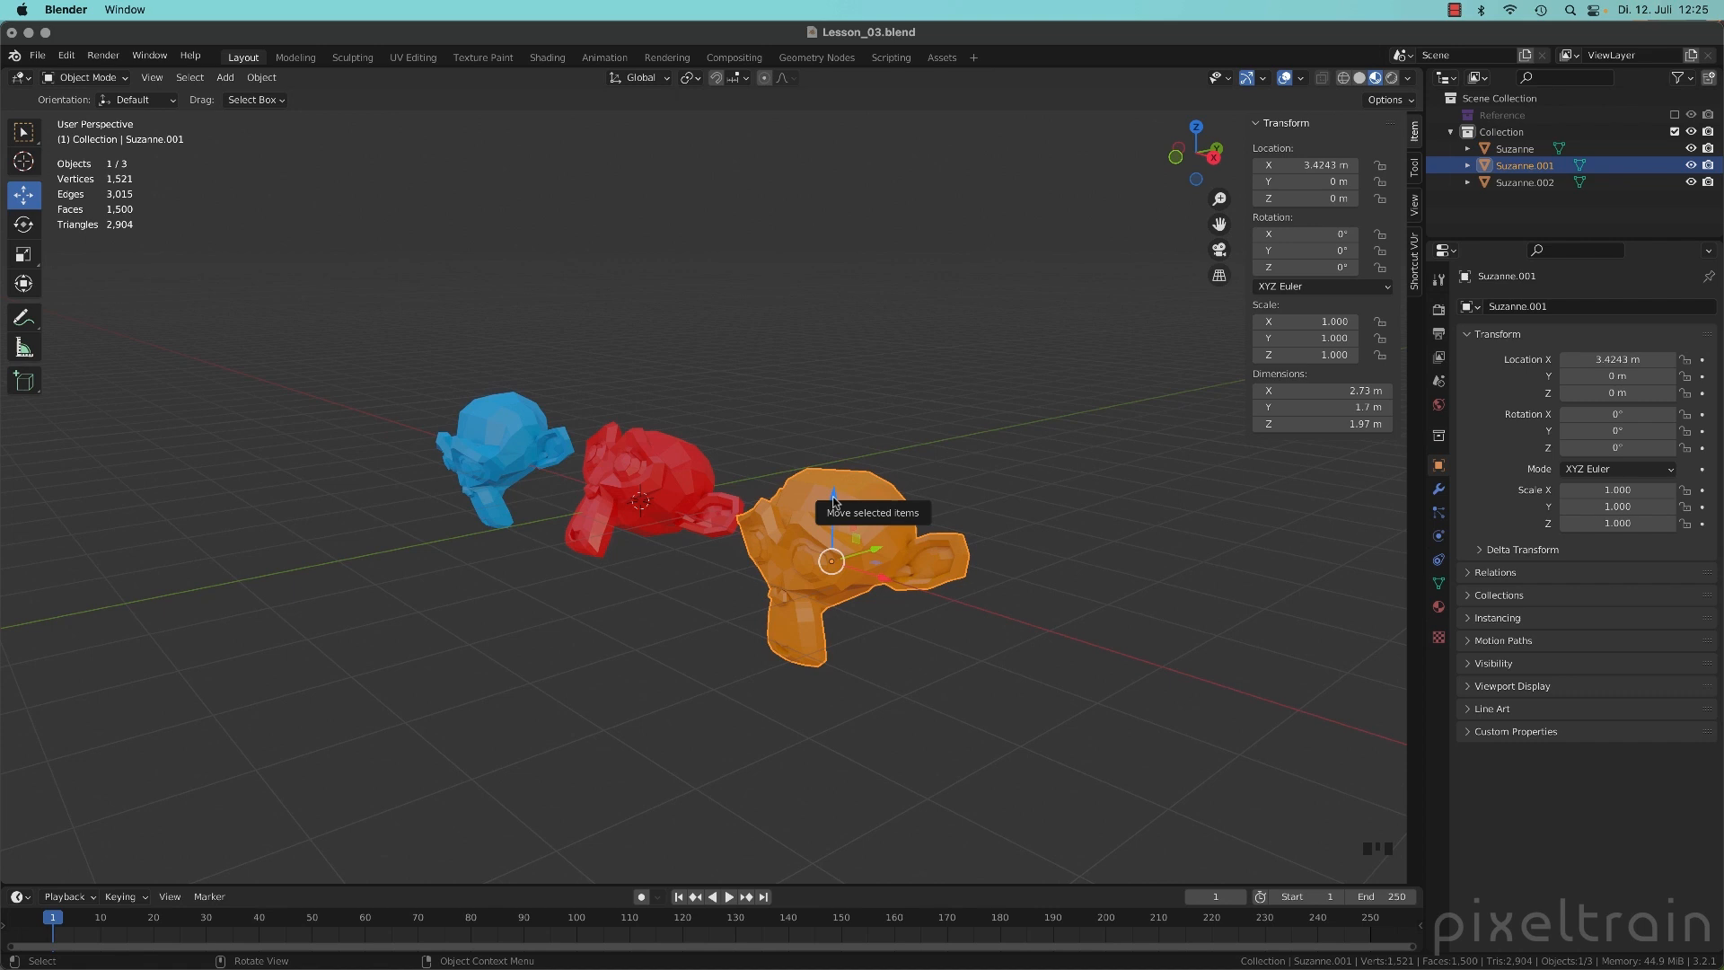
- Drag the orange monkey up along global Z, then lower it to about 0.05 m
left_click_drag(857, 560, 832, 318)
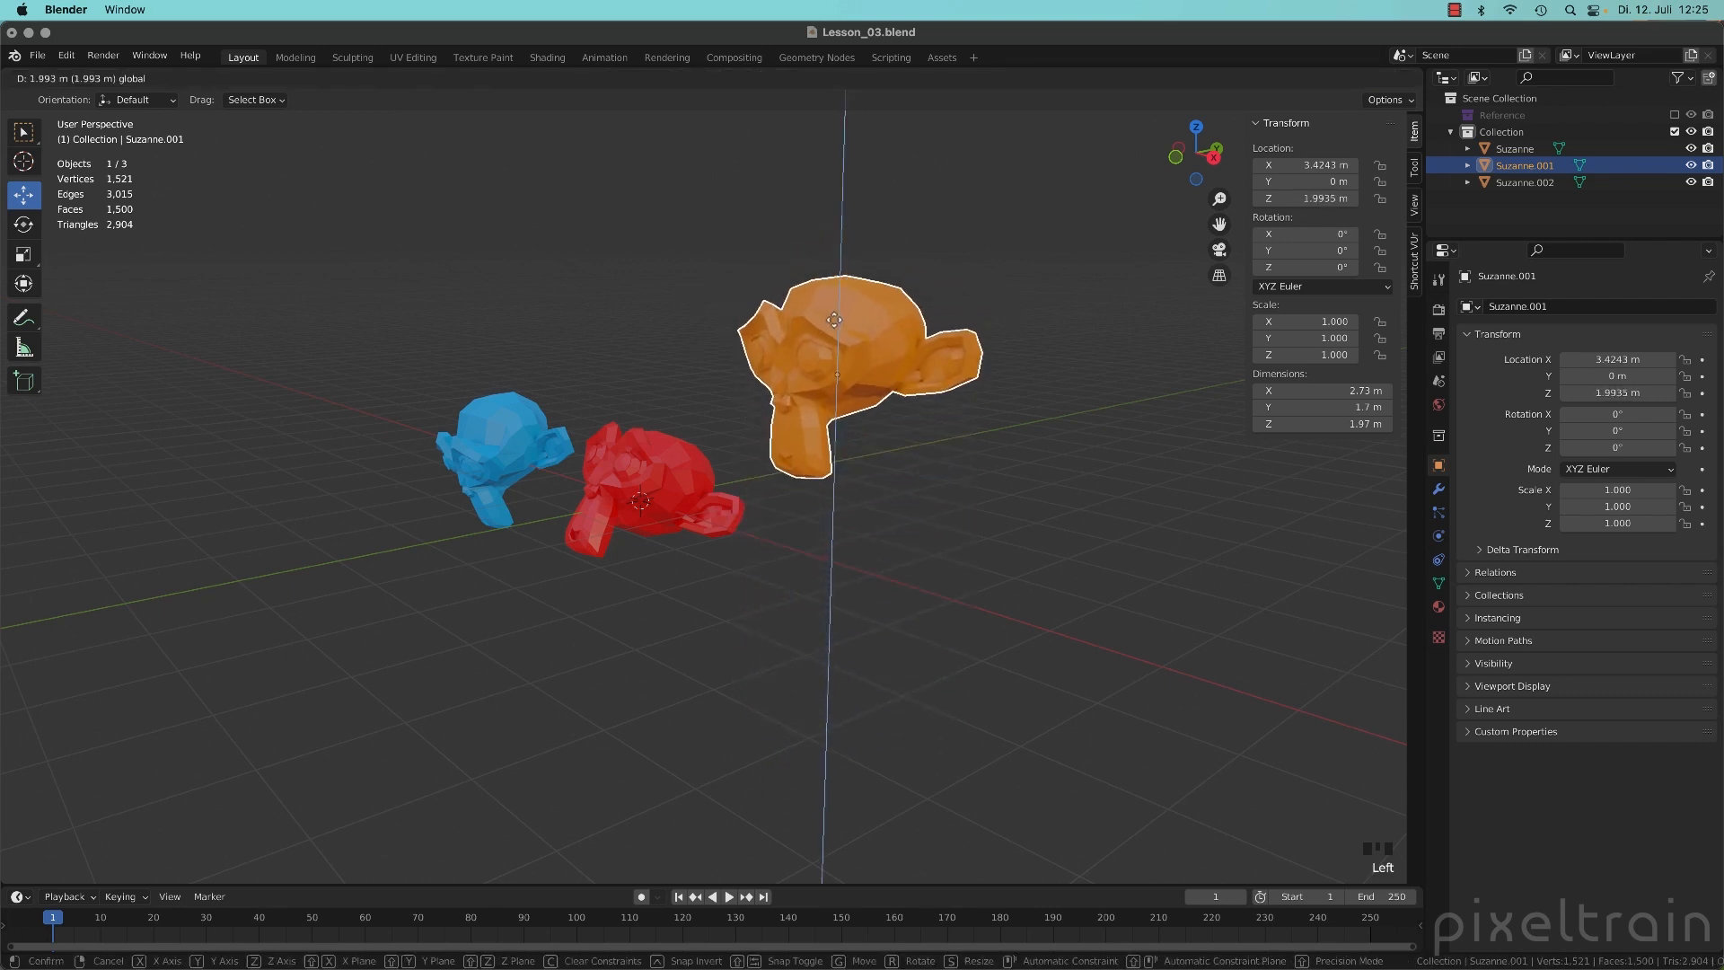
left_click_drag(833, 320, 819, 386)
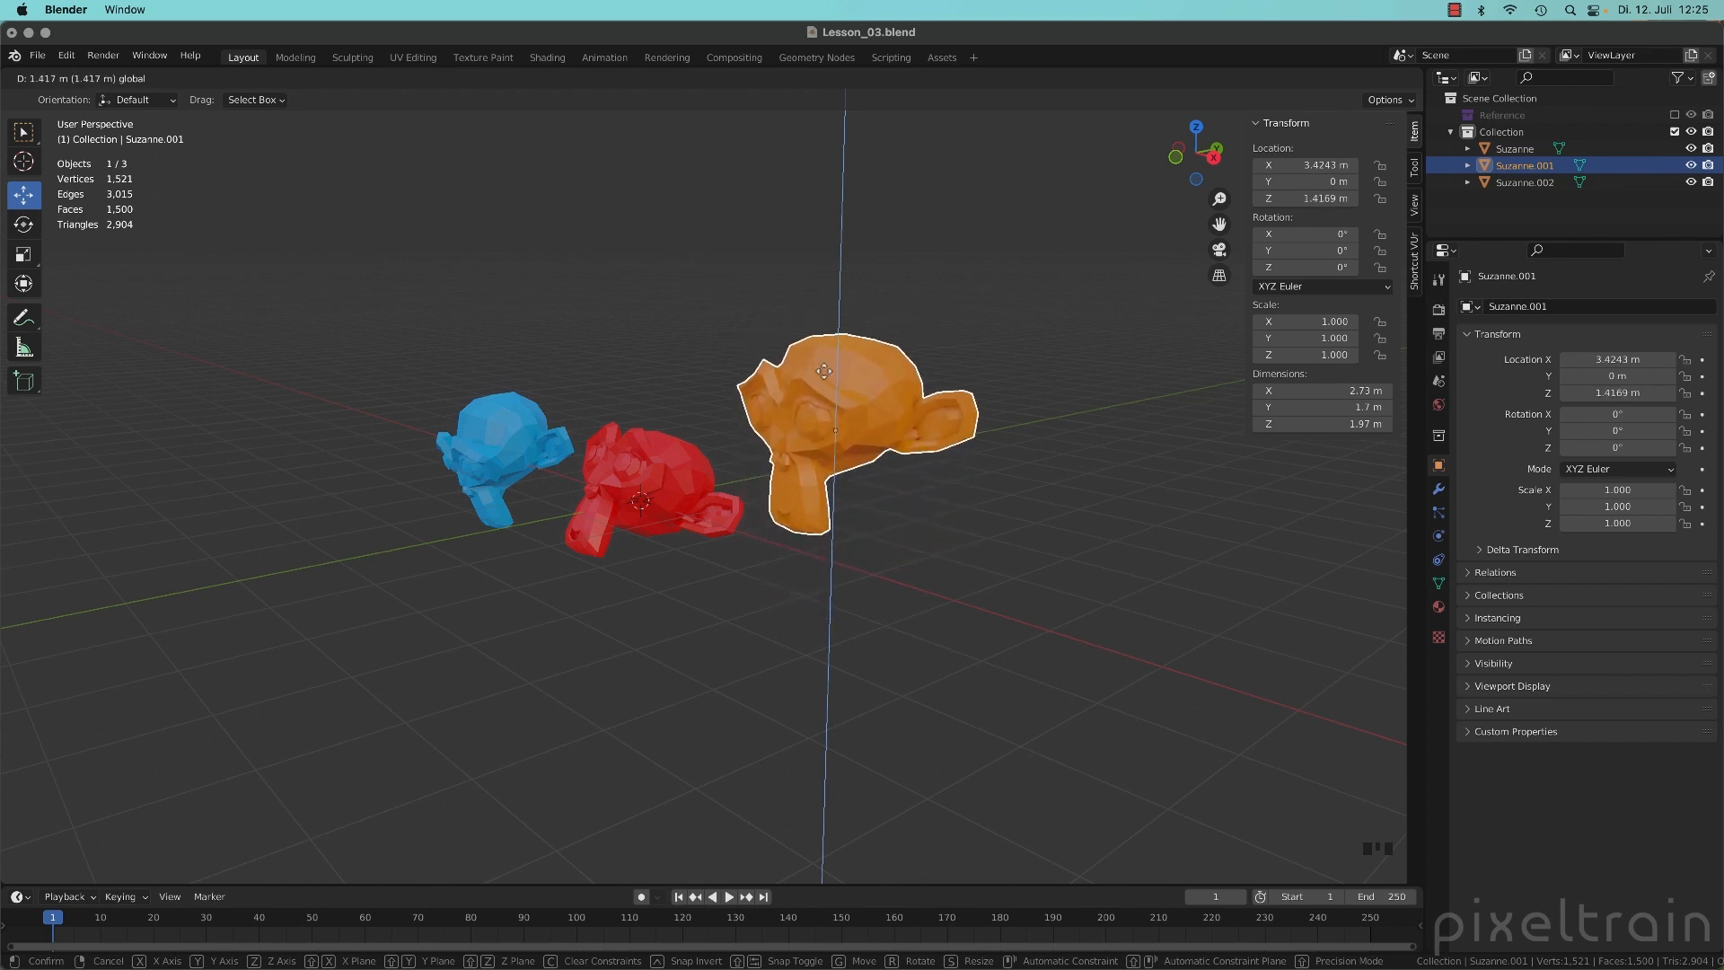
left_click_drag(824, 371, 824, 412)
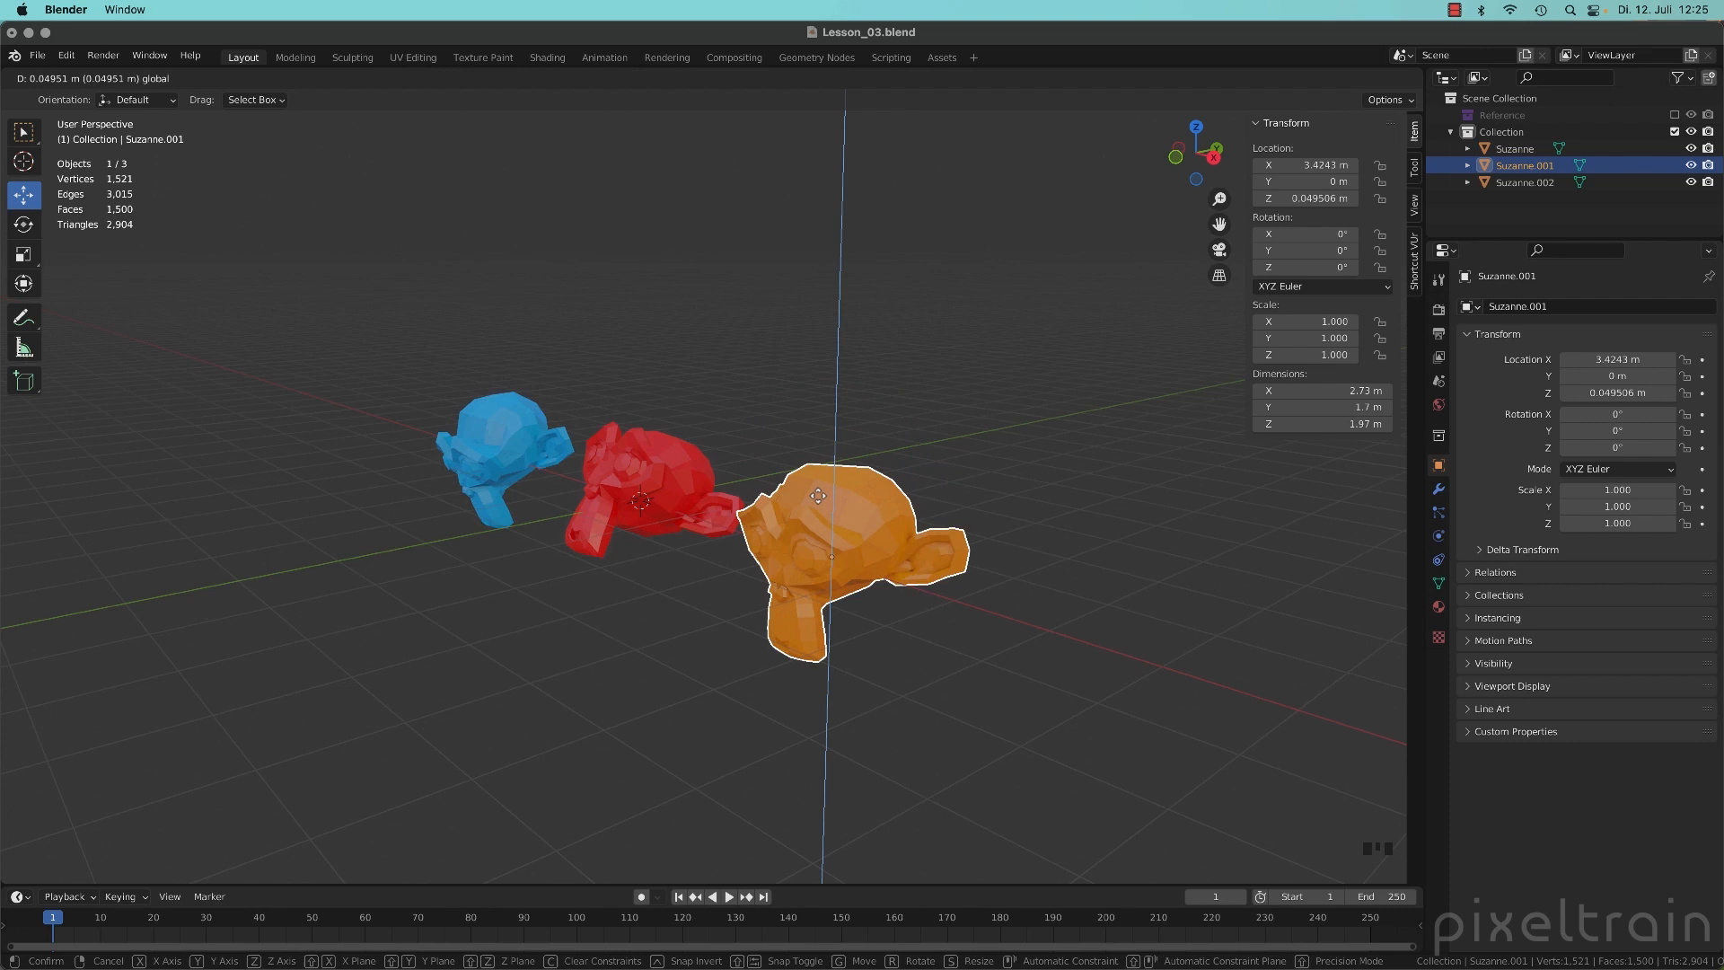
left_click(818, 502)
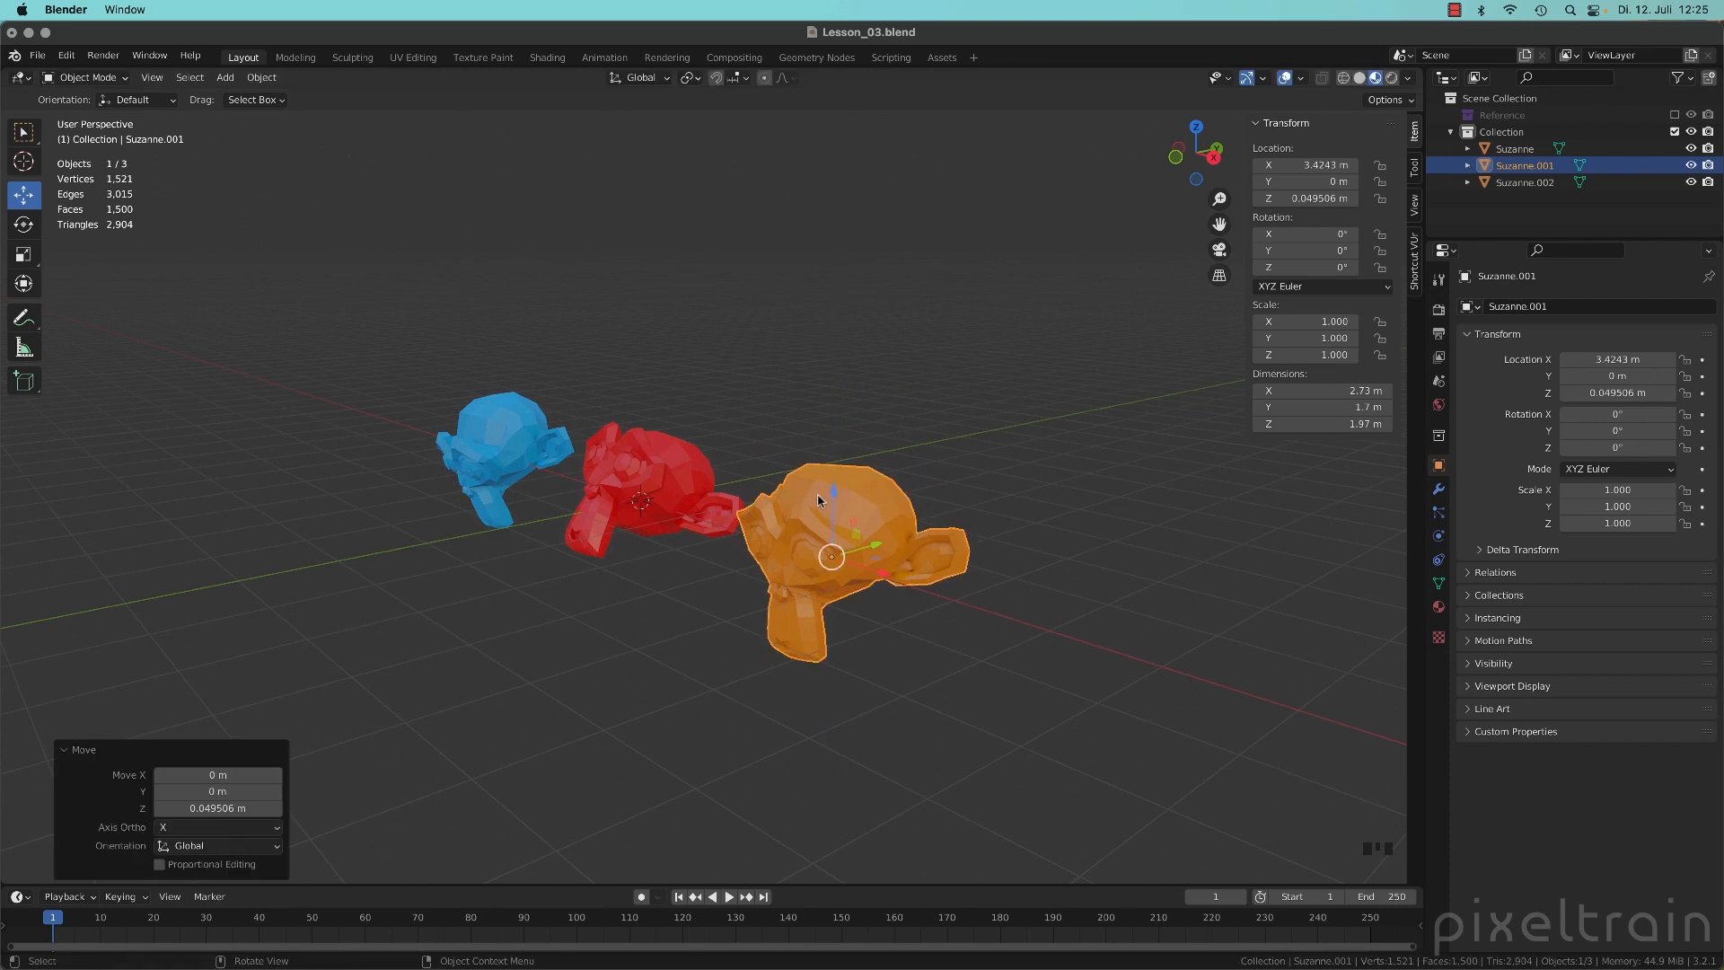
left_click_drag(819, 500, 880, 539)
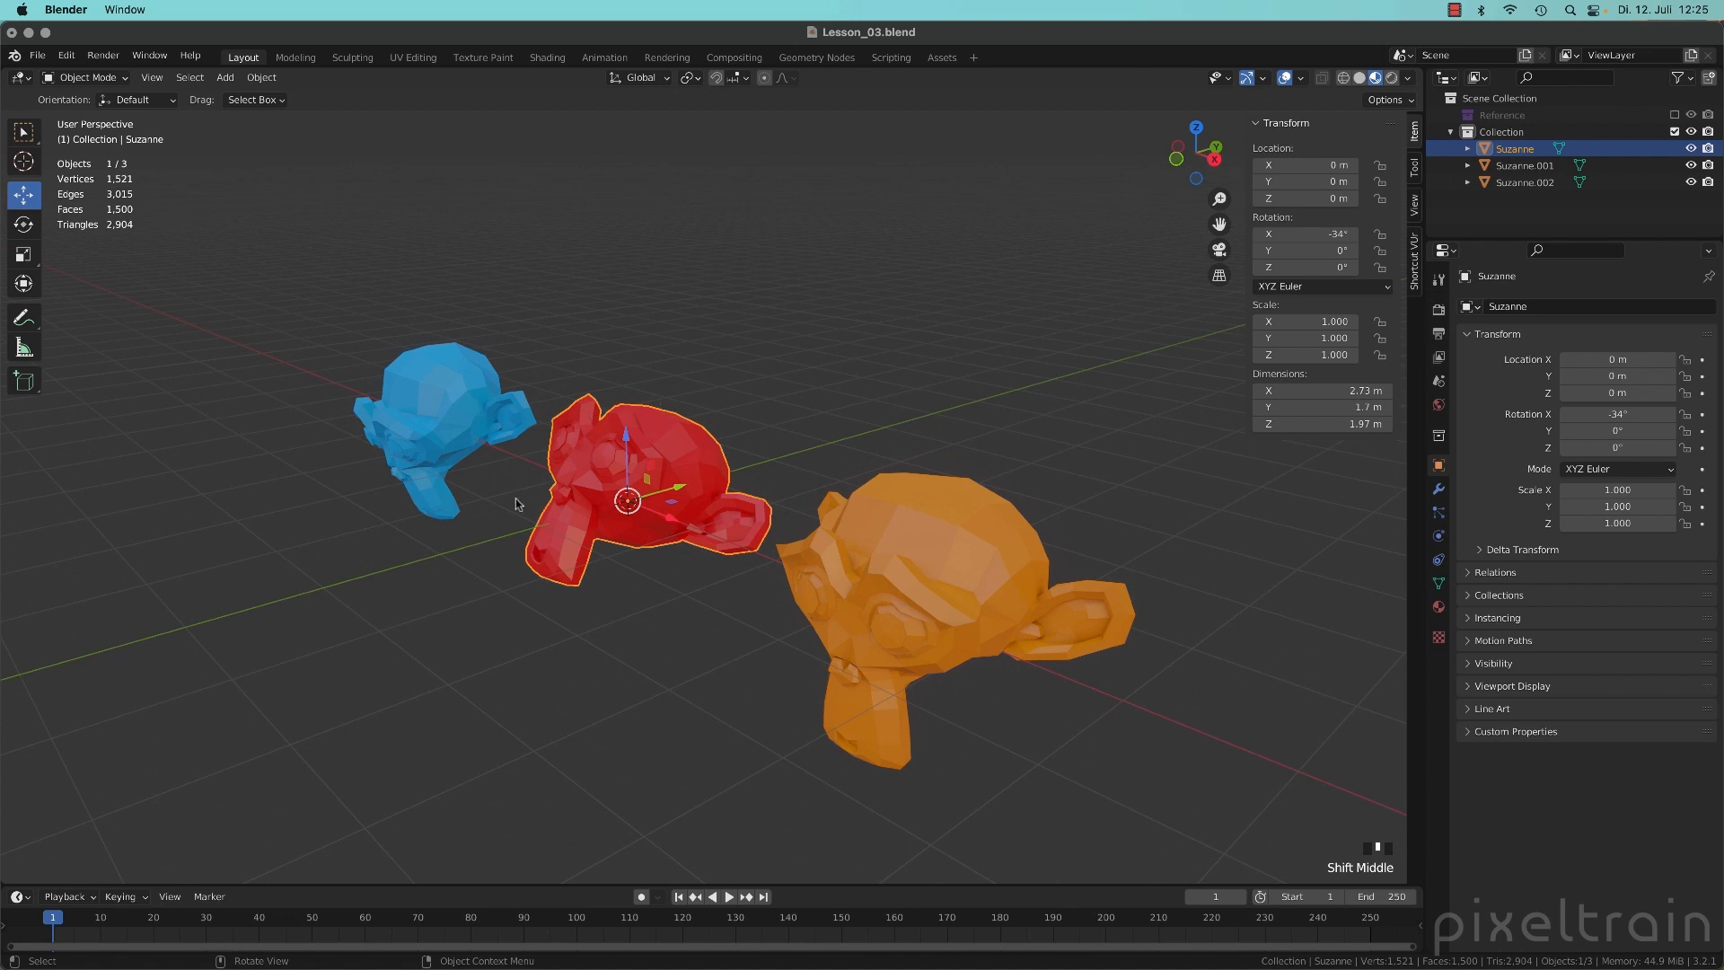
mouse_move(652, 499)
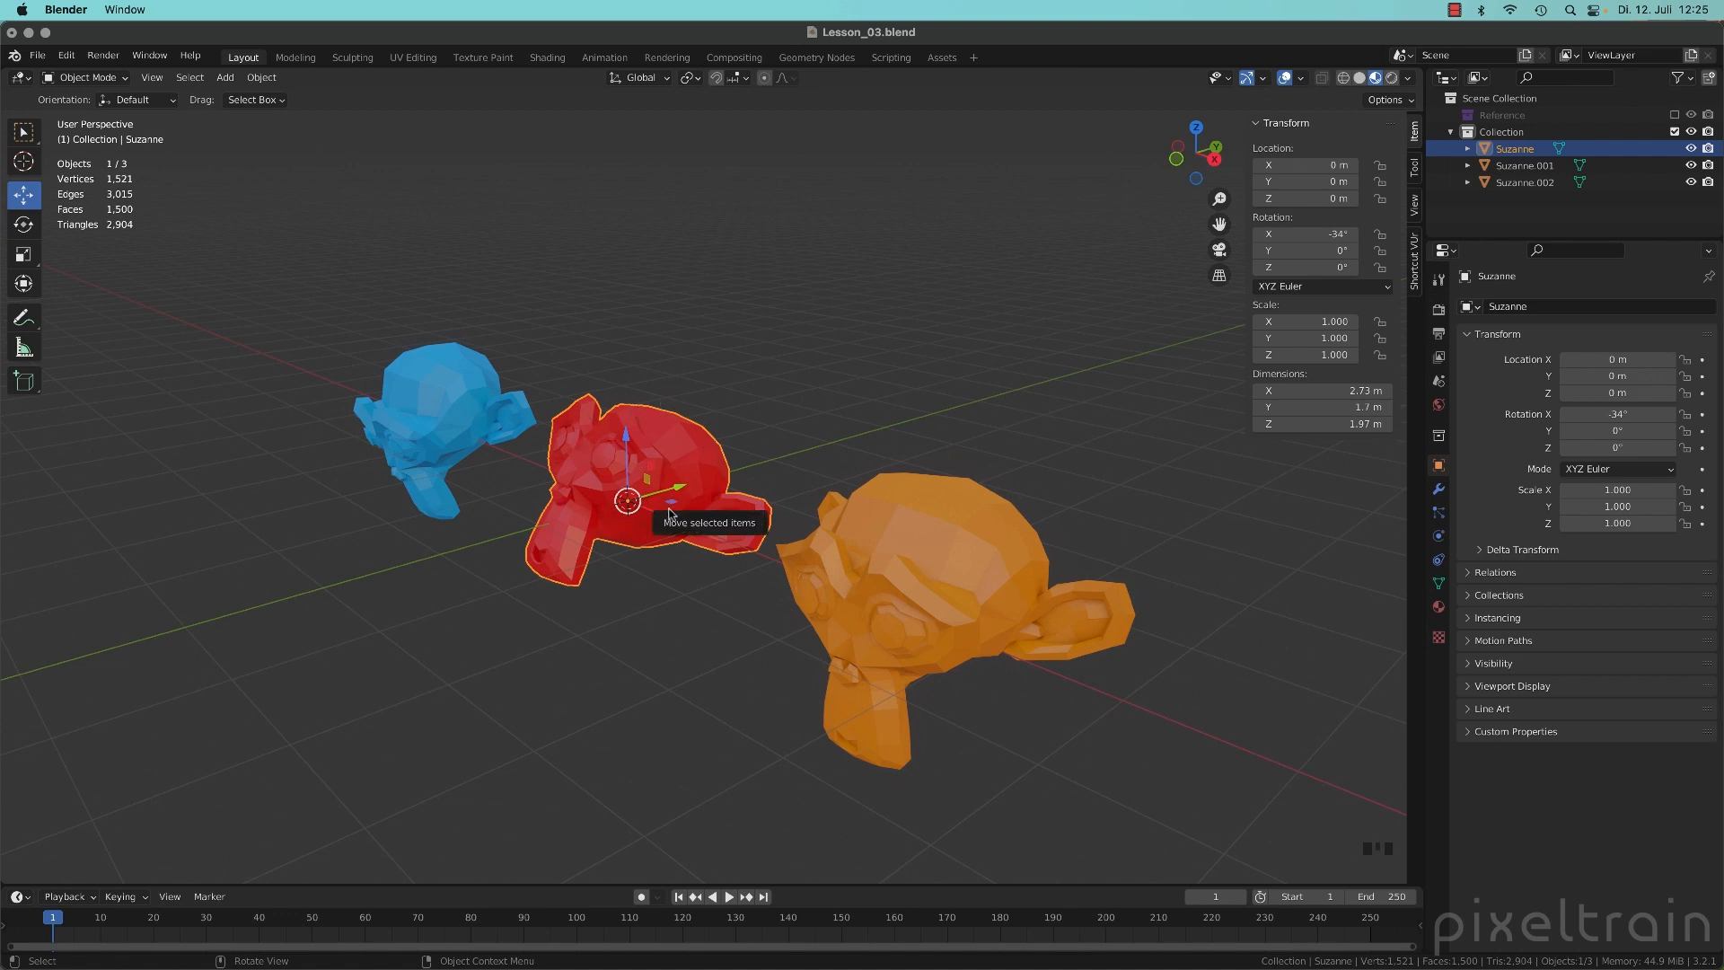
mouse_move(632, 444)
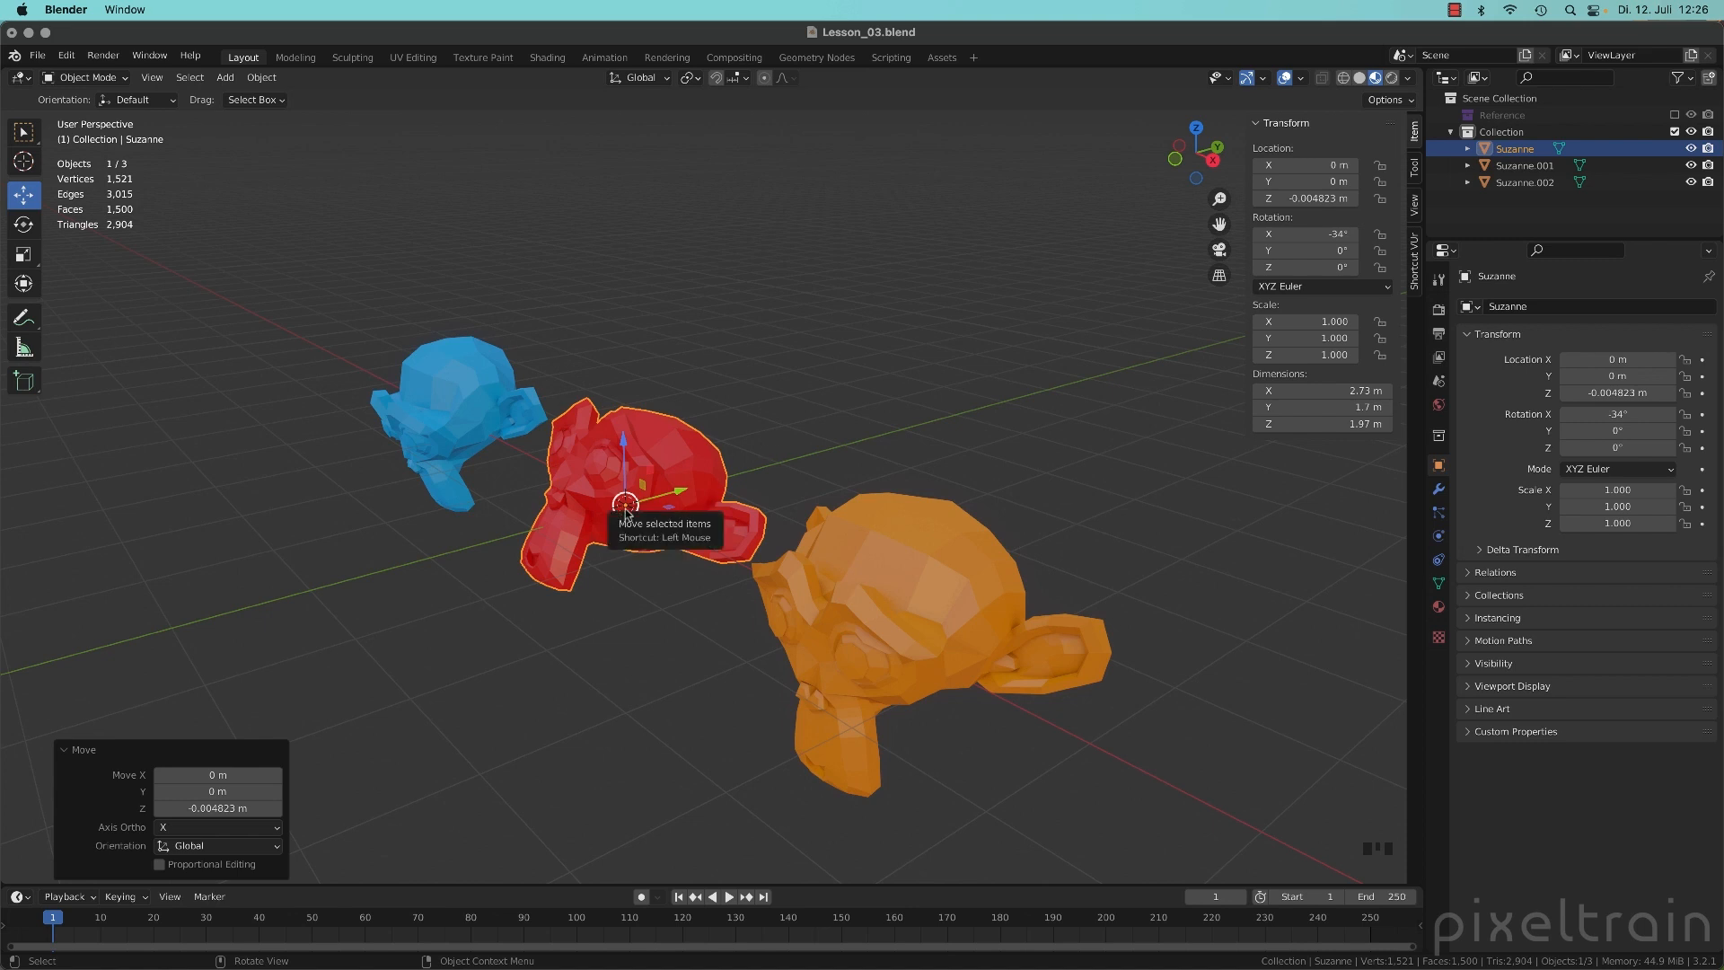
mouse_move(585, 579)
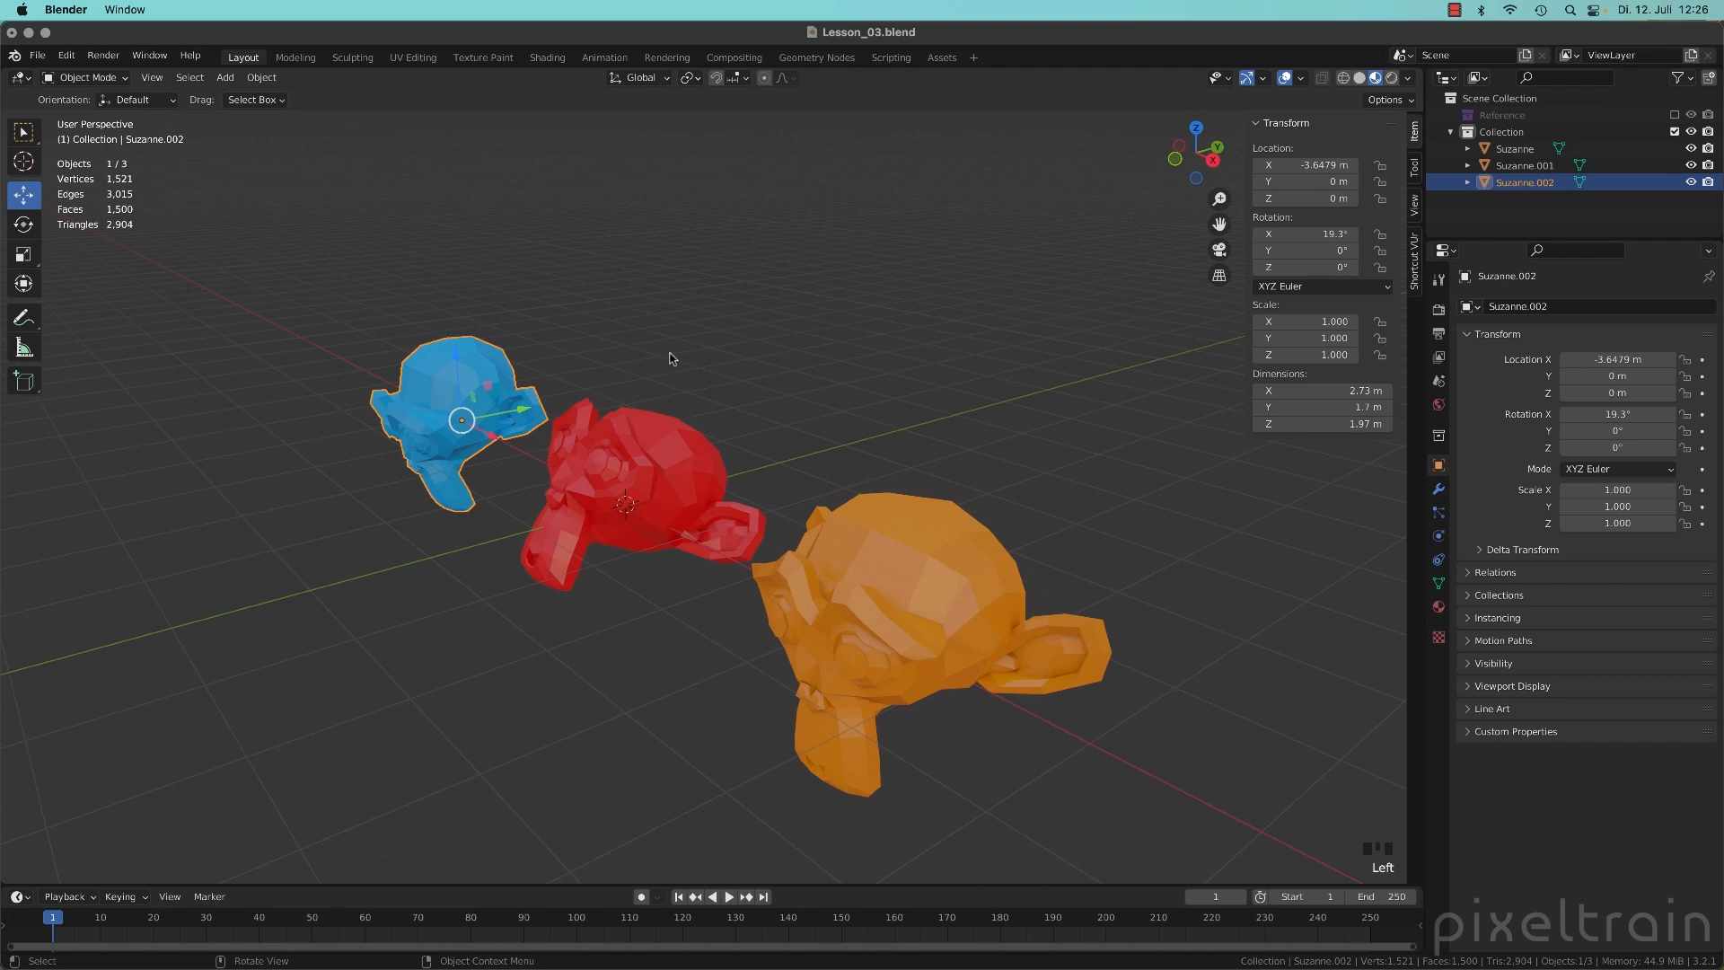
- Select the blue monkey to inspect its rotation, then reselect the red monkey
left_click(639, 499)
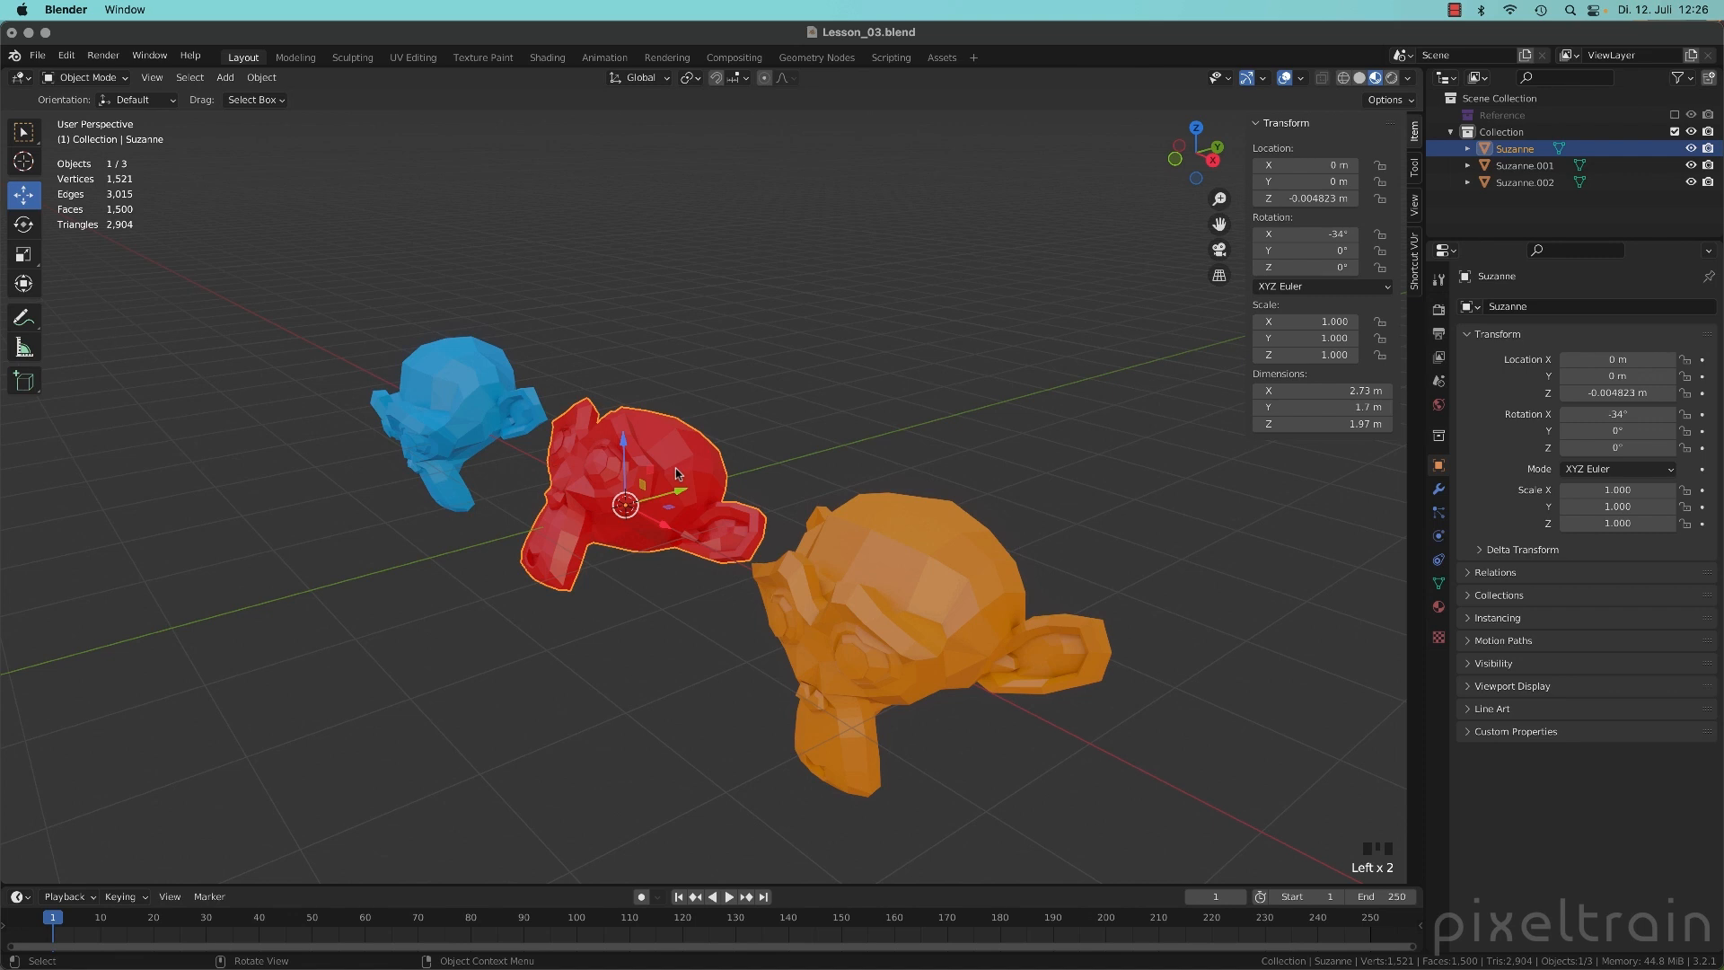
left_click(714, 459)
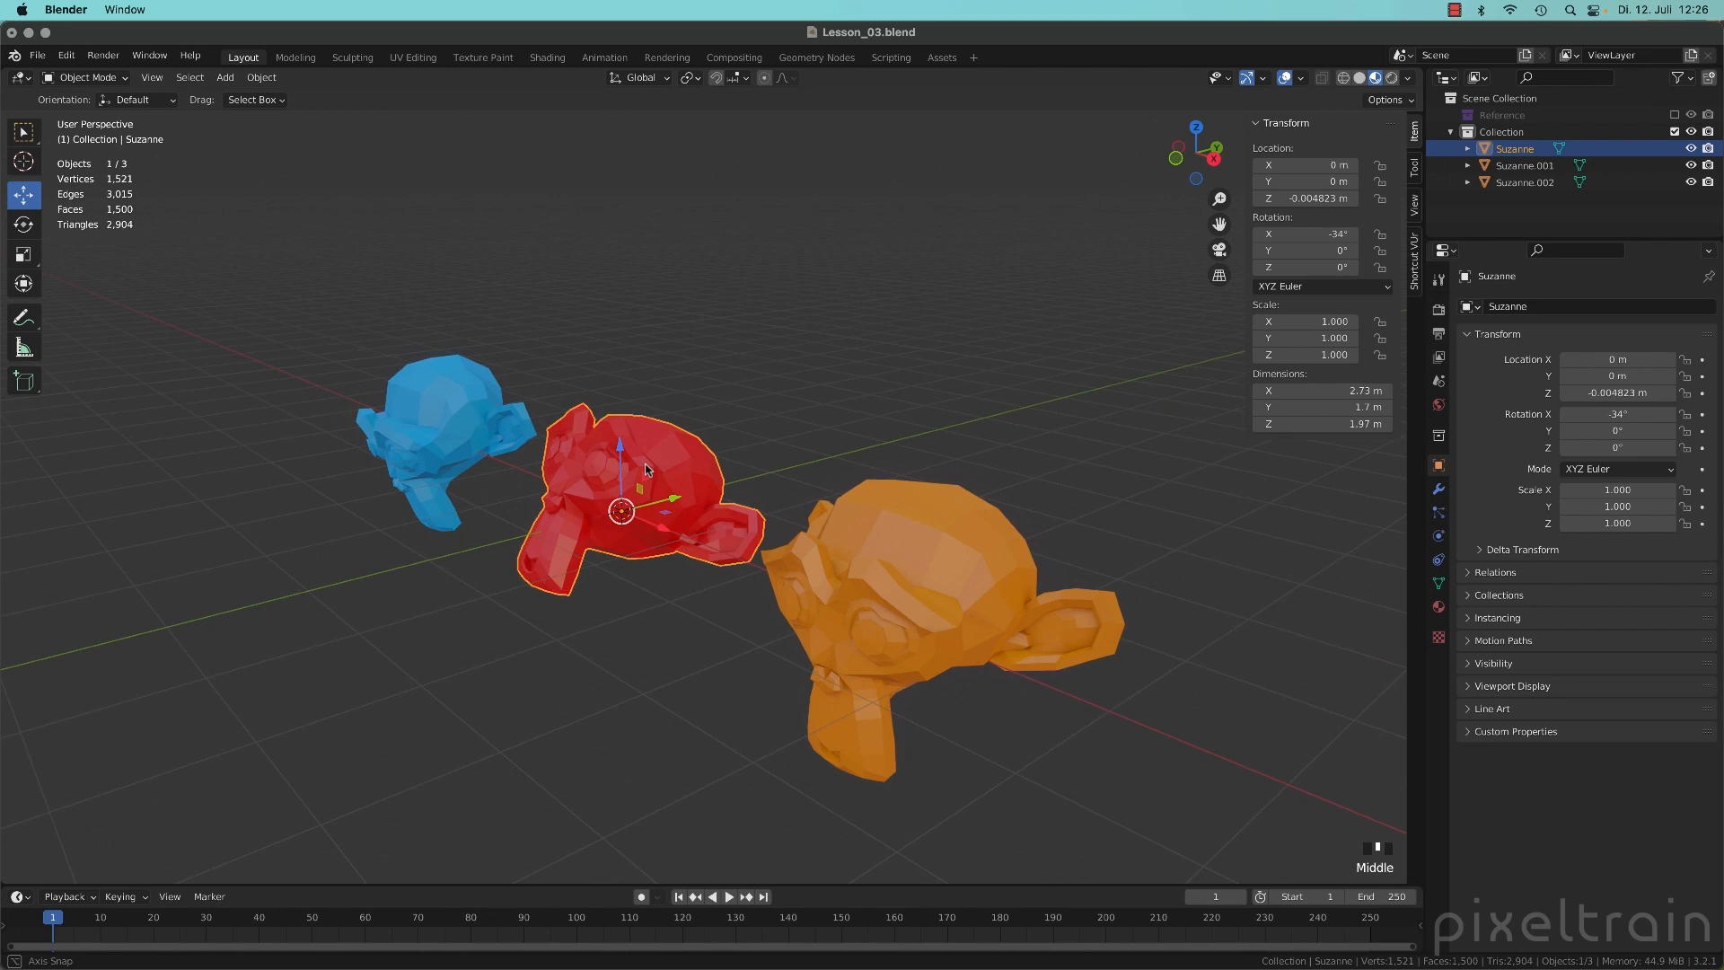
mouse_move(632, 474)
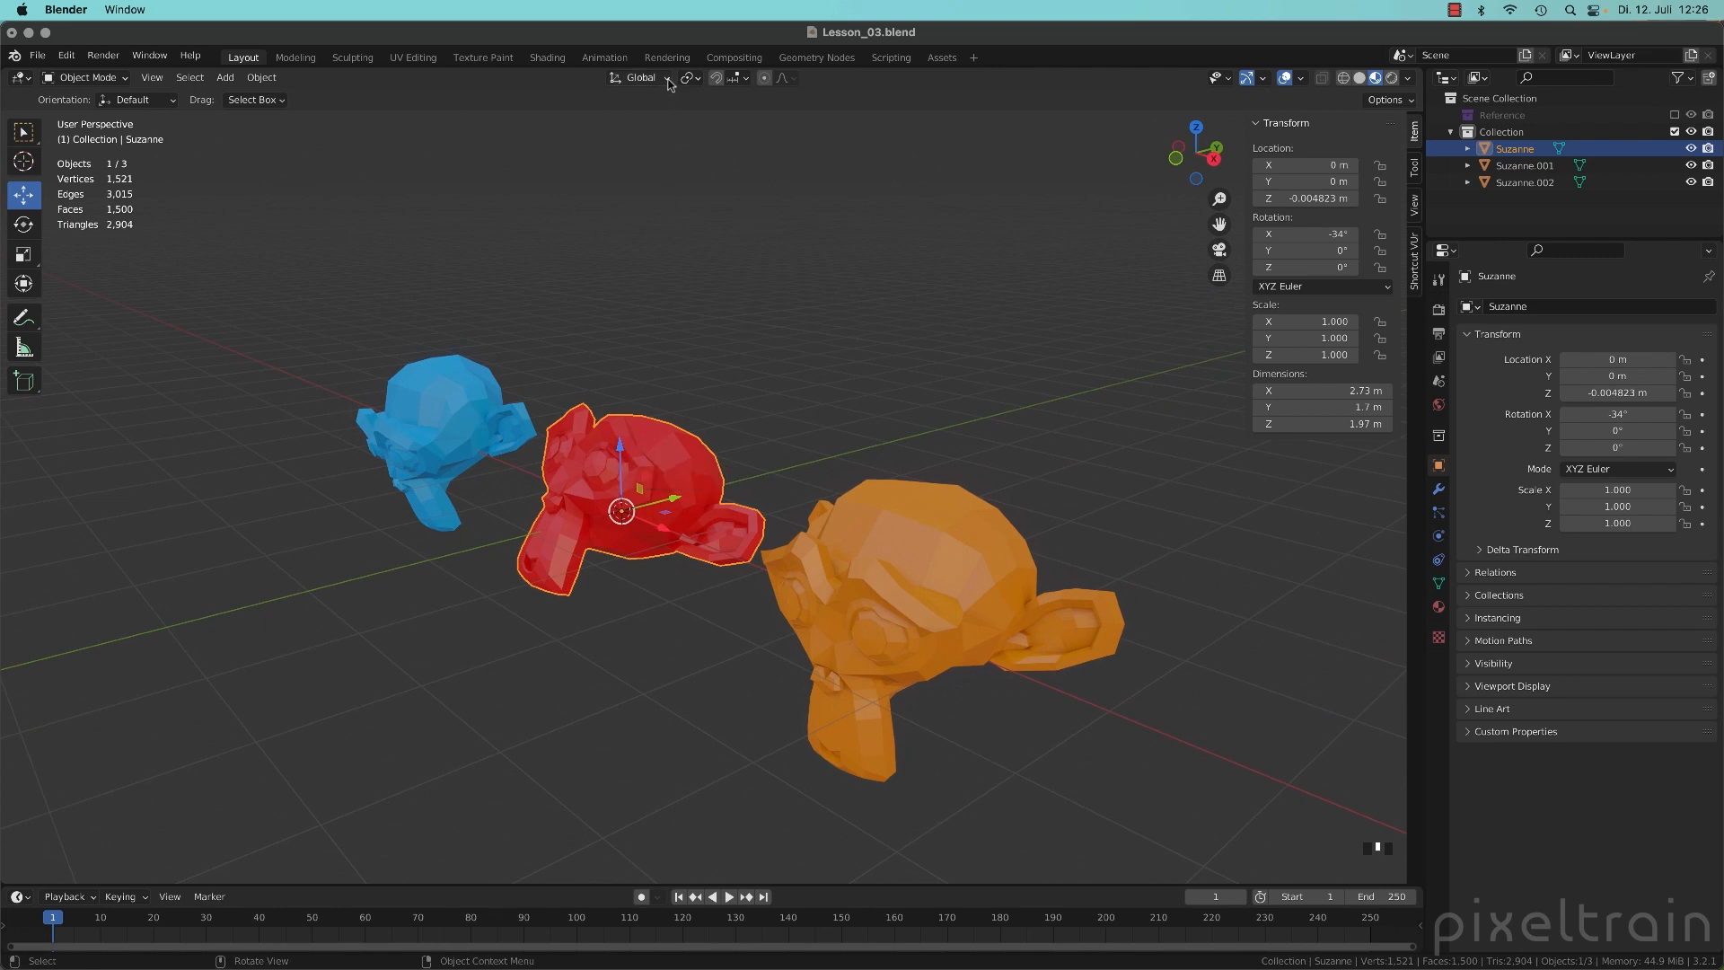
- Set the transform orientation dropdown to Local
left_click(664, 78)
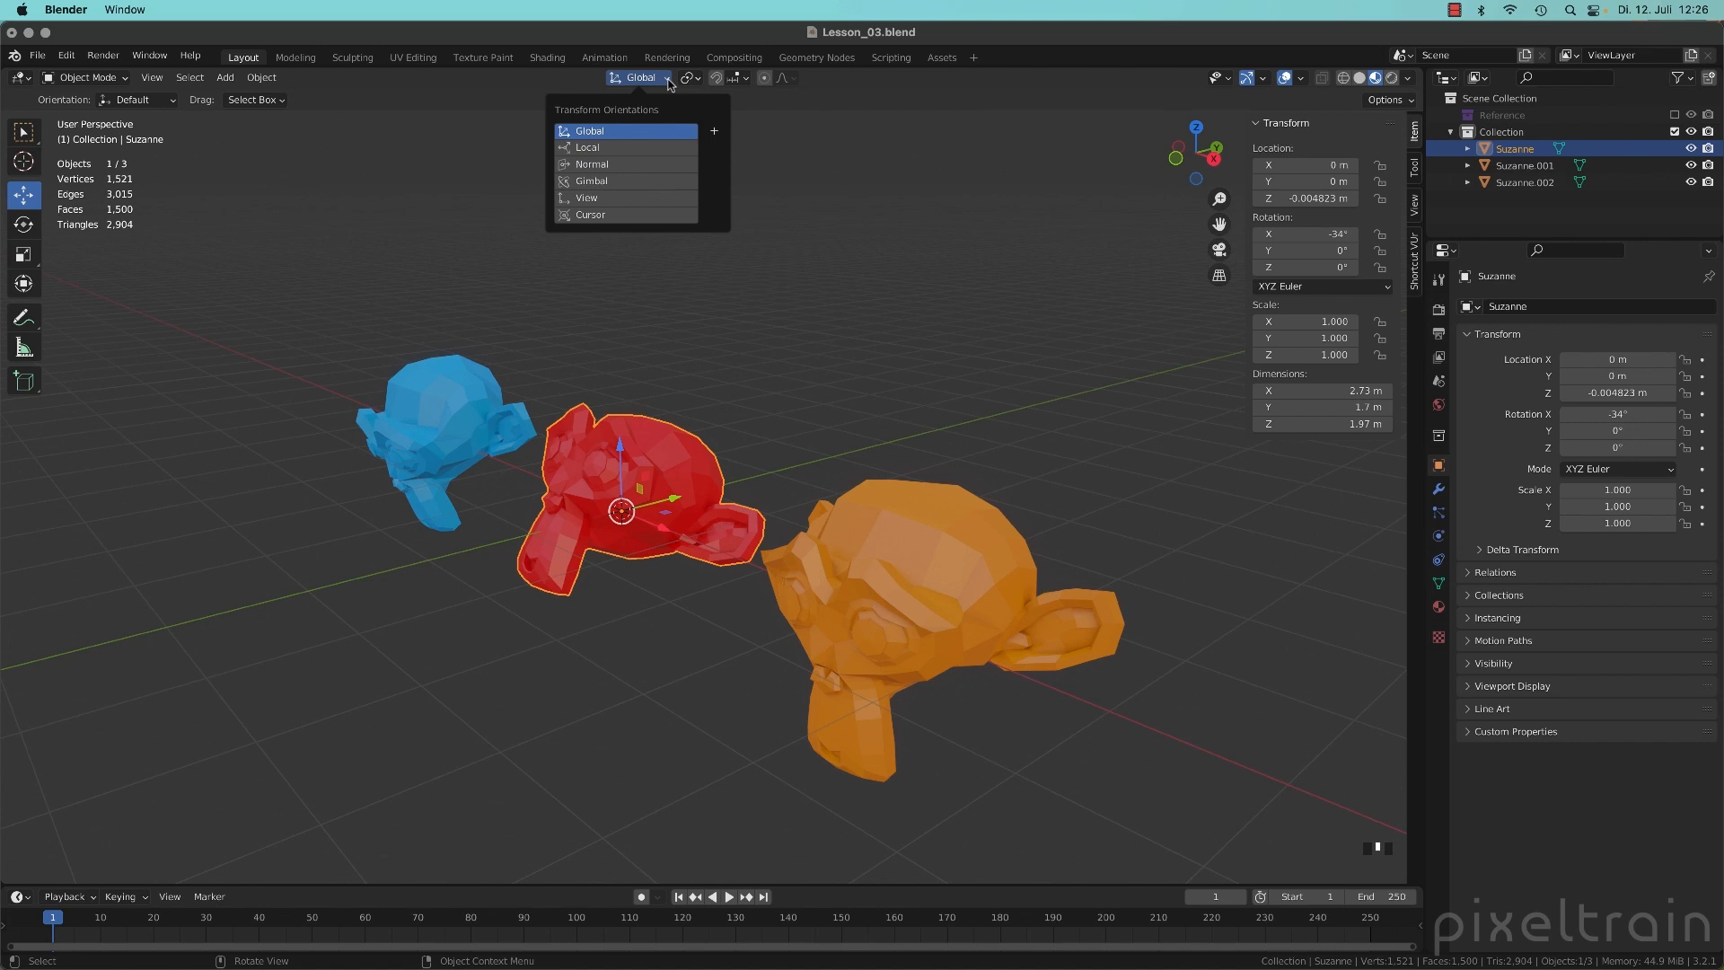
mouse_move(623, 119)
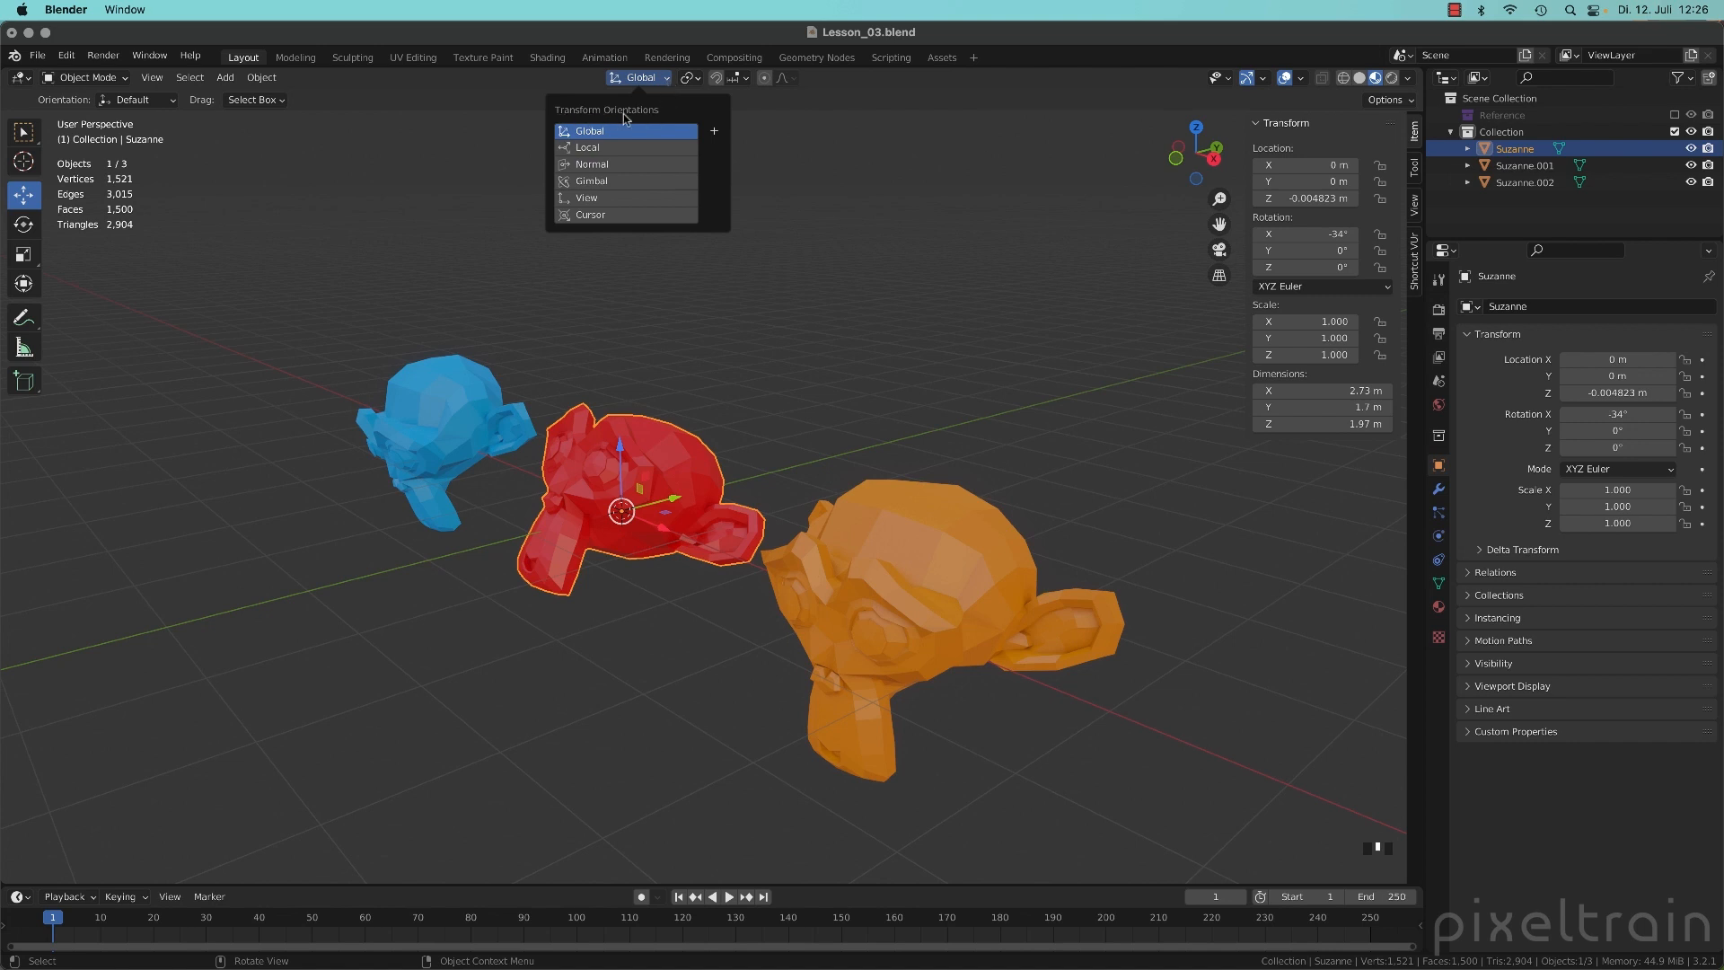
mouse_move(625, 204)
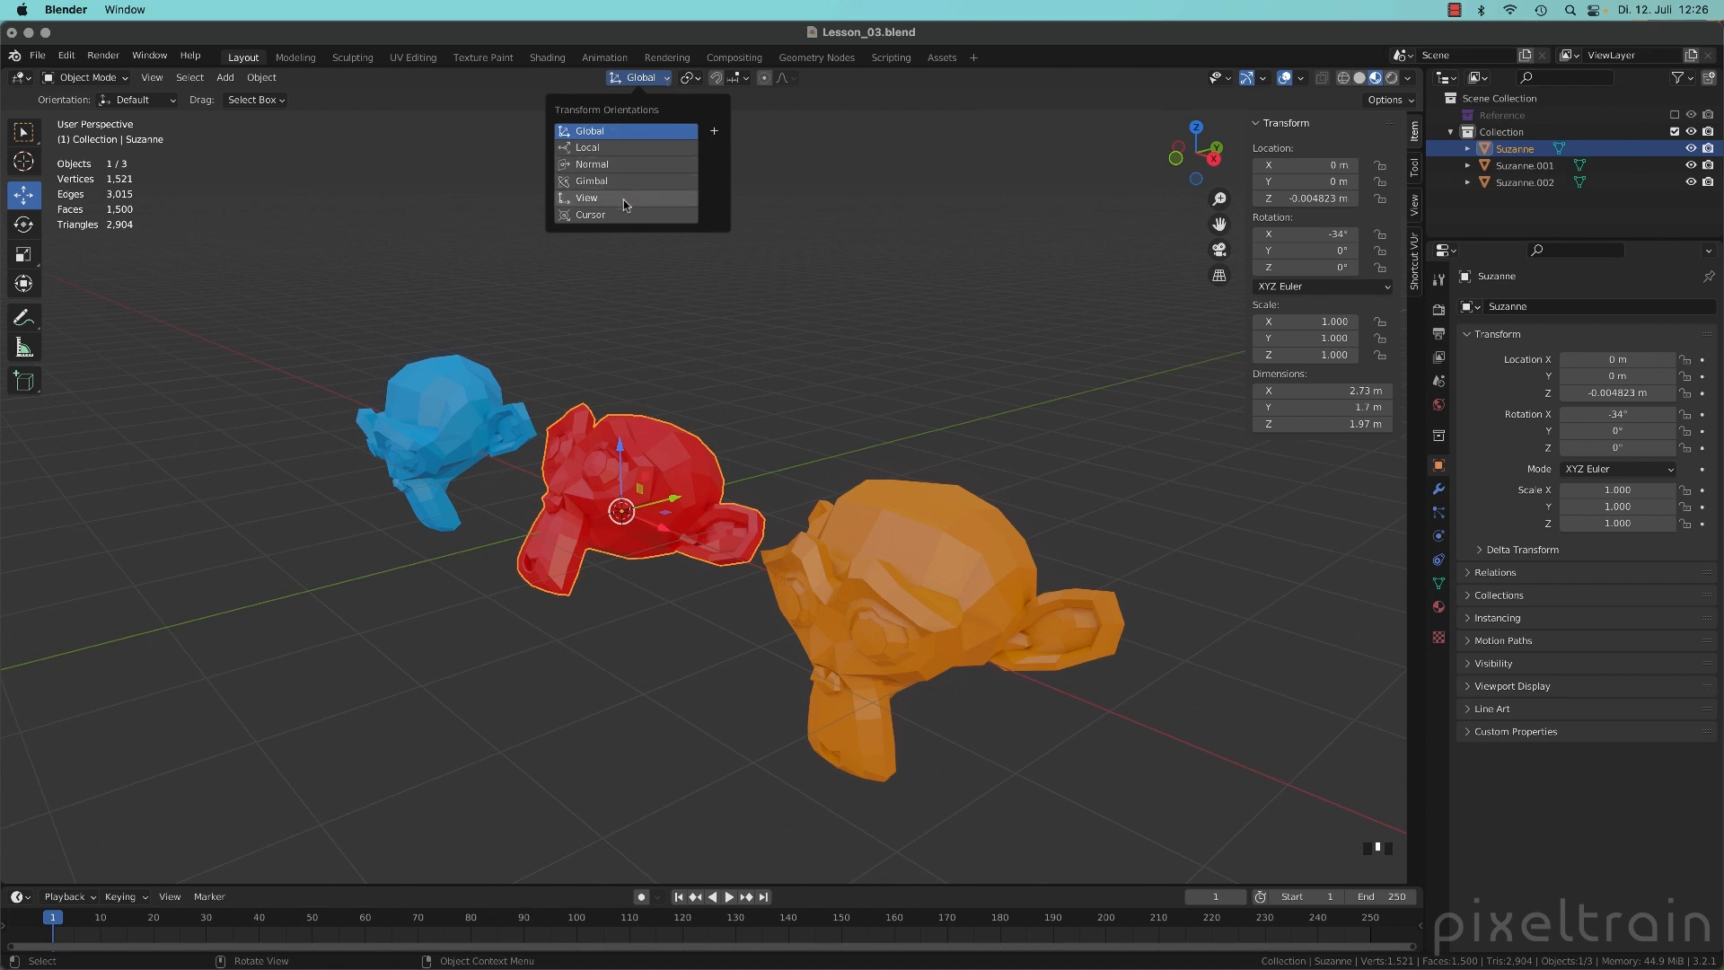
mouse_move(624, 215)
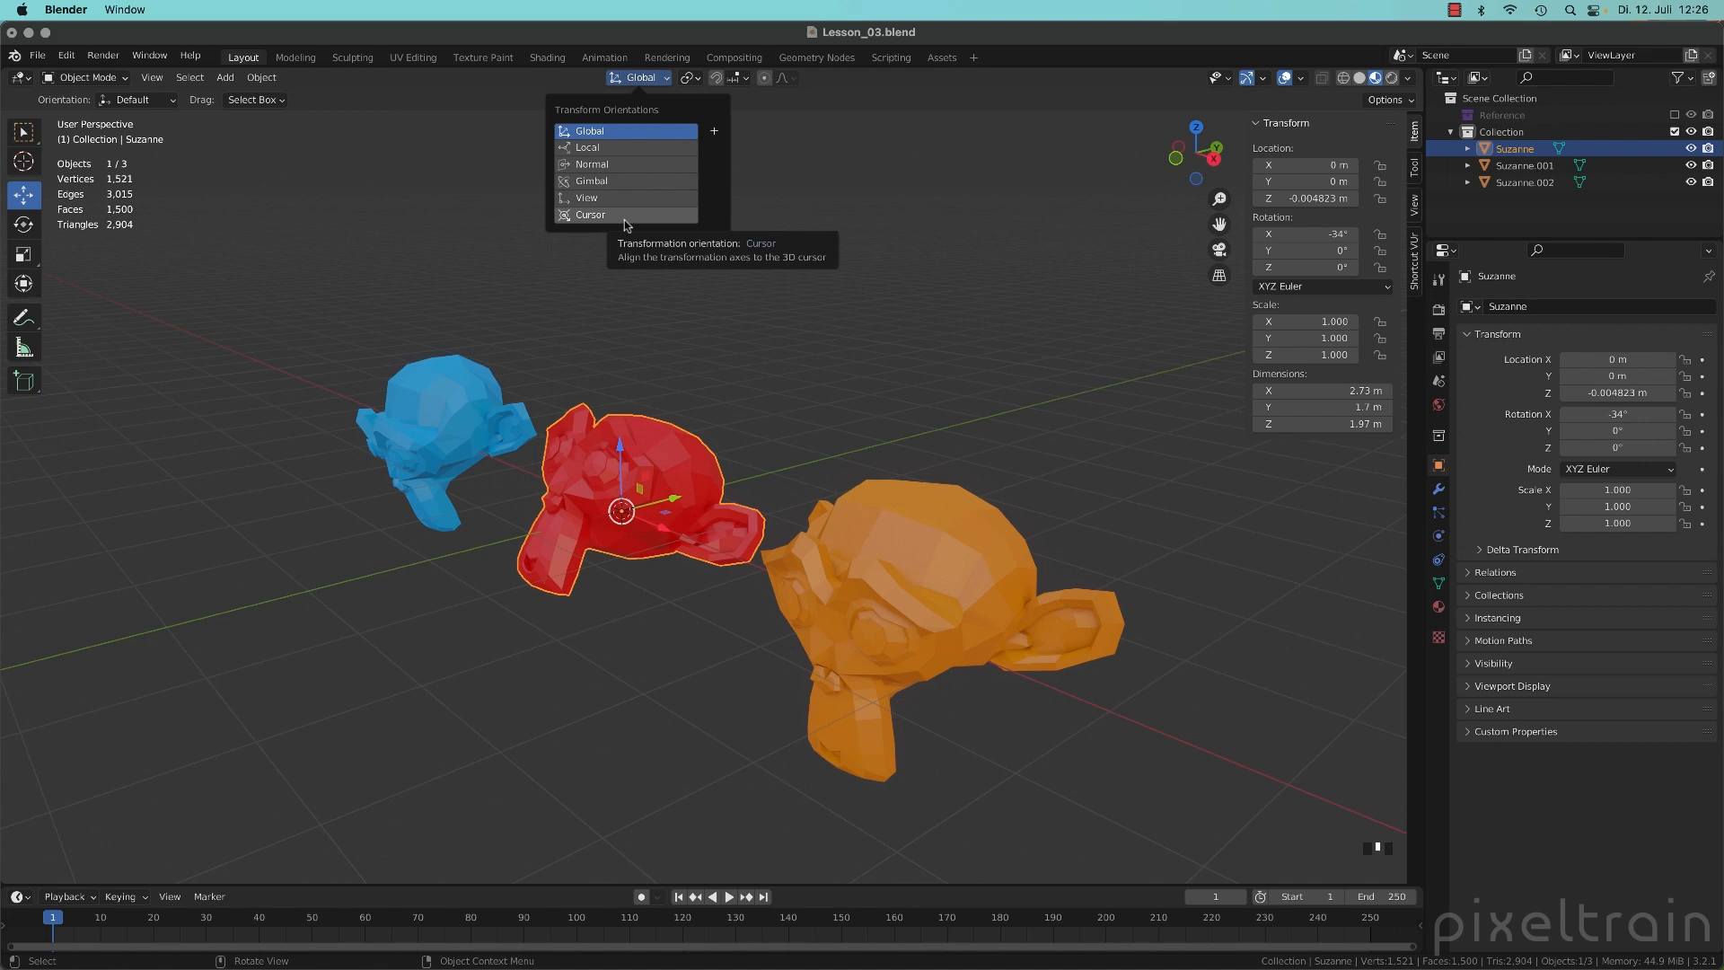
mouse_move(622, 133)
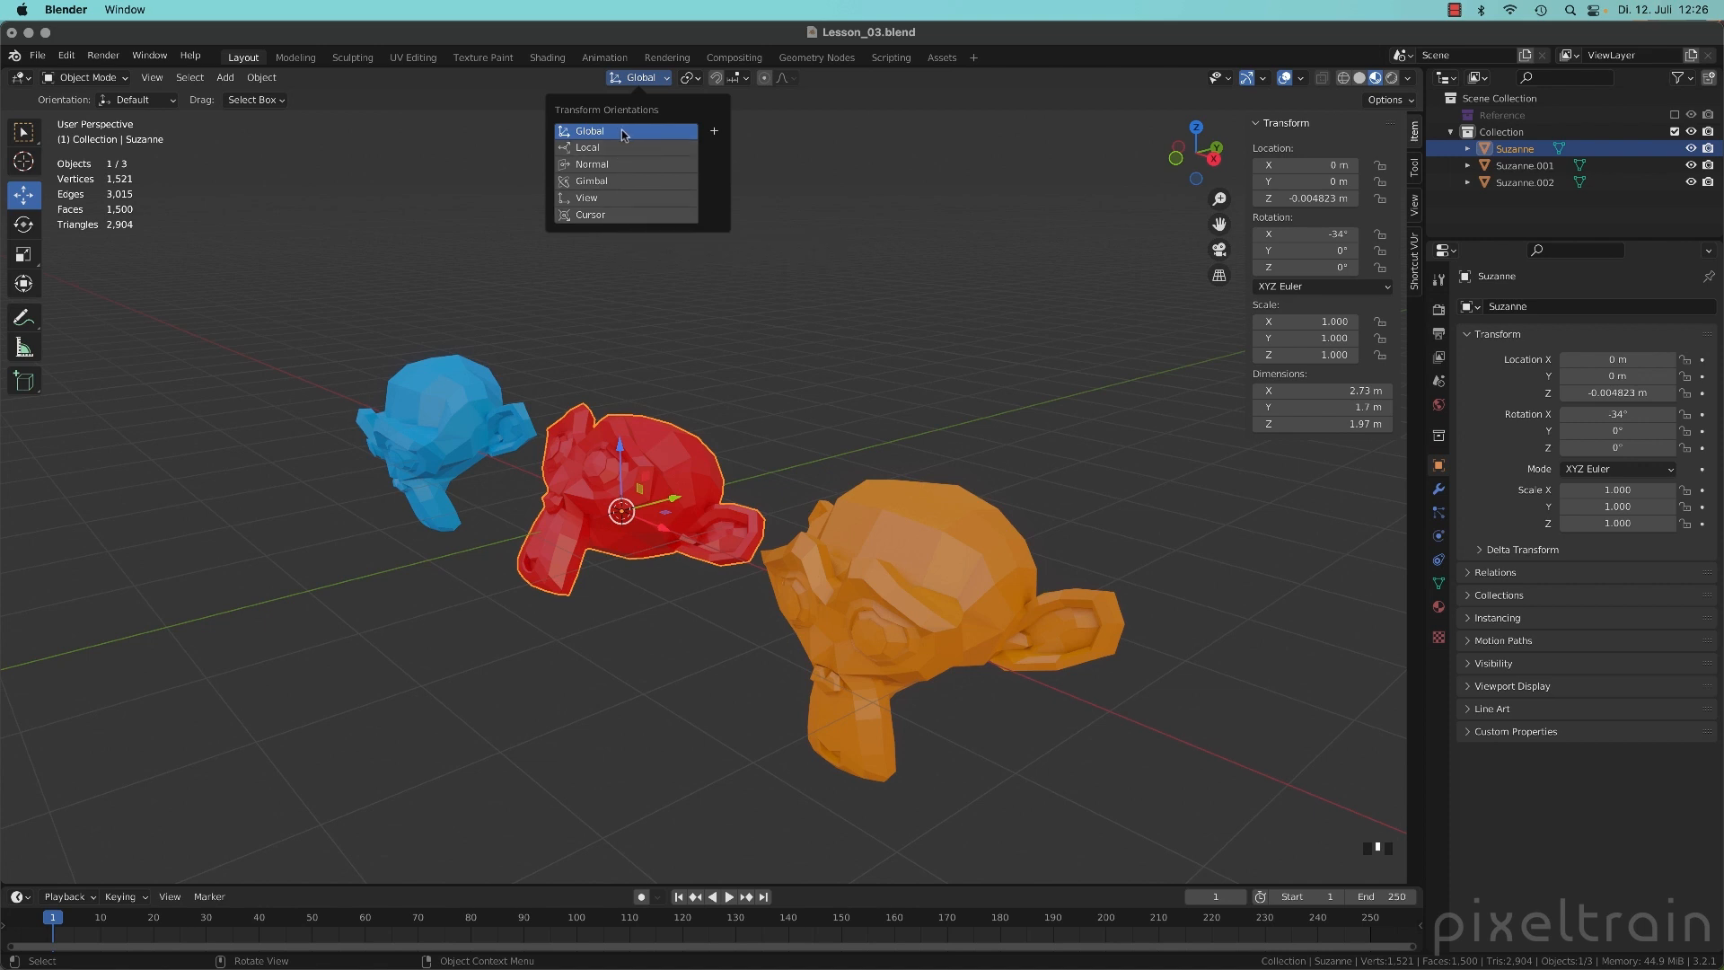
left_click(619, 147)
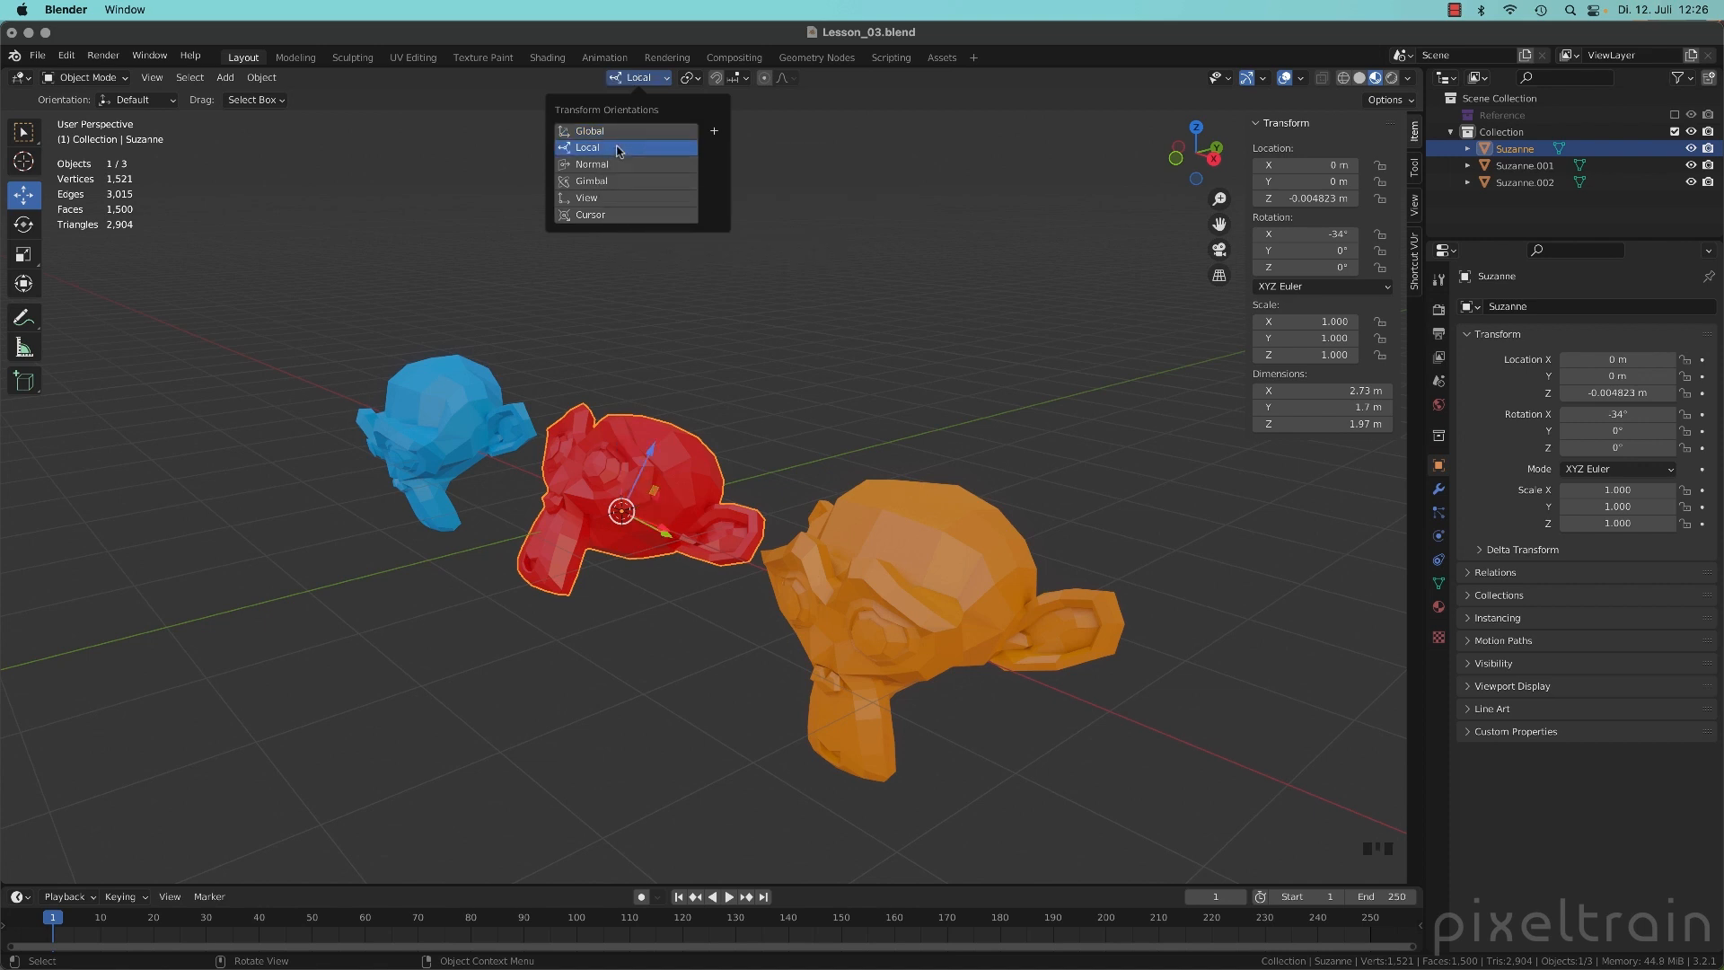
left_click(617, 146)
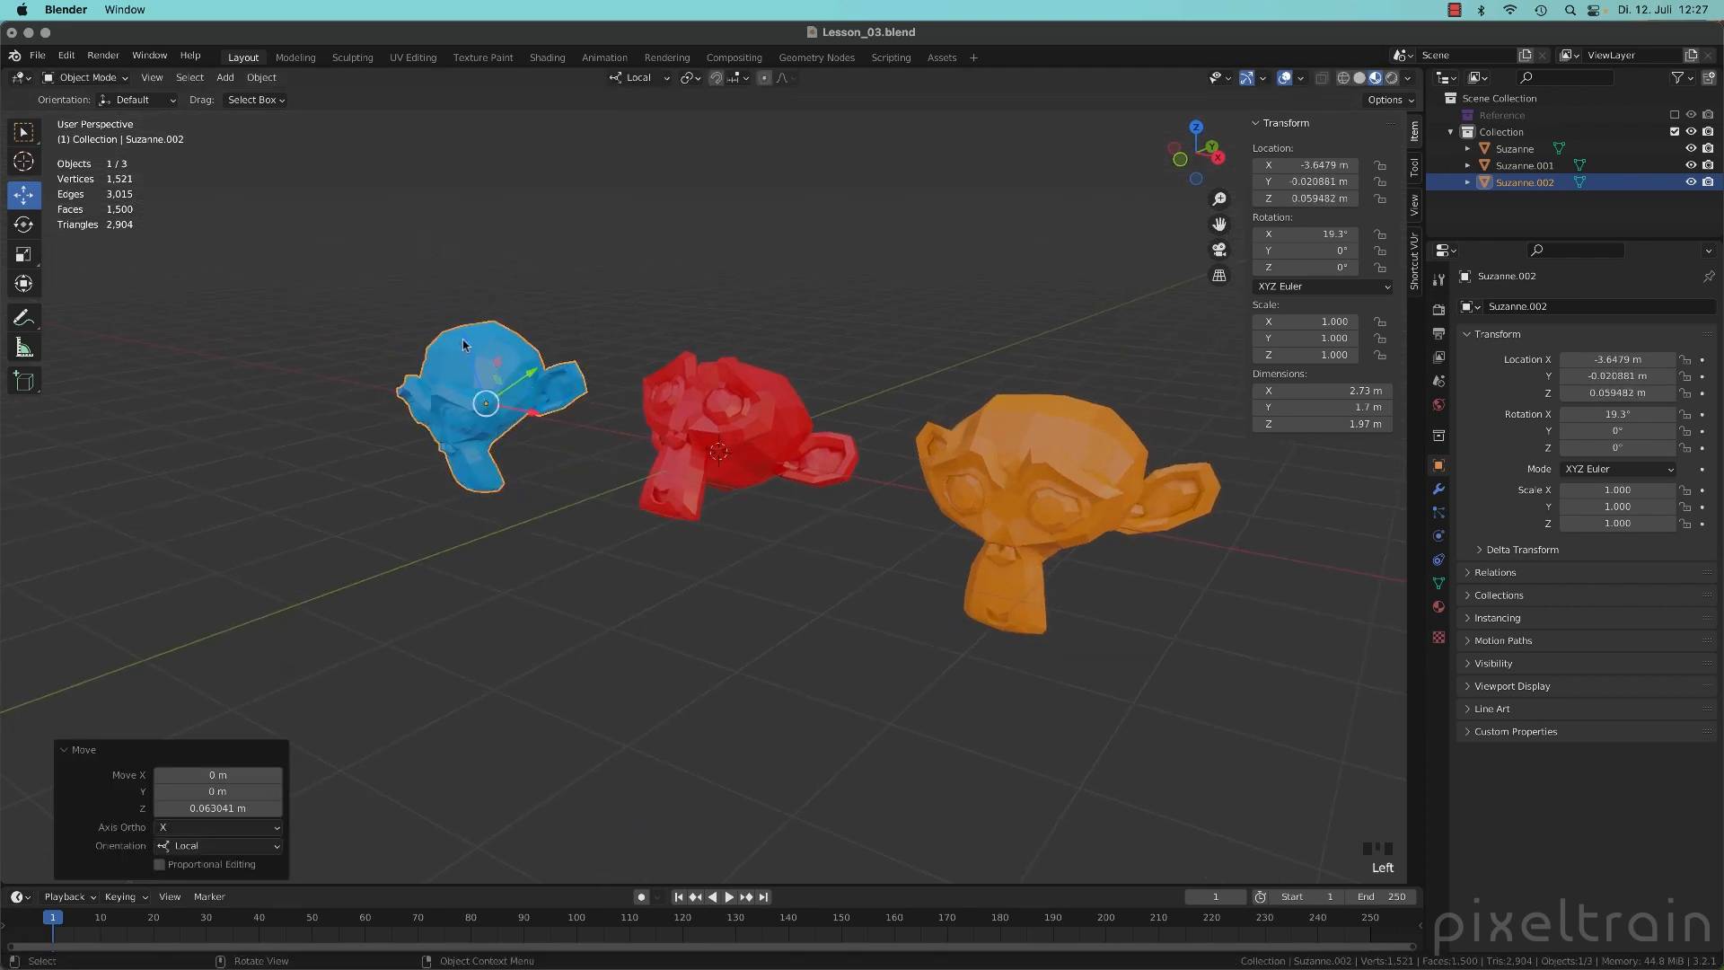
- Push the blue monkey about 0.18 m down along its local Z axis
left_click_drag(484, 402, 491, 415)
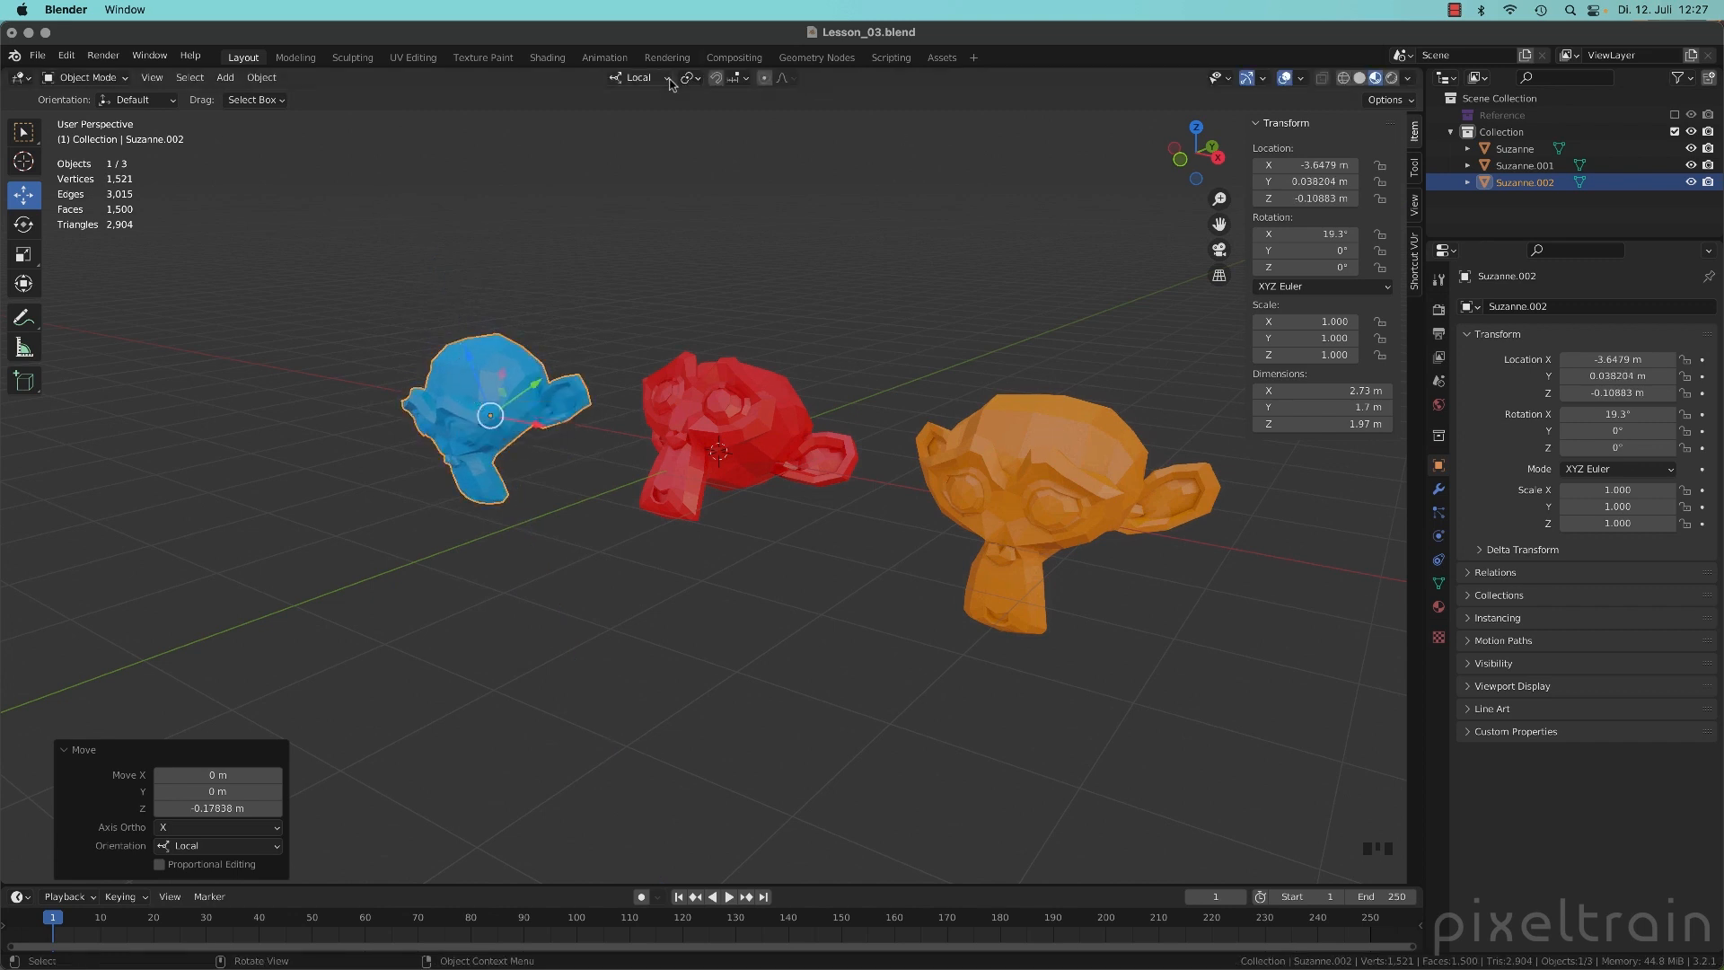
left_click(668, 79)
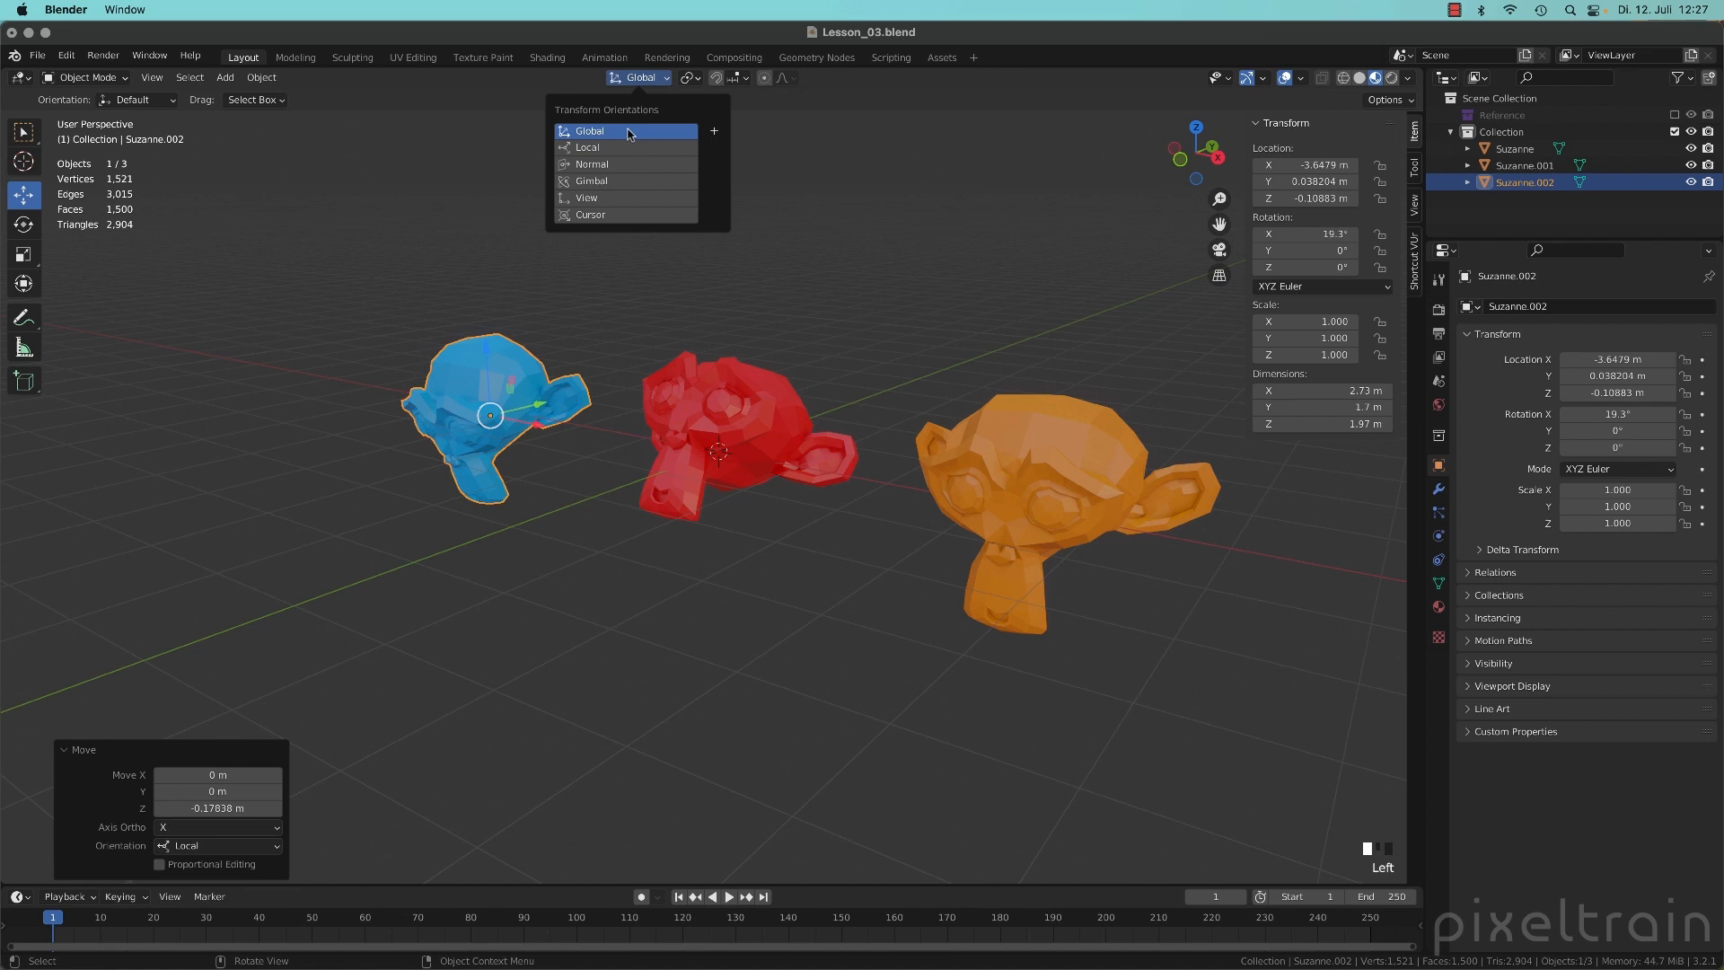
mouse_move(624, 147)
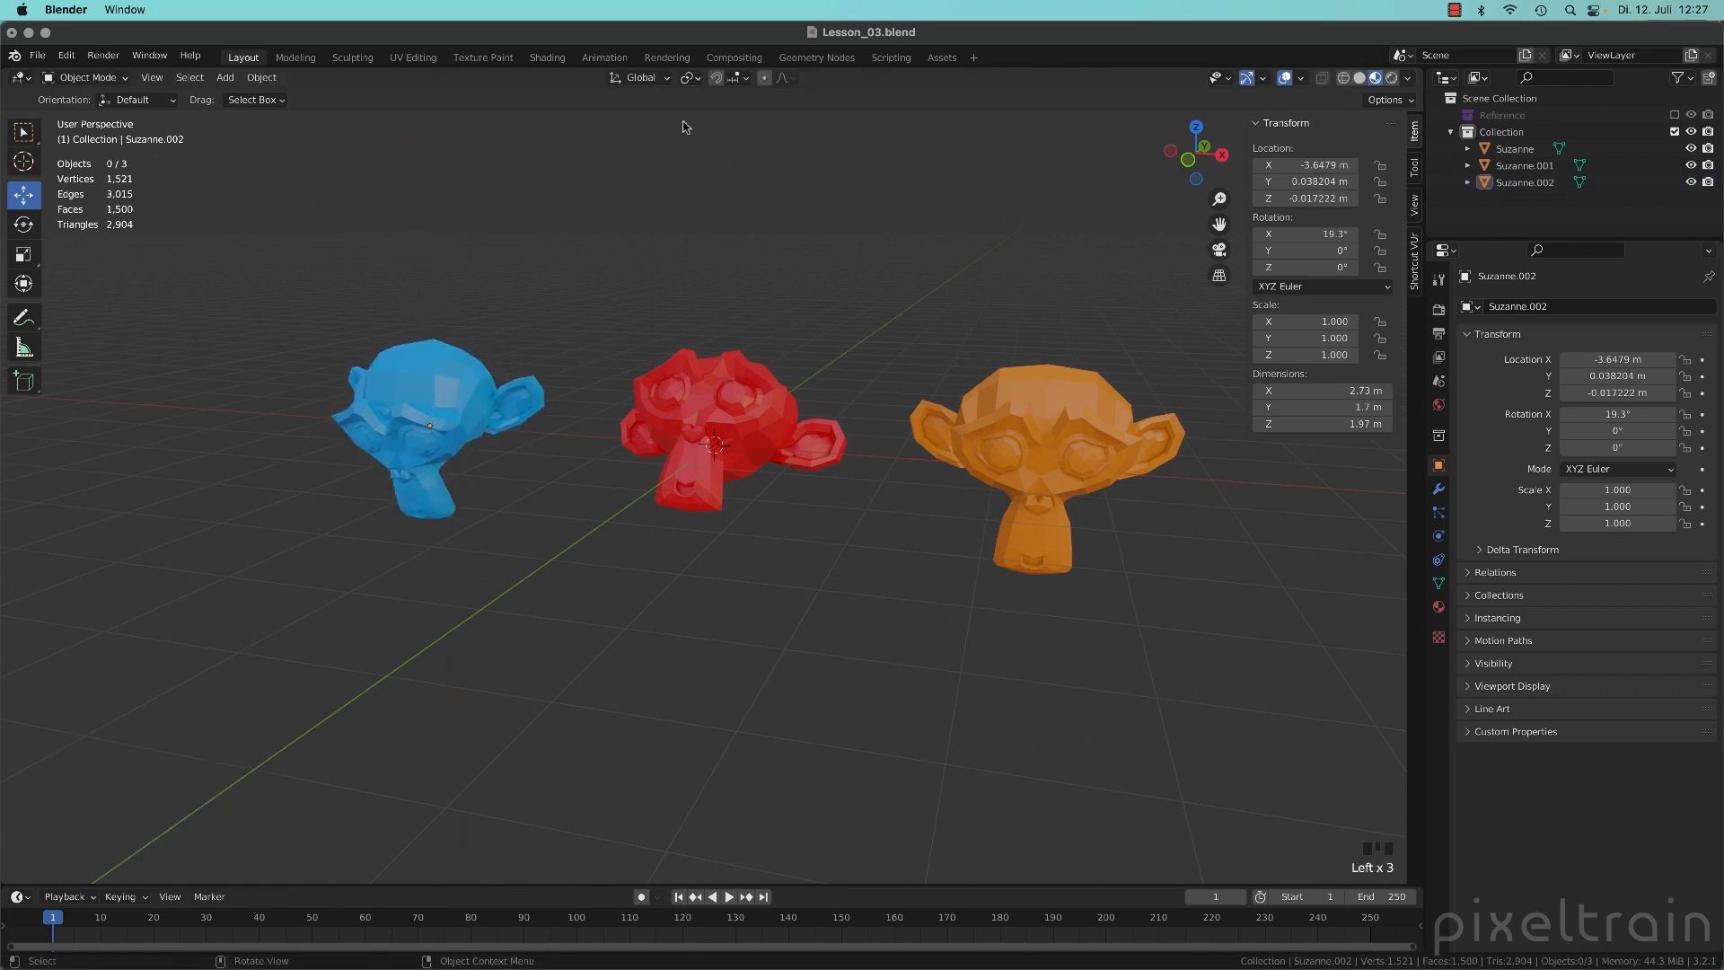
mouse_move(676, 84)
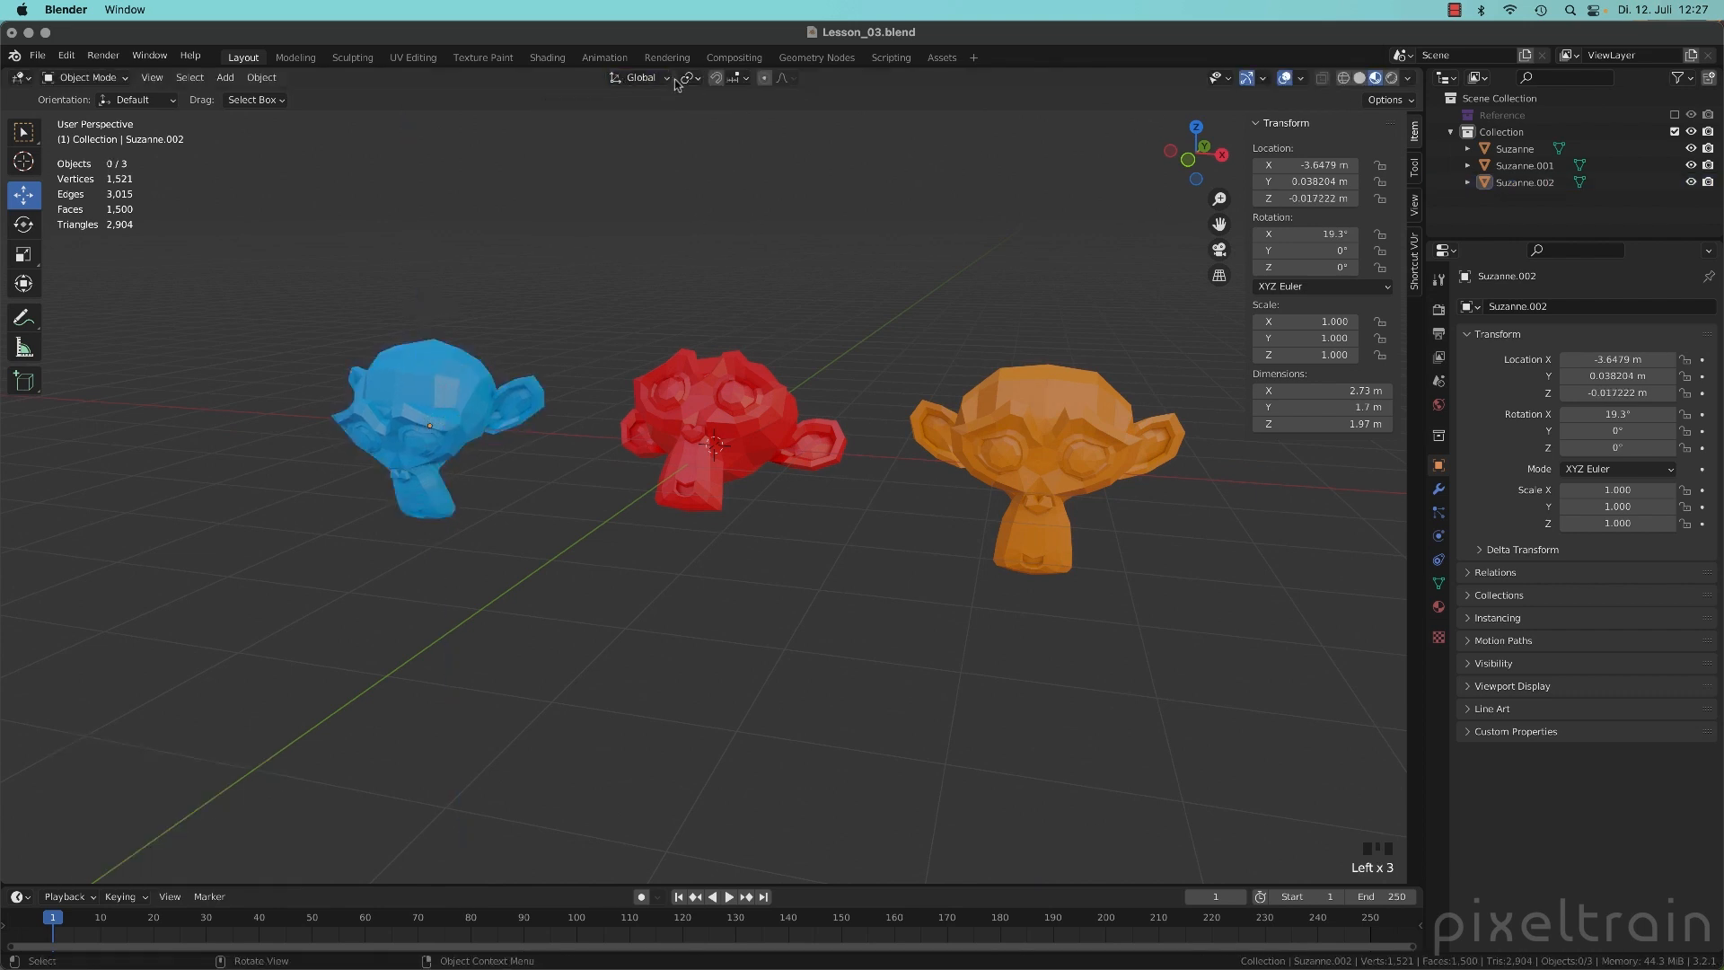
mouse_move(782, 408)
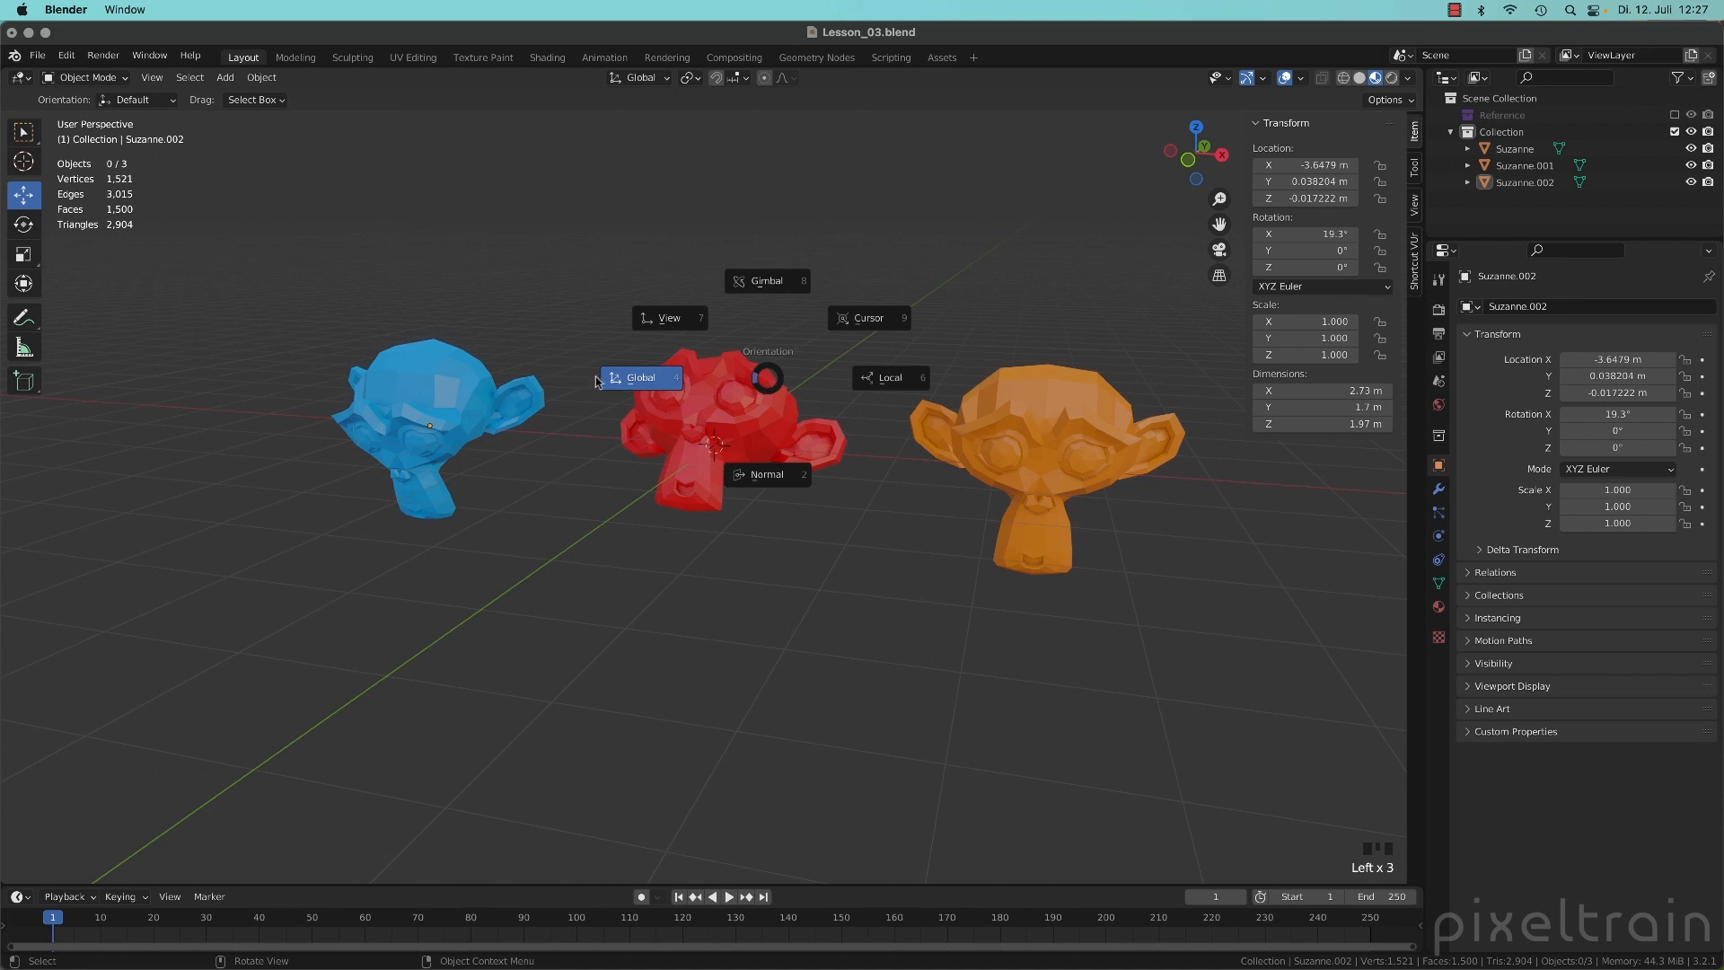
mouse_move(912, 379)
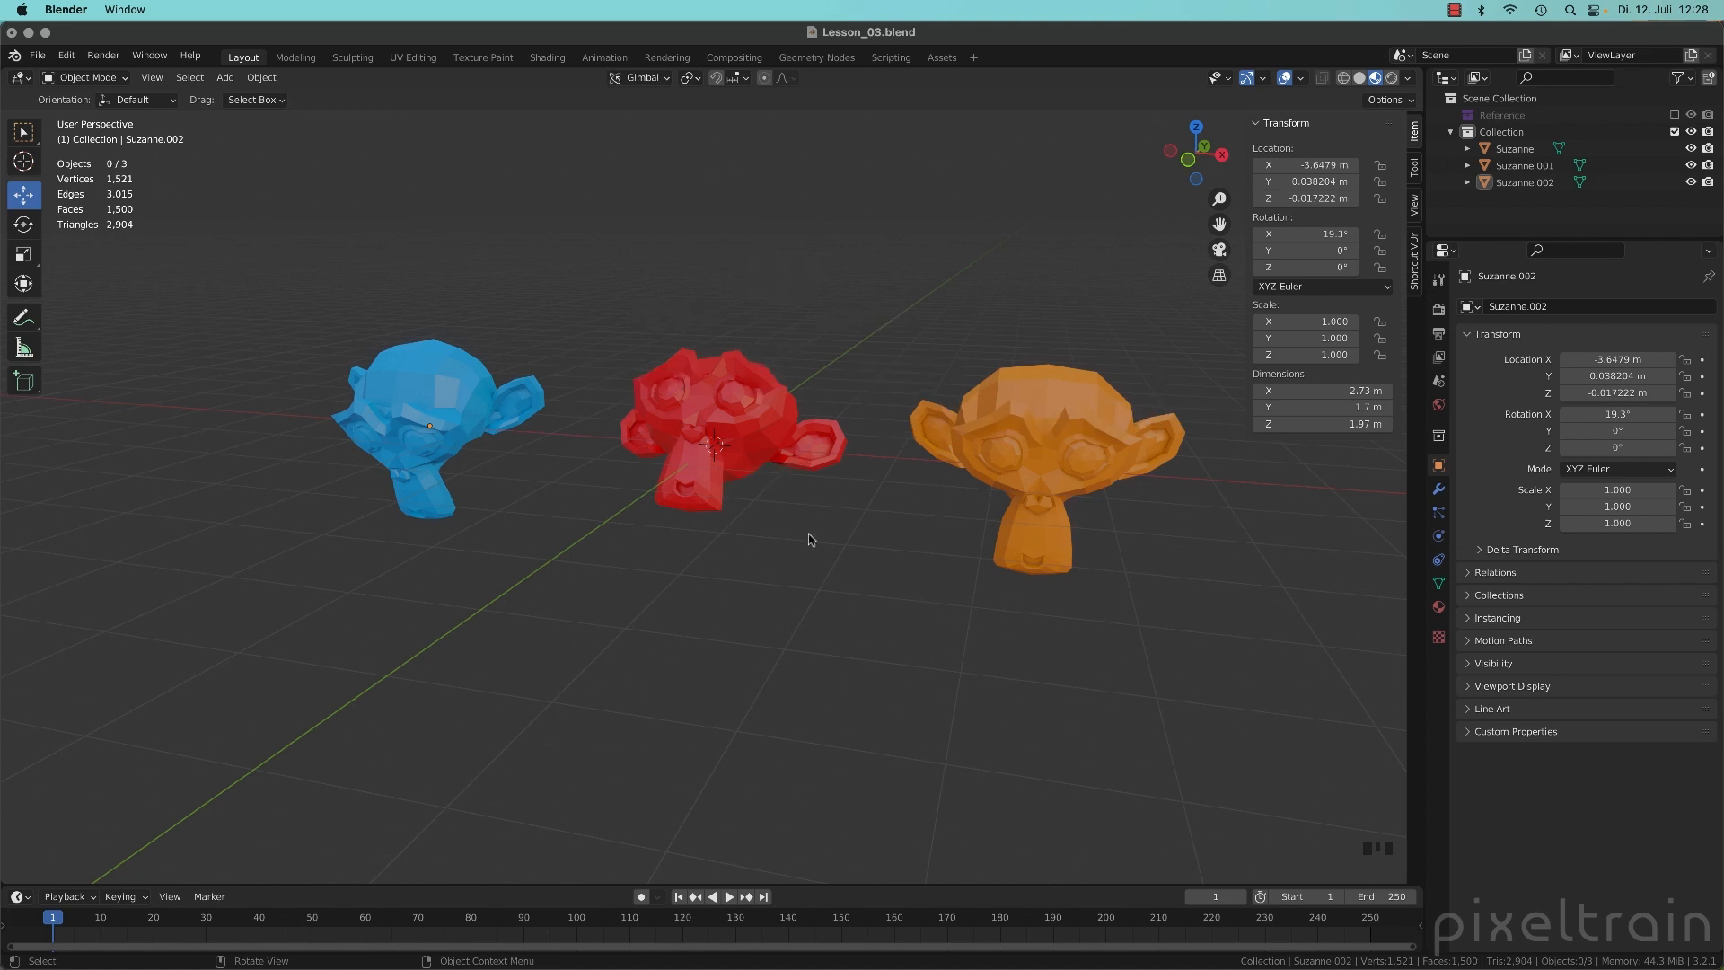
mouse_move(804, 524)
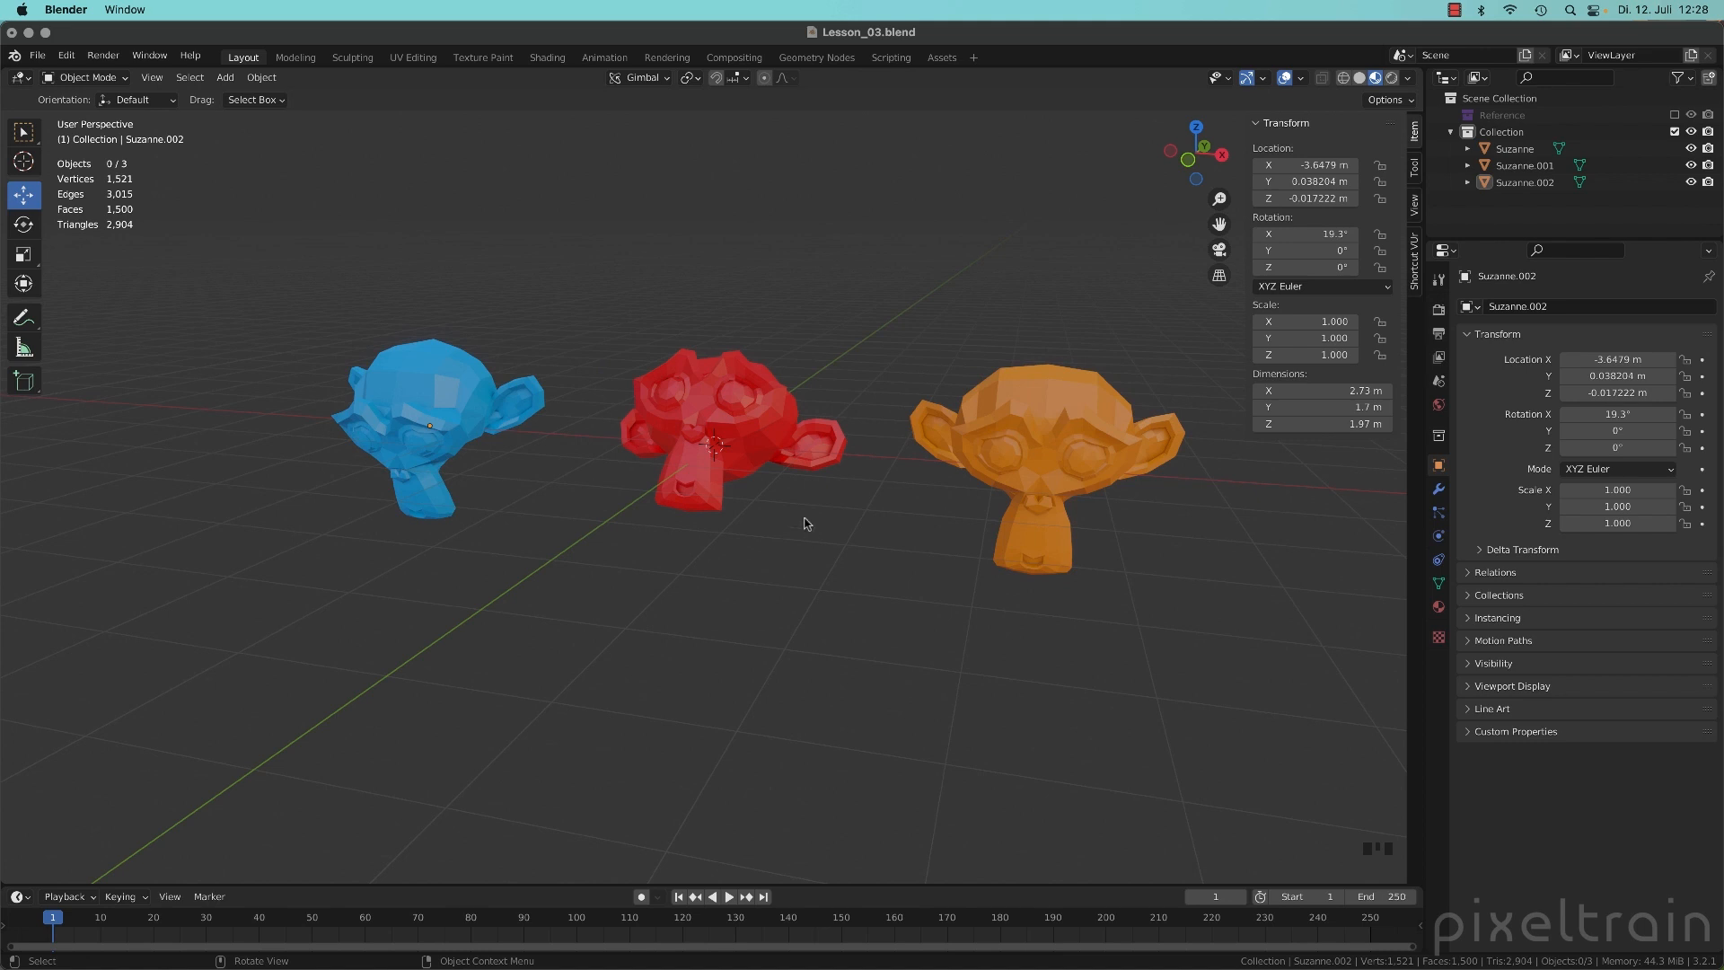
- Pick Local from the Transform Orientation dropdown
left_click(642, 77)
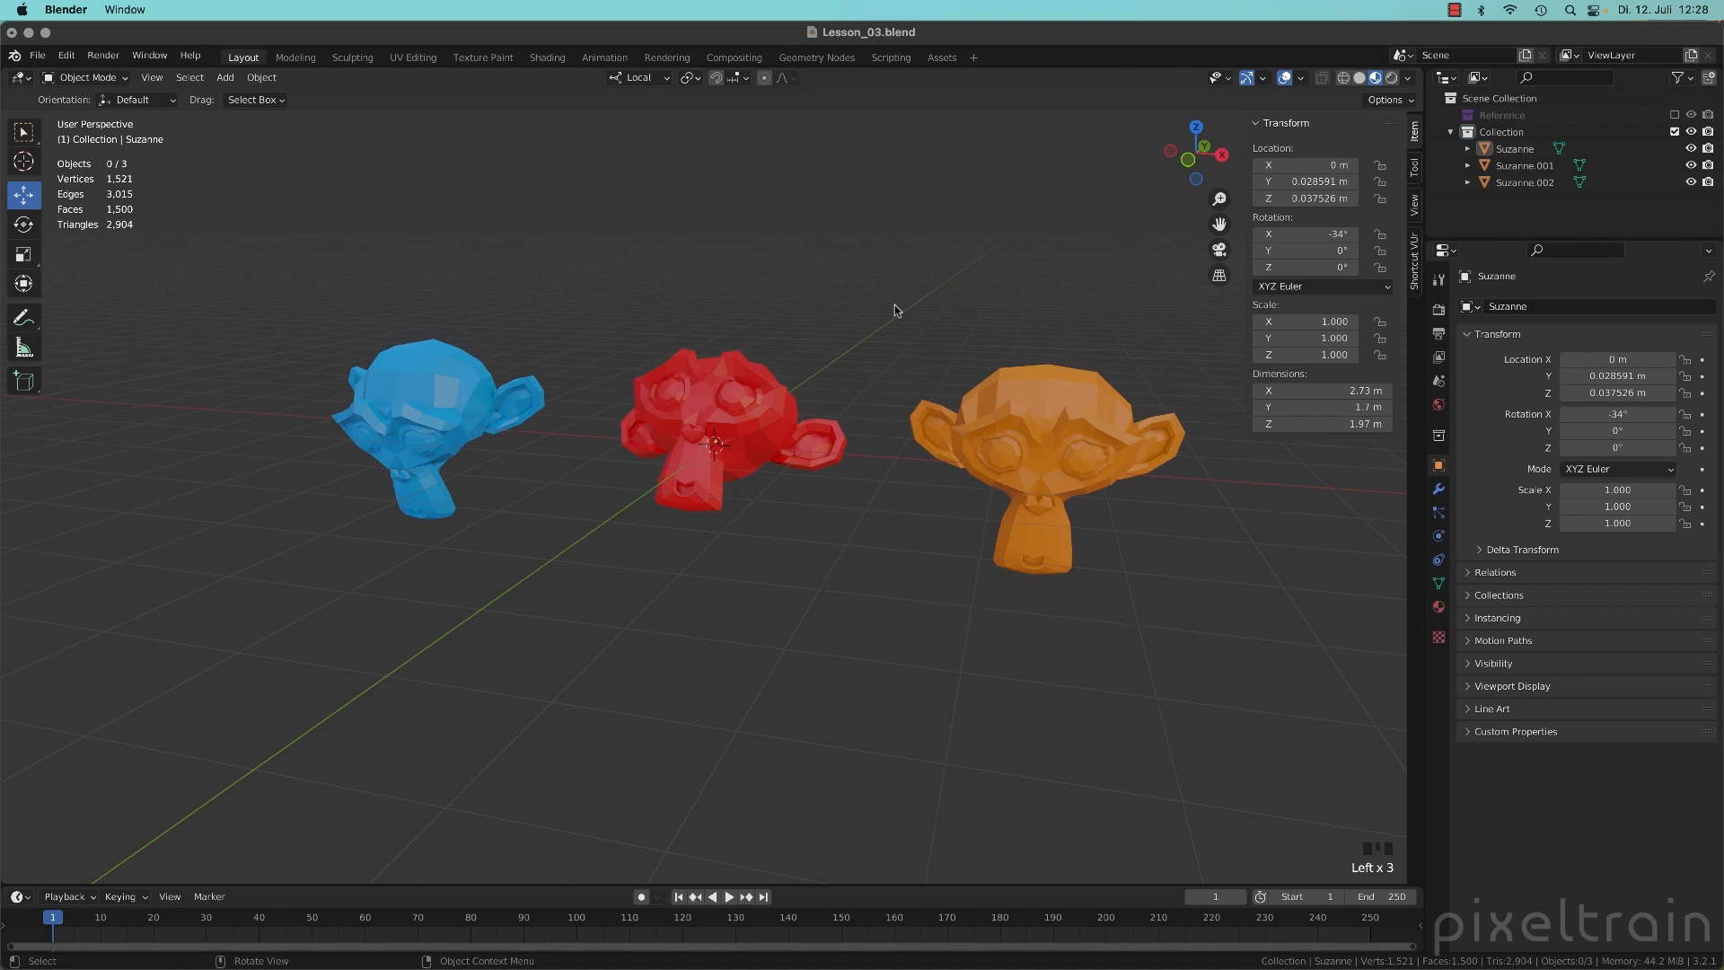
mouse_move(285, 306)
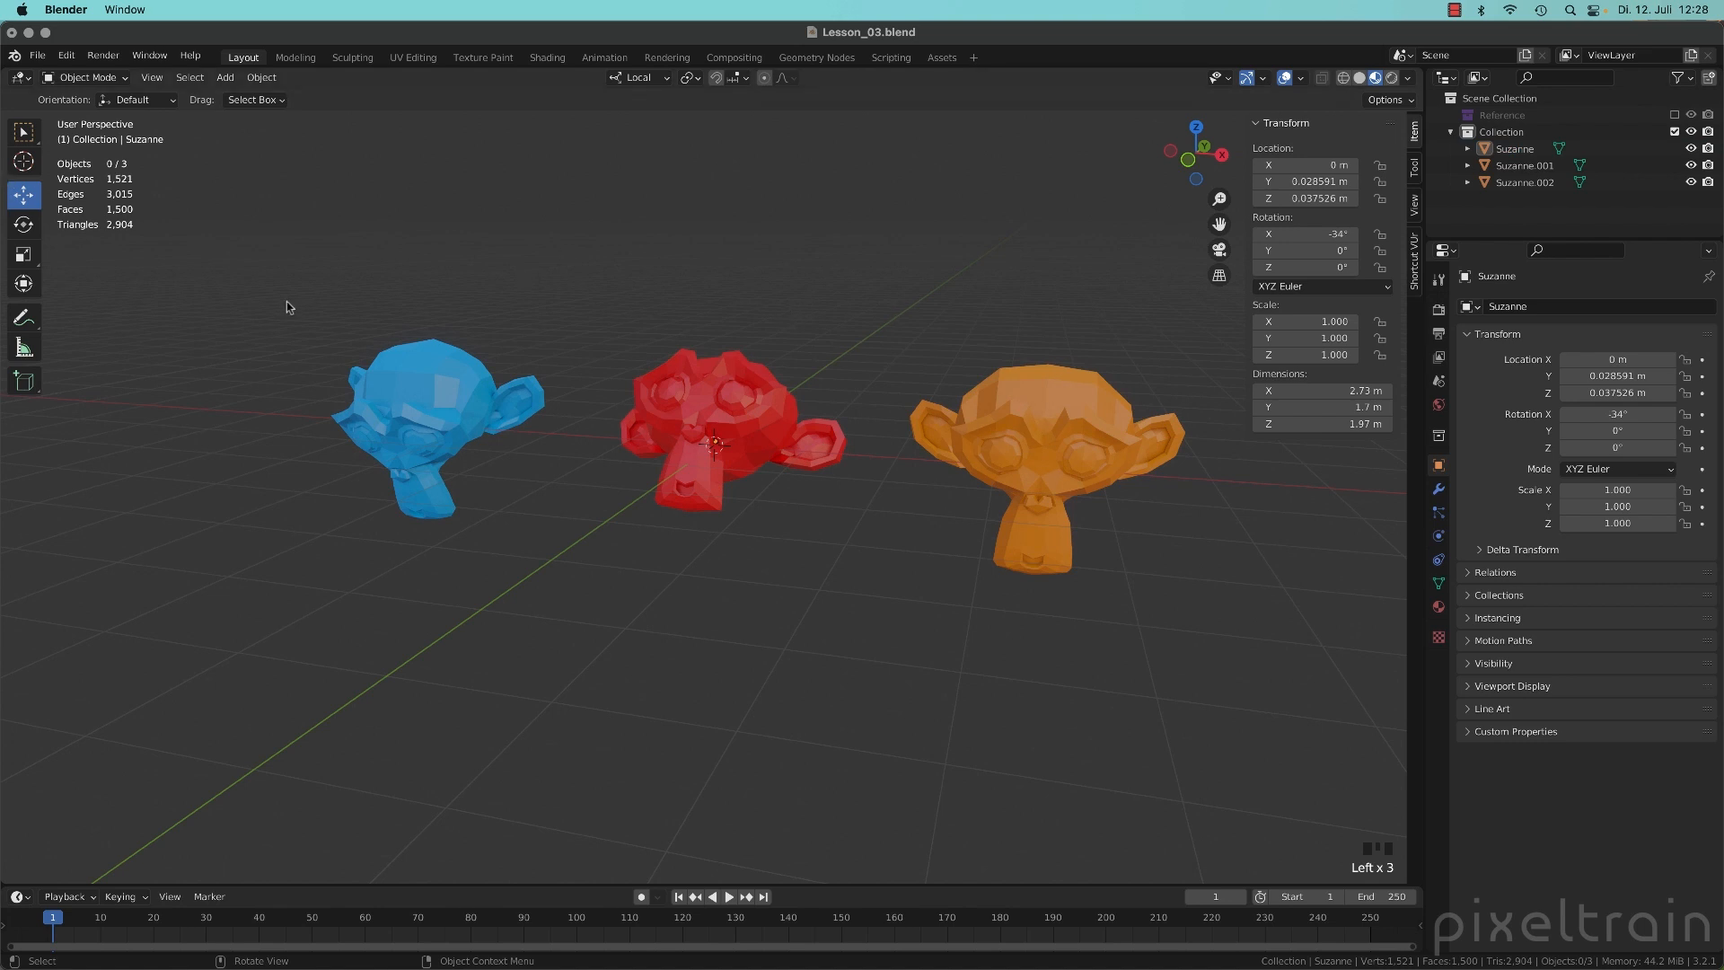
- Activate the Scale tool and select the blue monkey
left_click(24, 254)
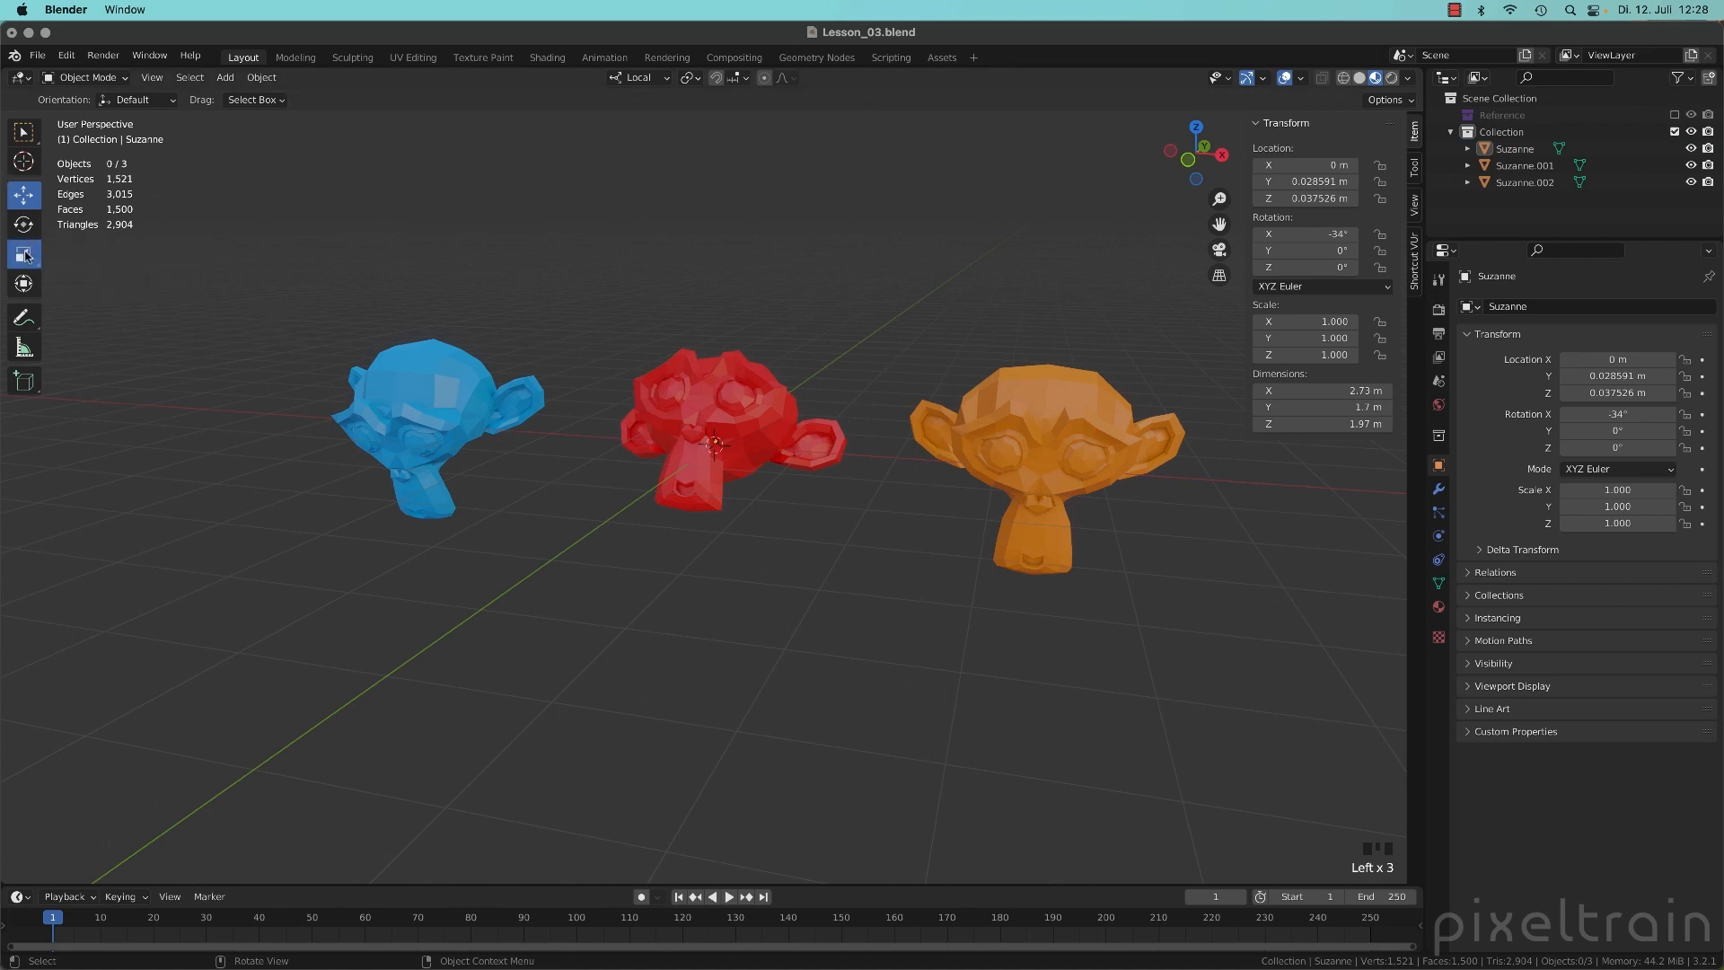
left_click(426, 400)
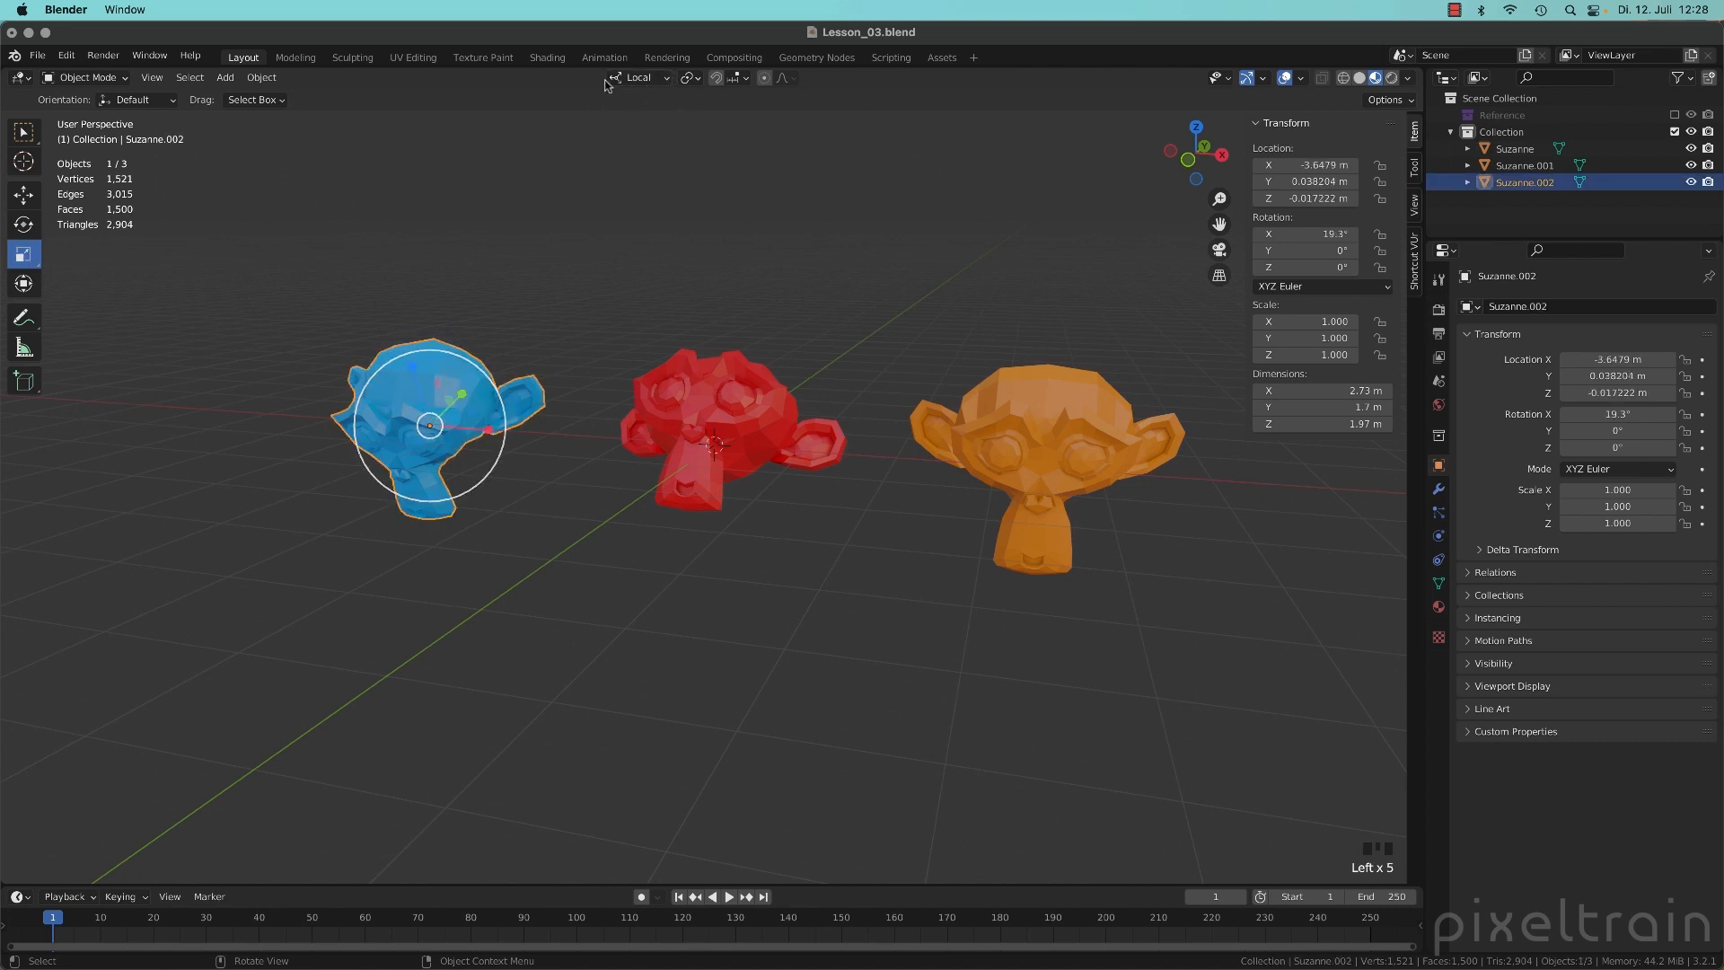
mouse_move(609, 81)
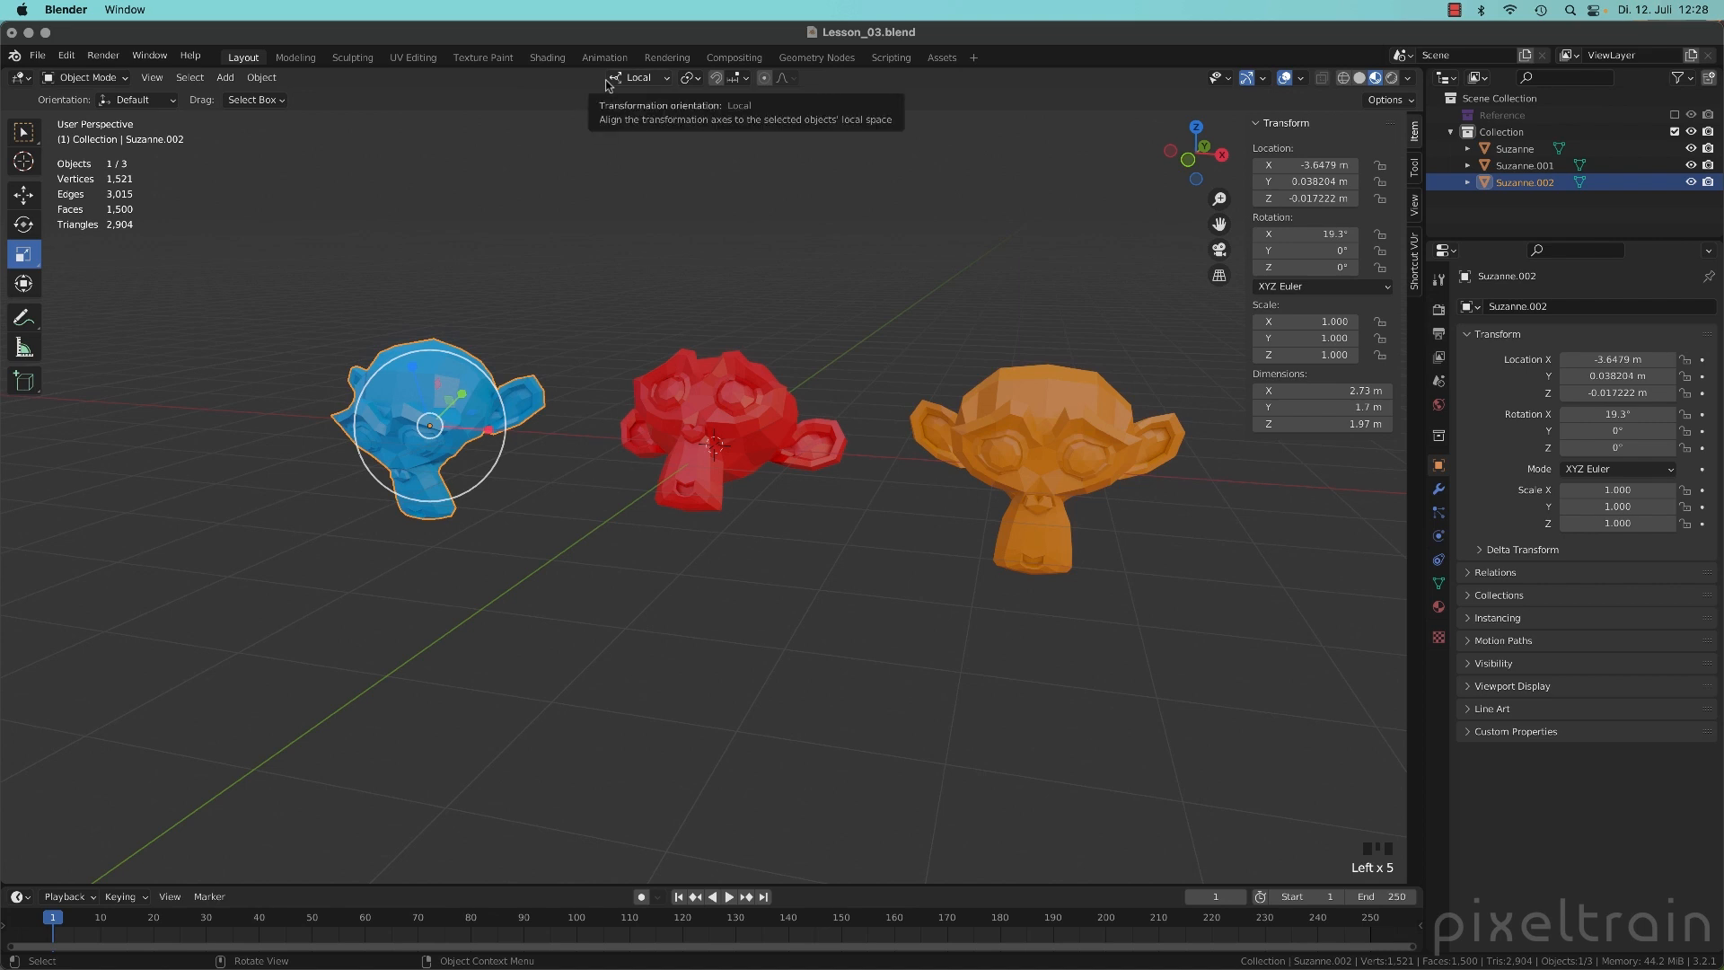
mouse_move(637, 111)
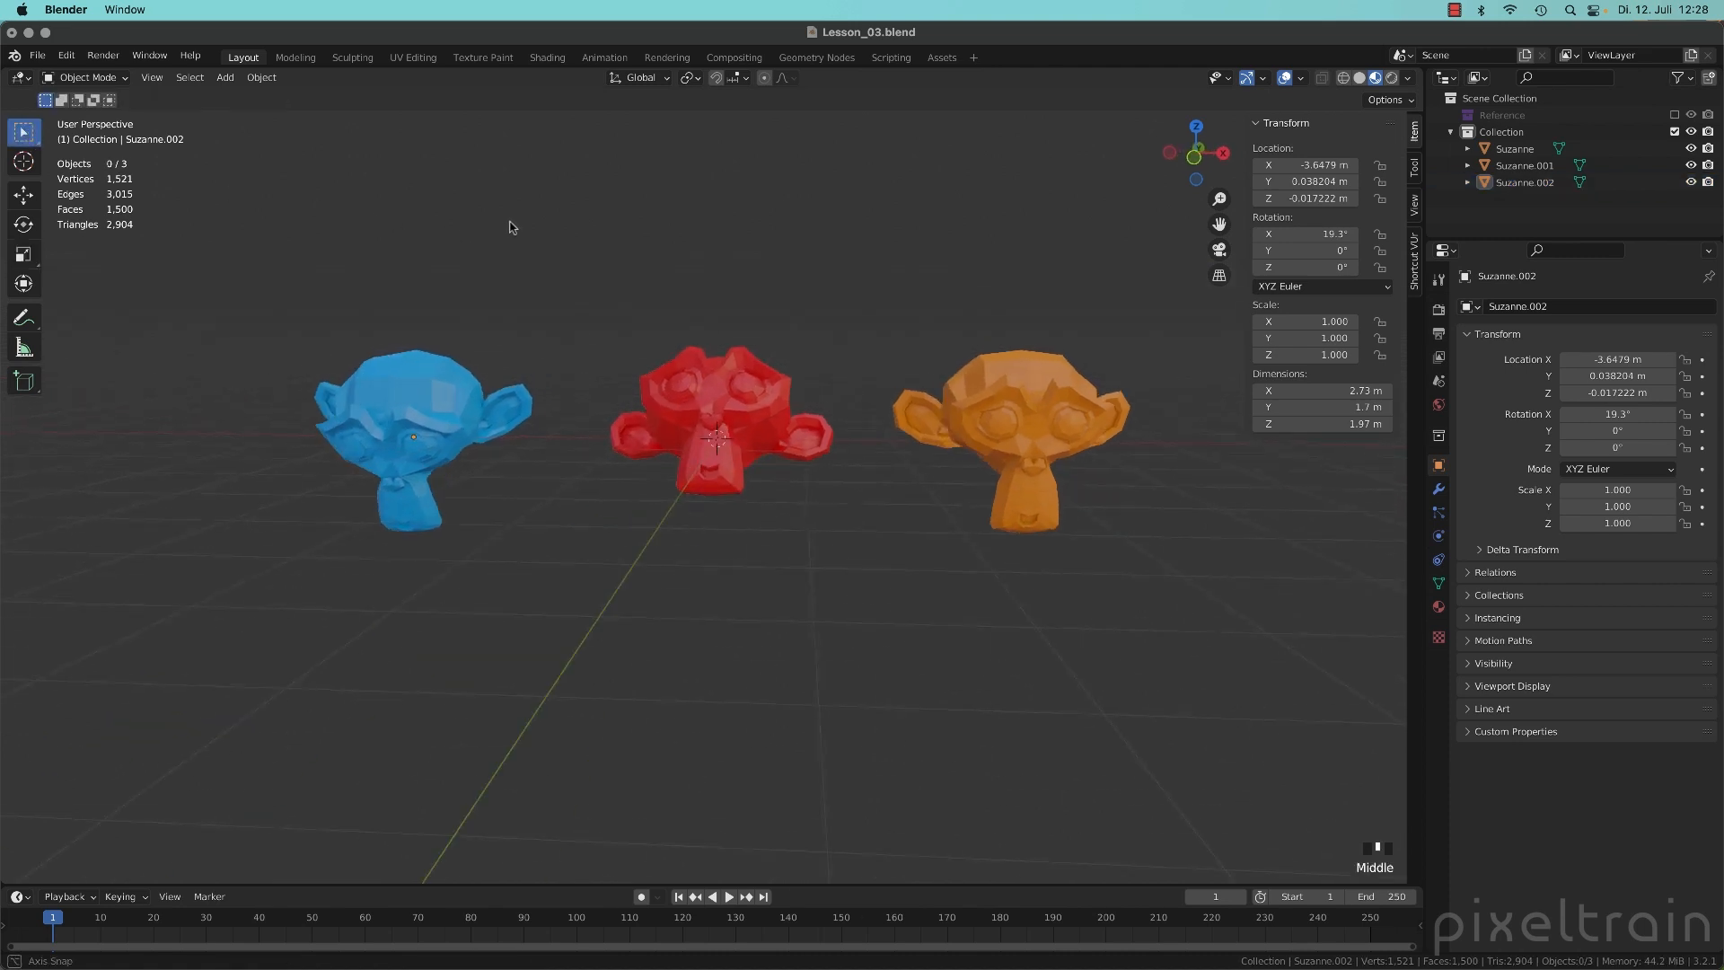
- Zoom out and pan the view to recenter the three monkeys
scroll("down", 3)
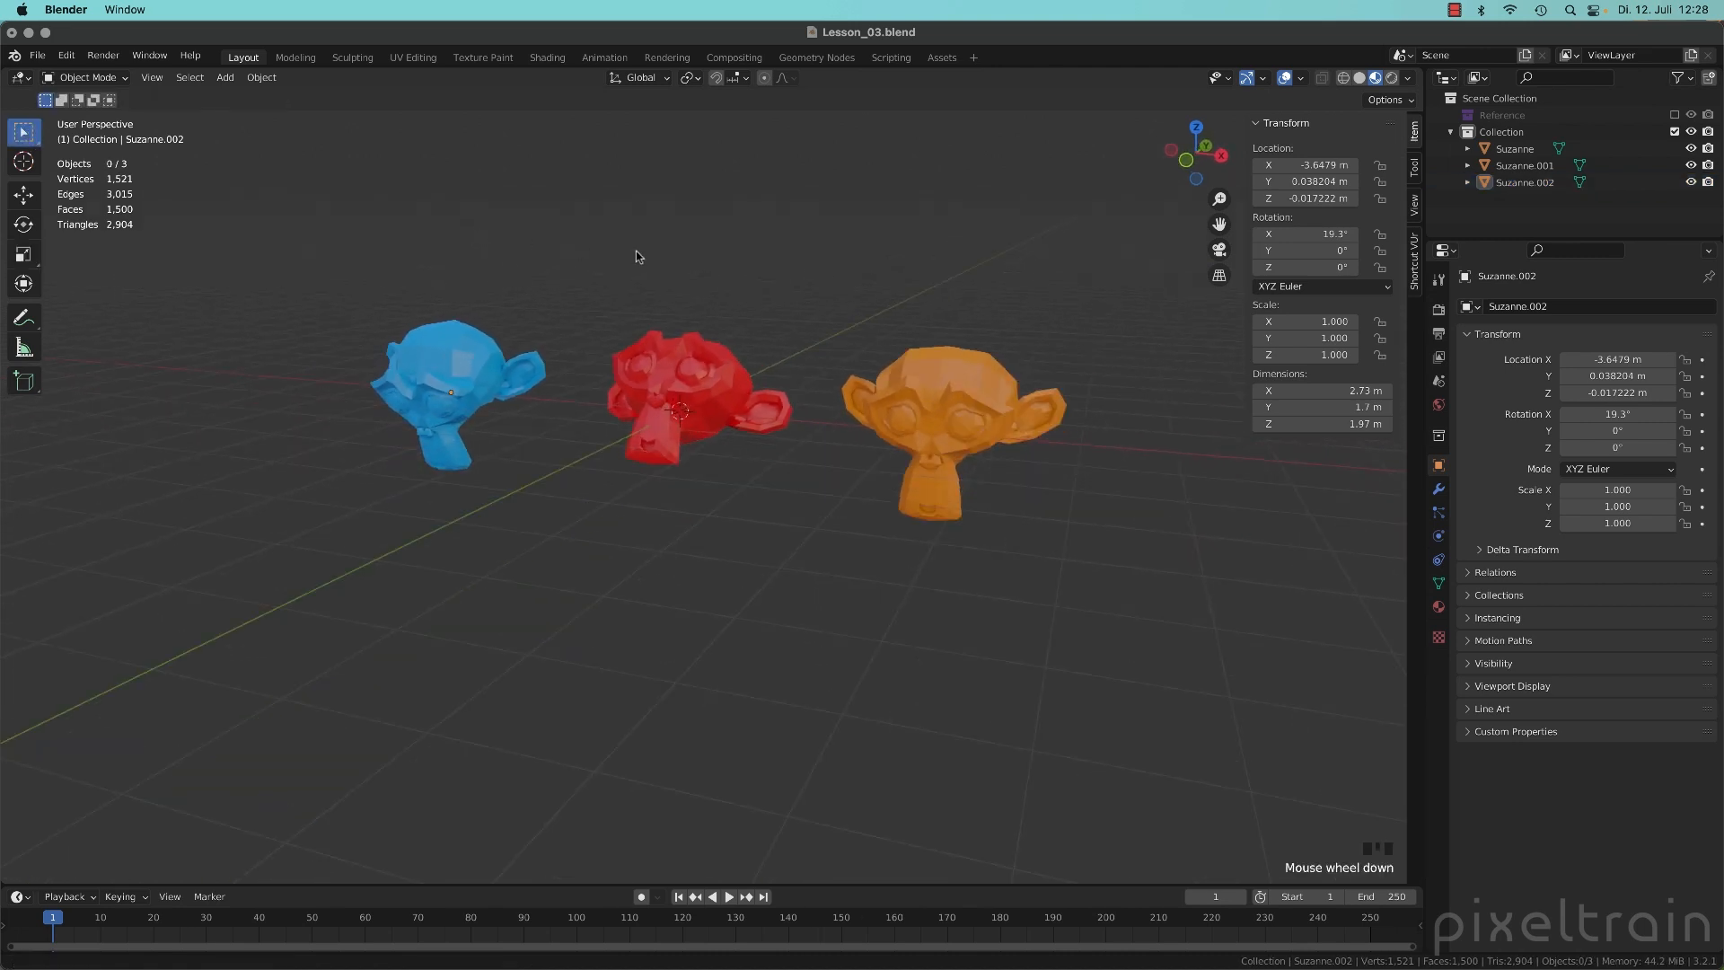
left_click_drag(635, 256, 727, 271)
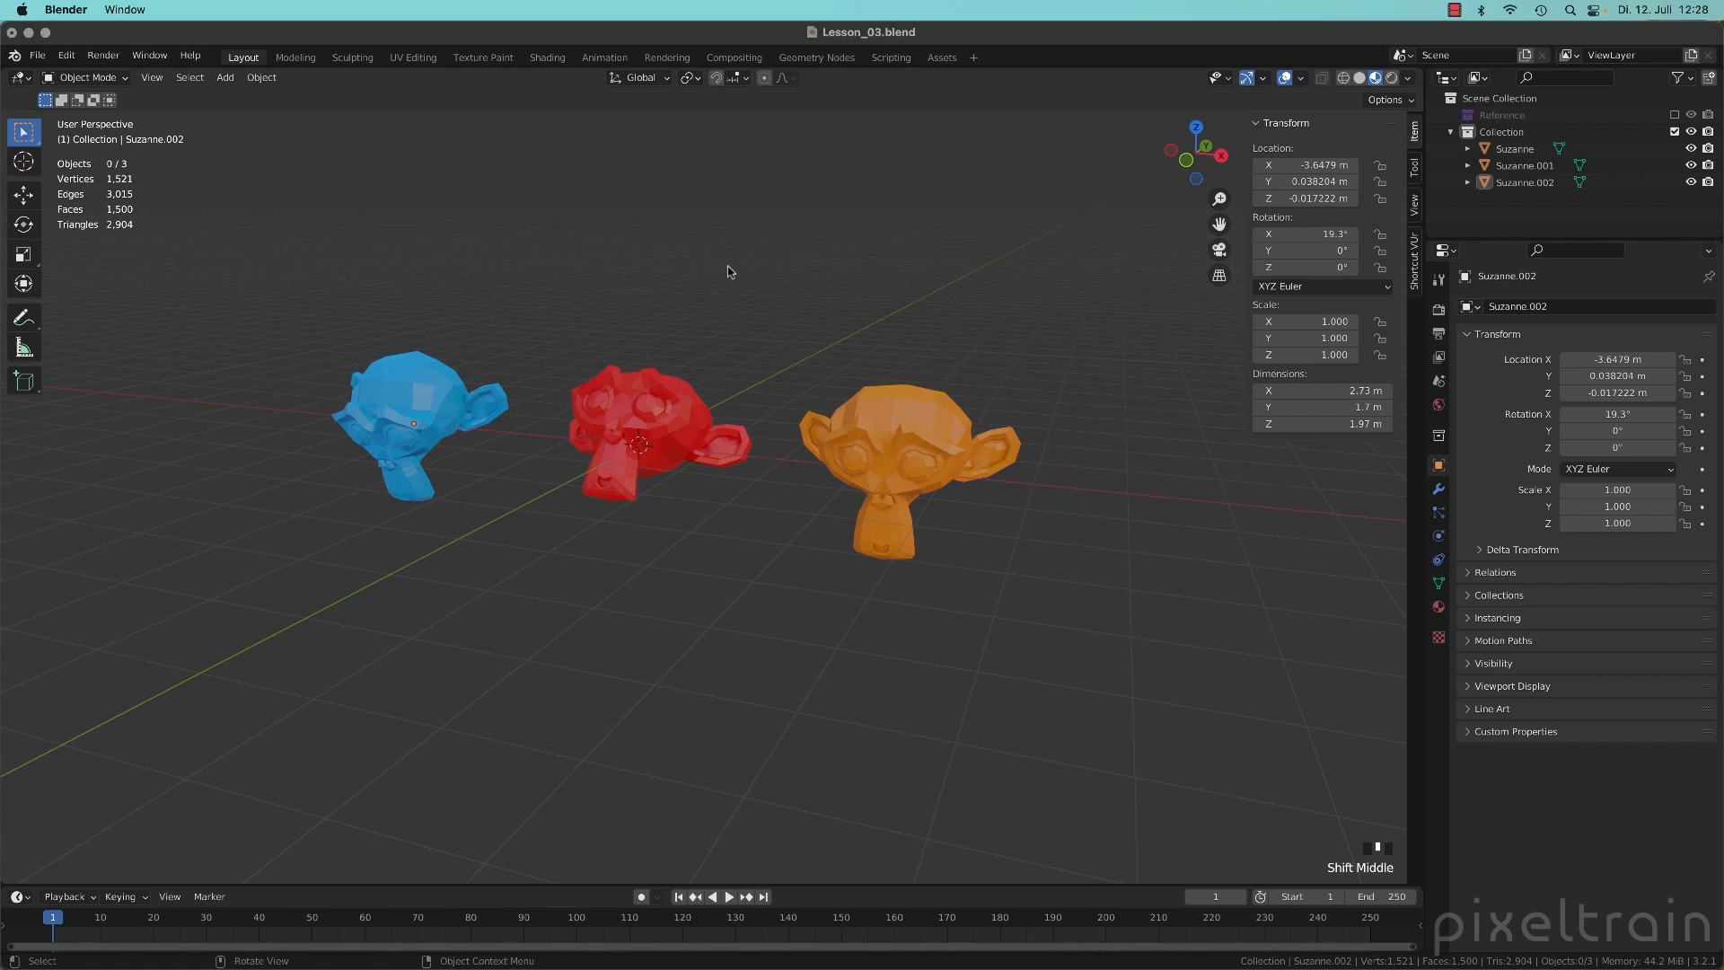
mouse_move(735, 268)
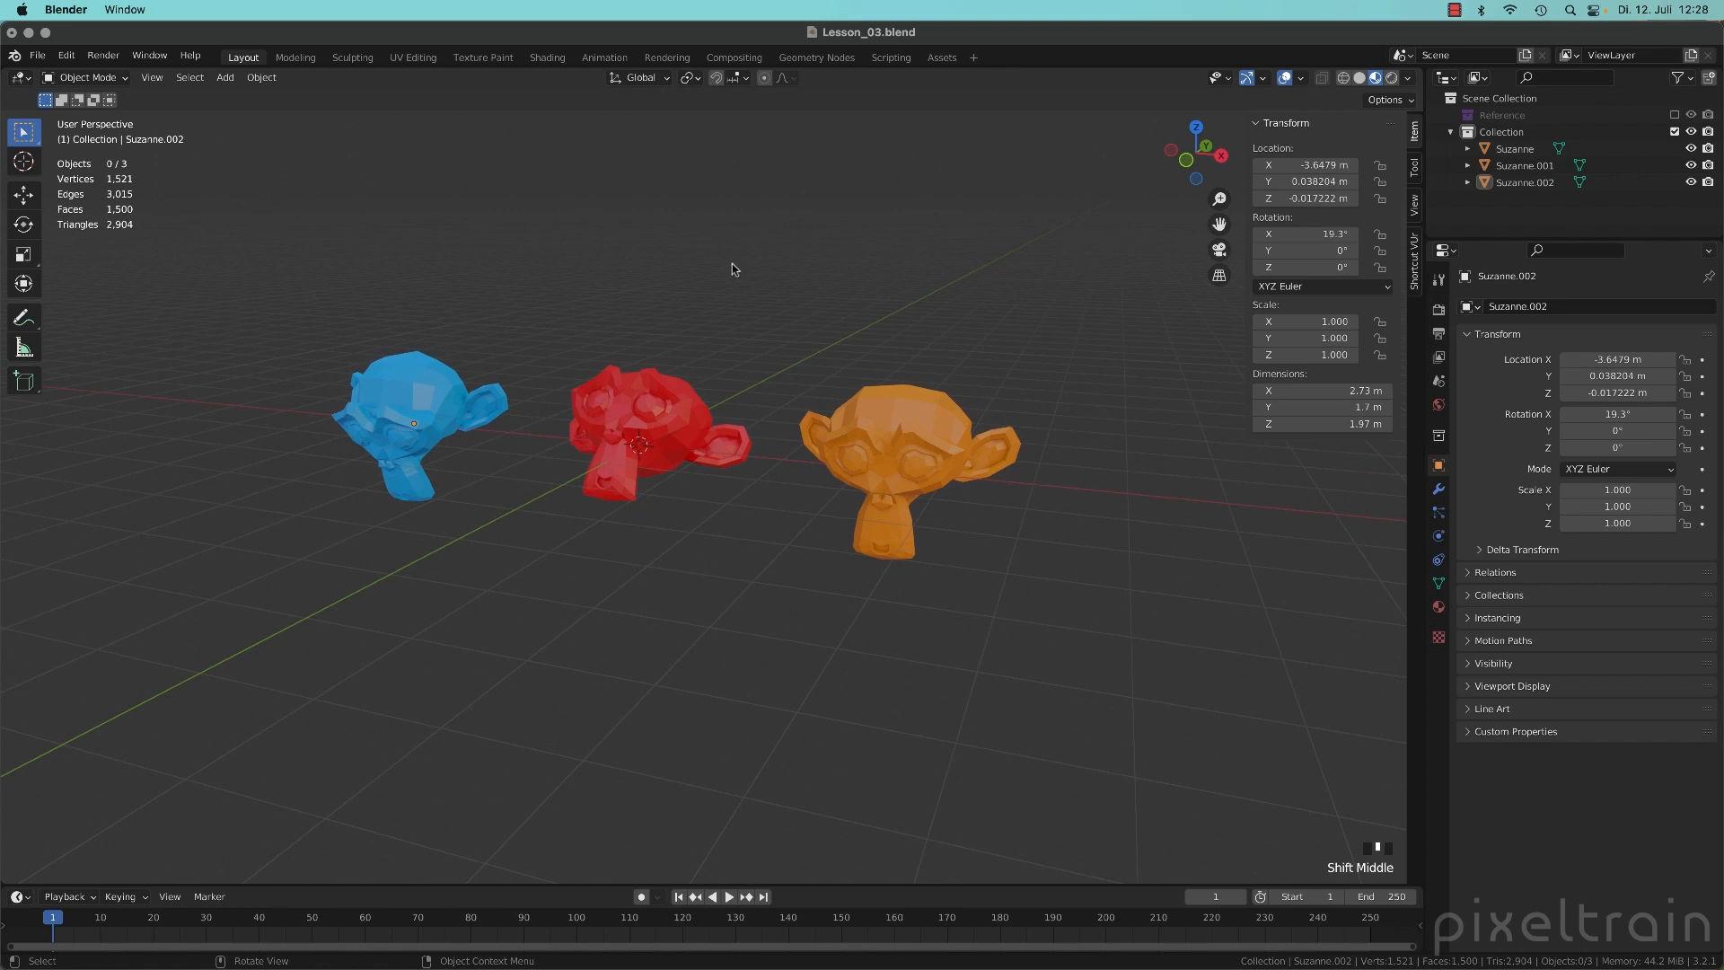
mouse_move(866, 437)
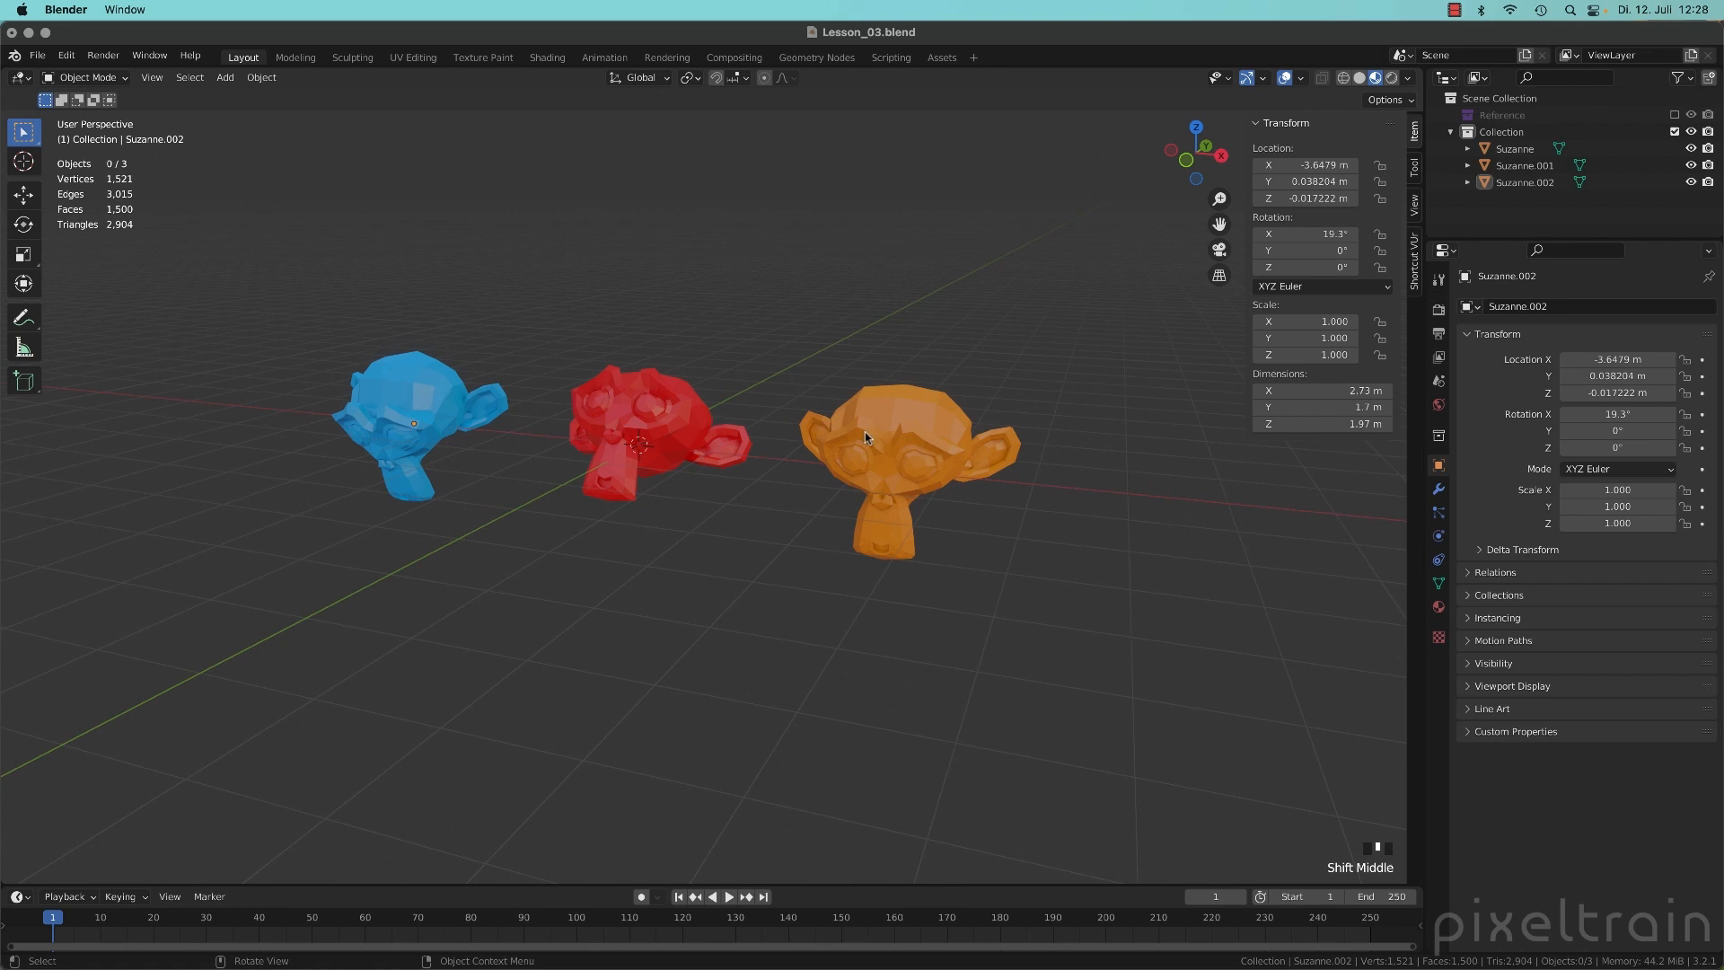
mouse_move(933, 442)
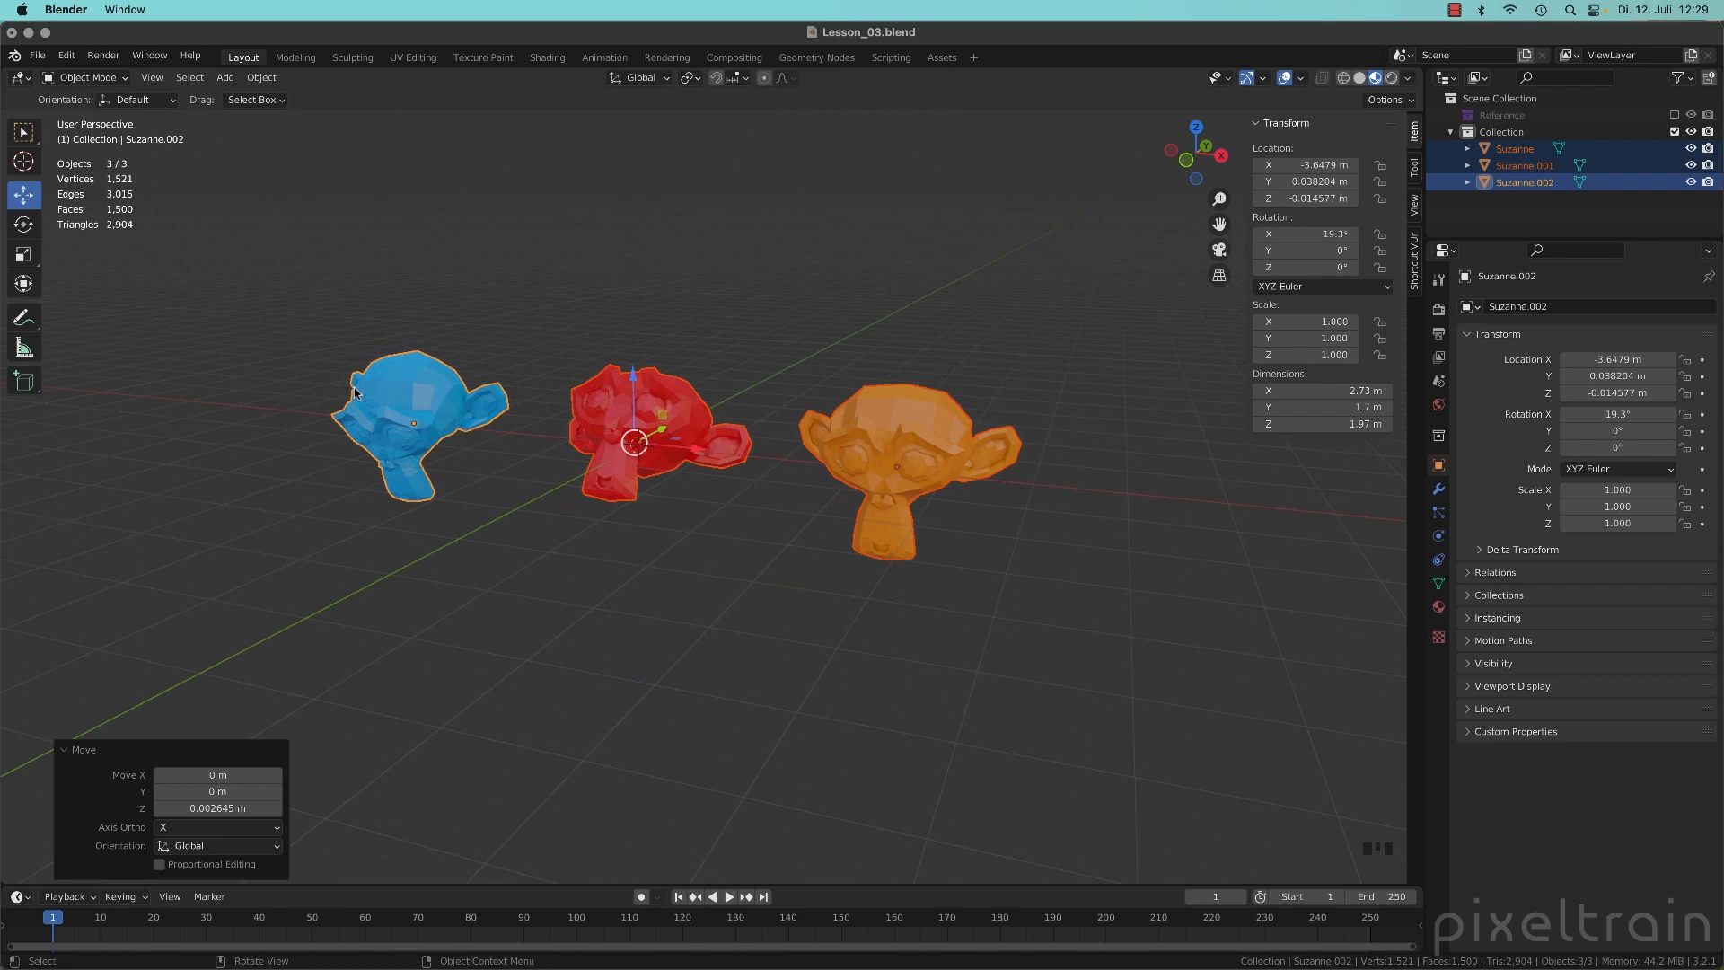
mouse_move(652, 295)
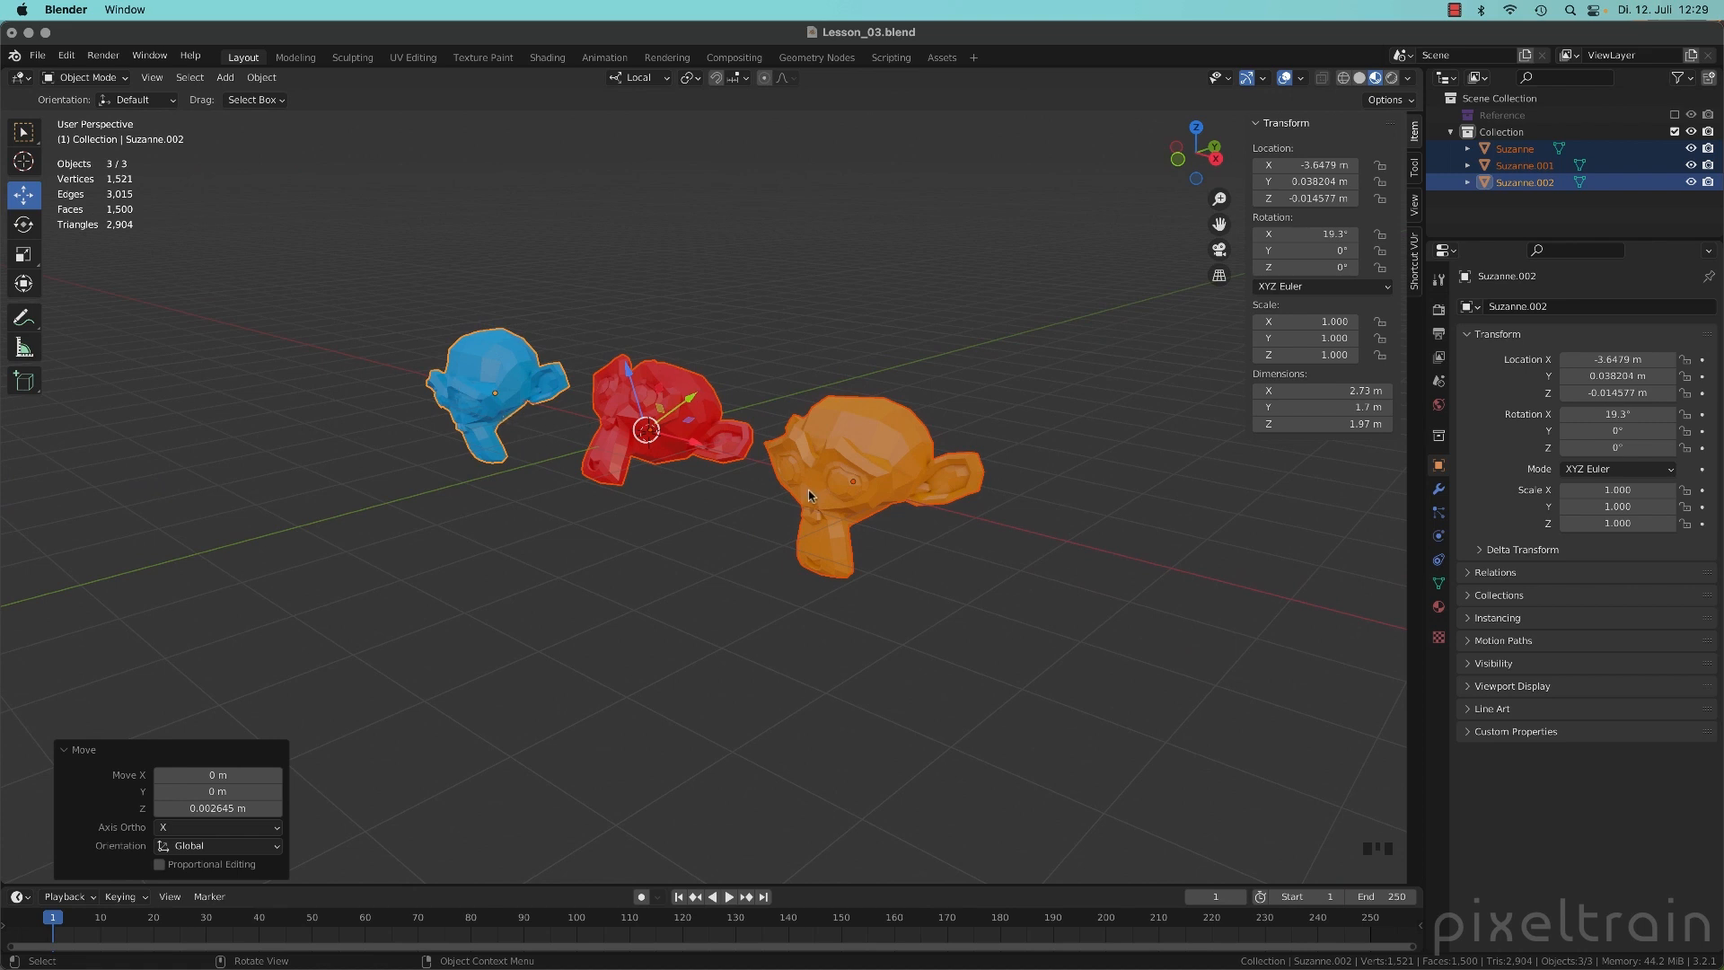
mouse_move(617, 401)
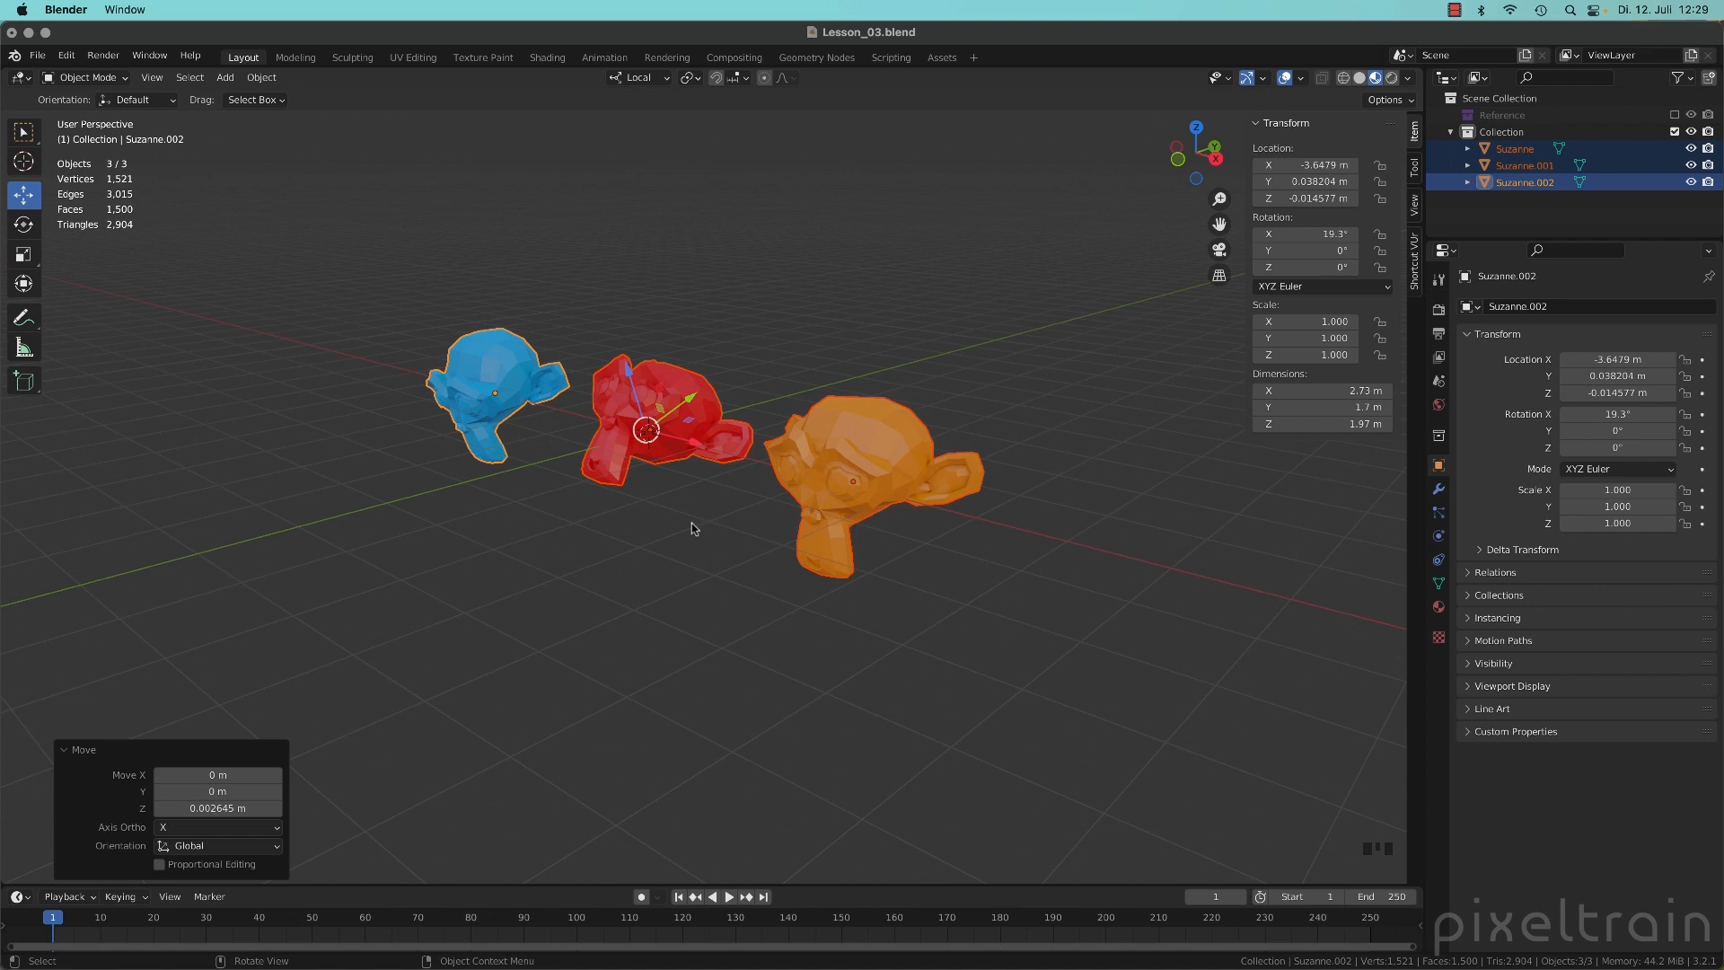
mouse_move(639, 371)
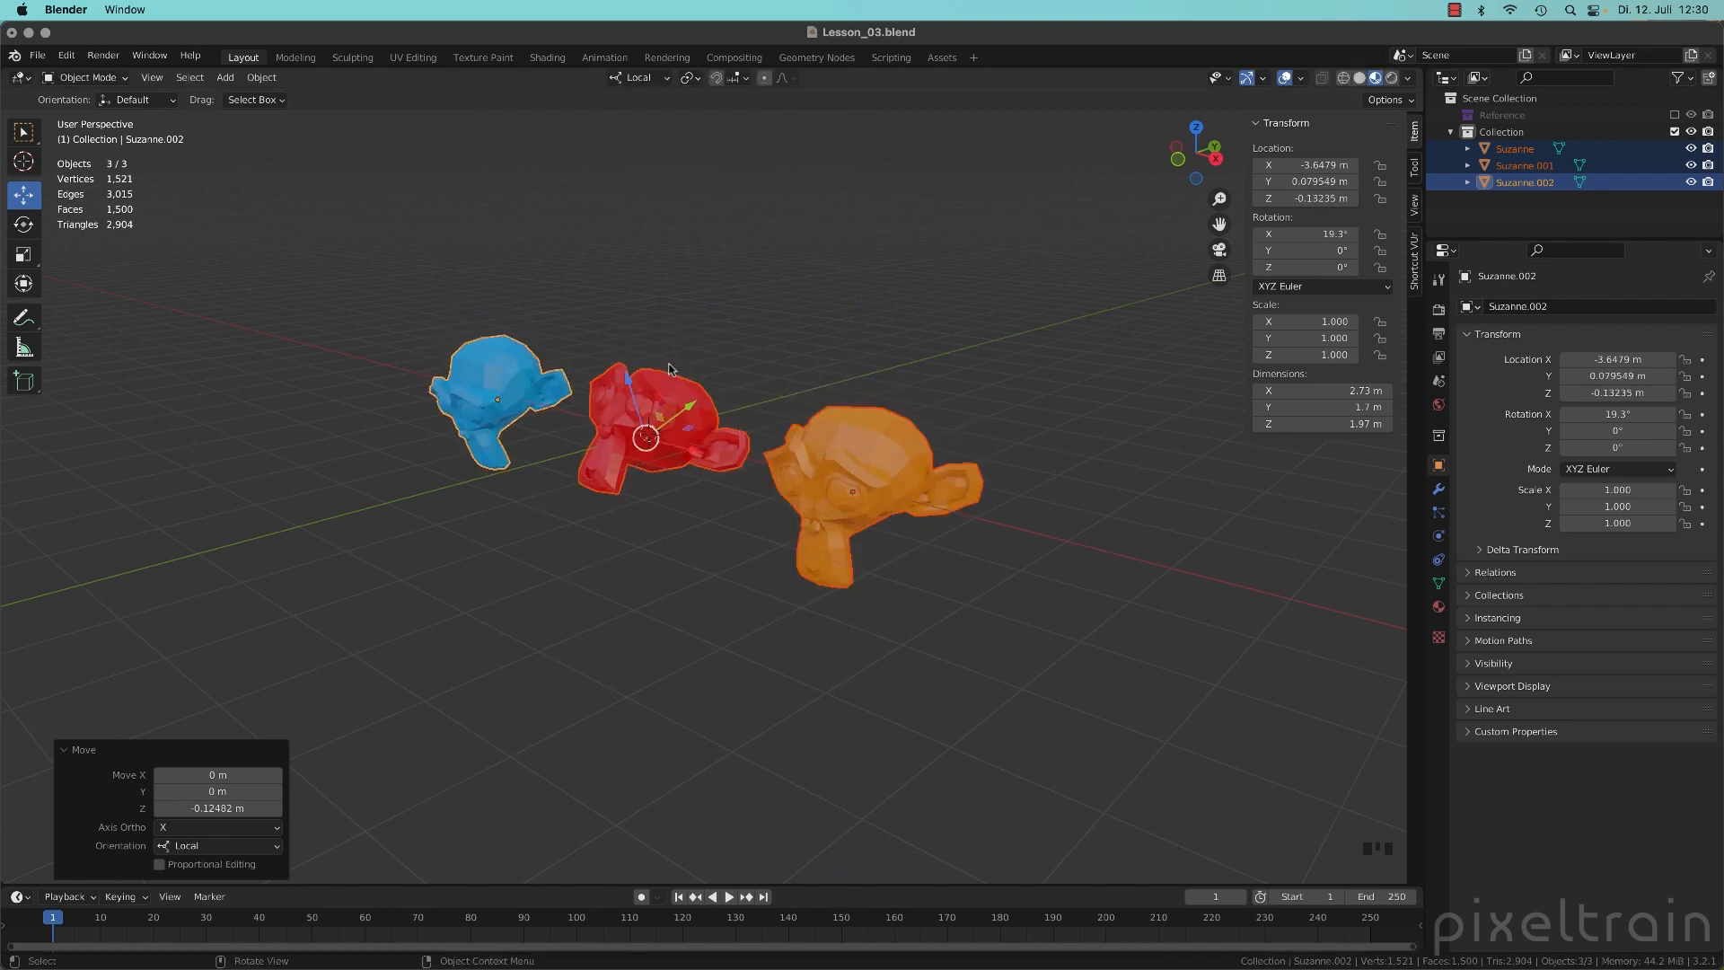
mouse_move(636, 79)
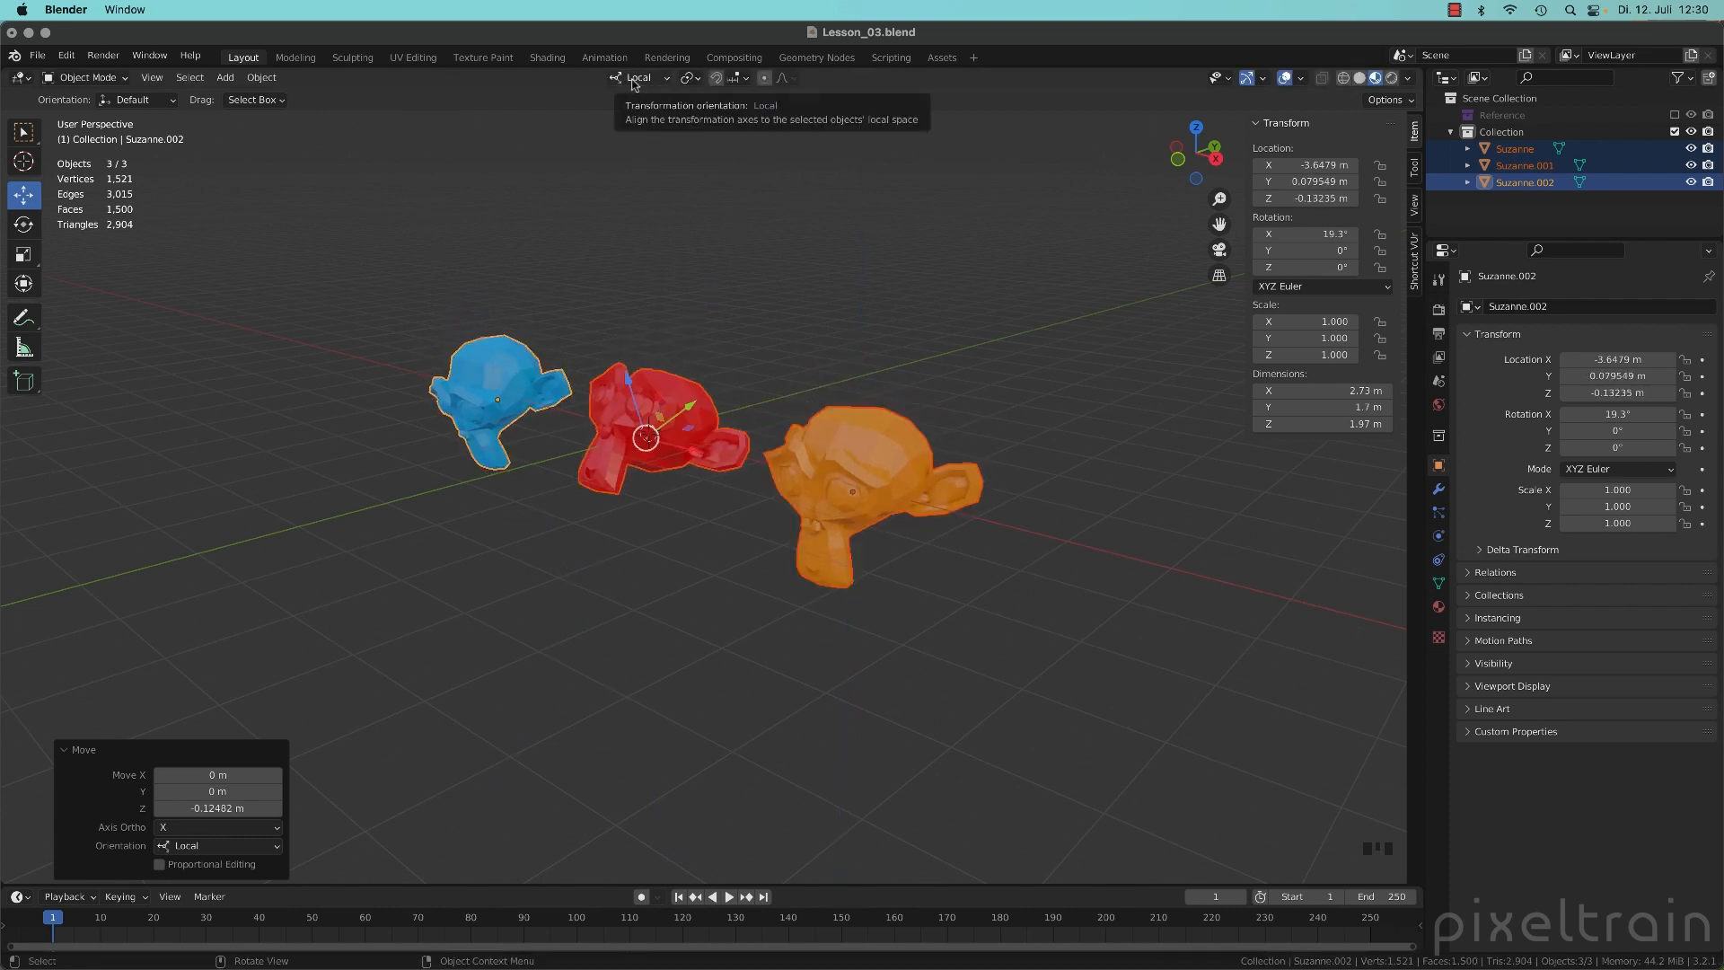
- Choose Global in the header's Transform Orientation dropdown
left_click(640, 77)
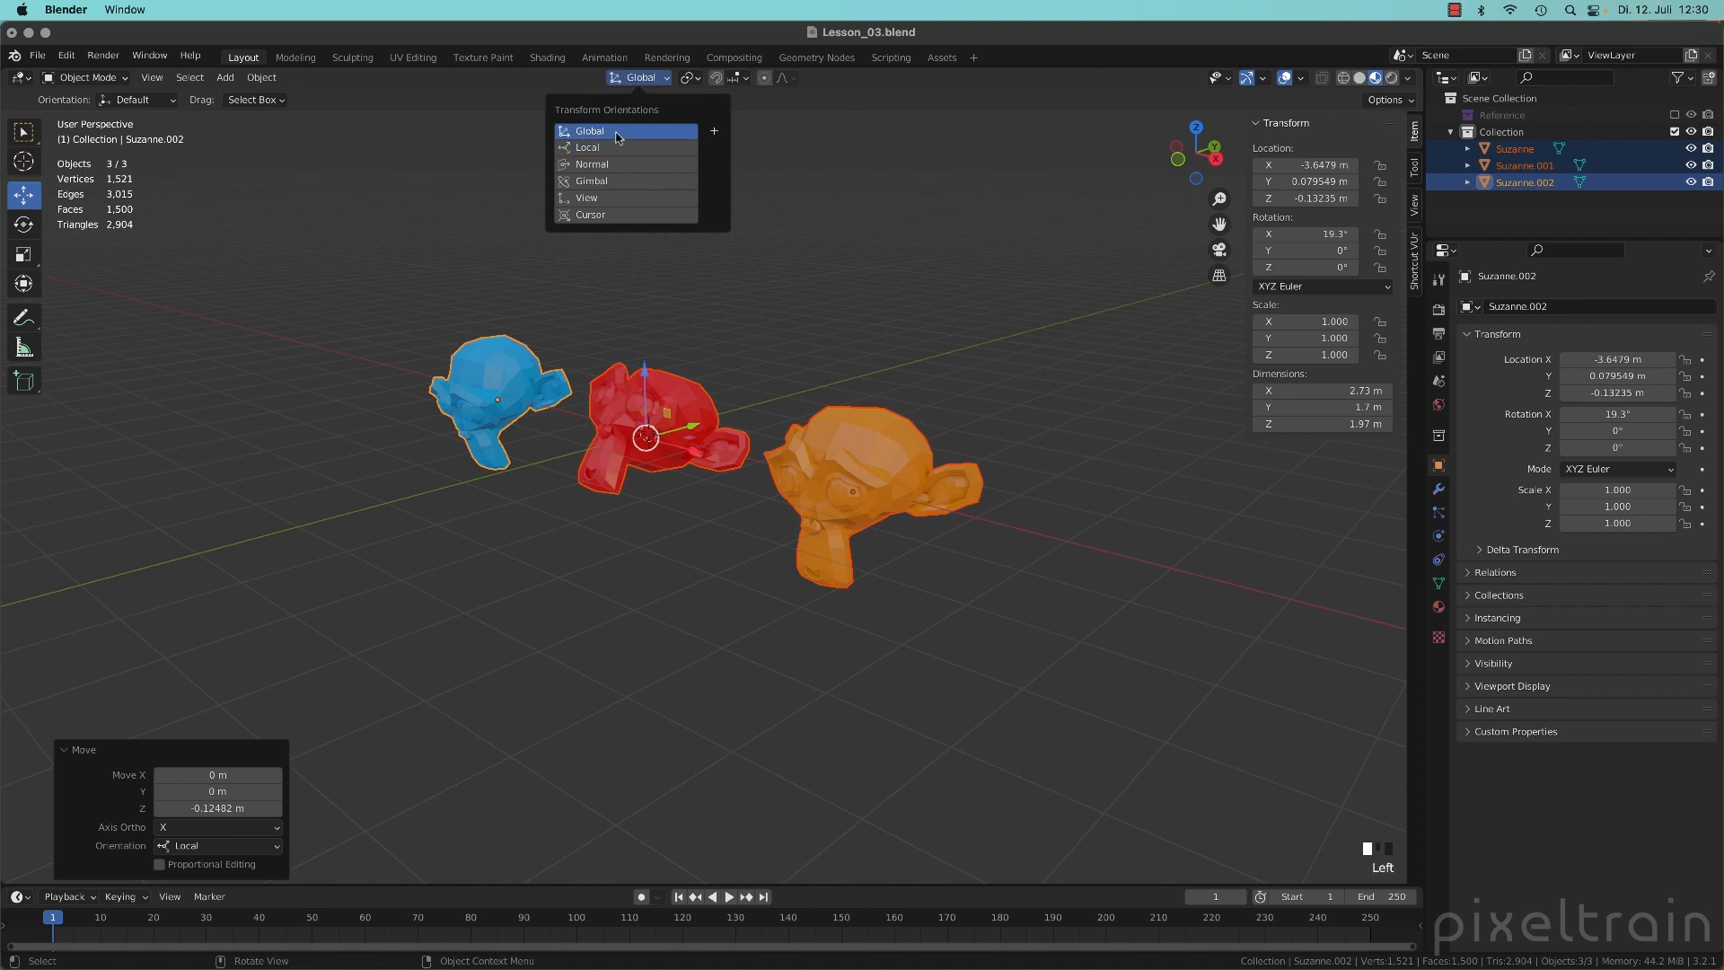
left_click(589, 131)
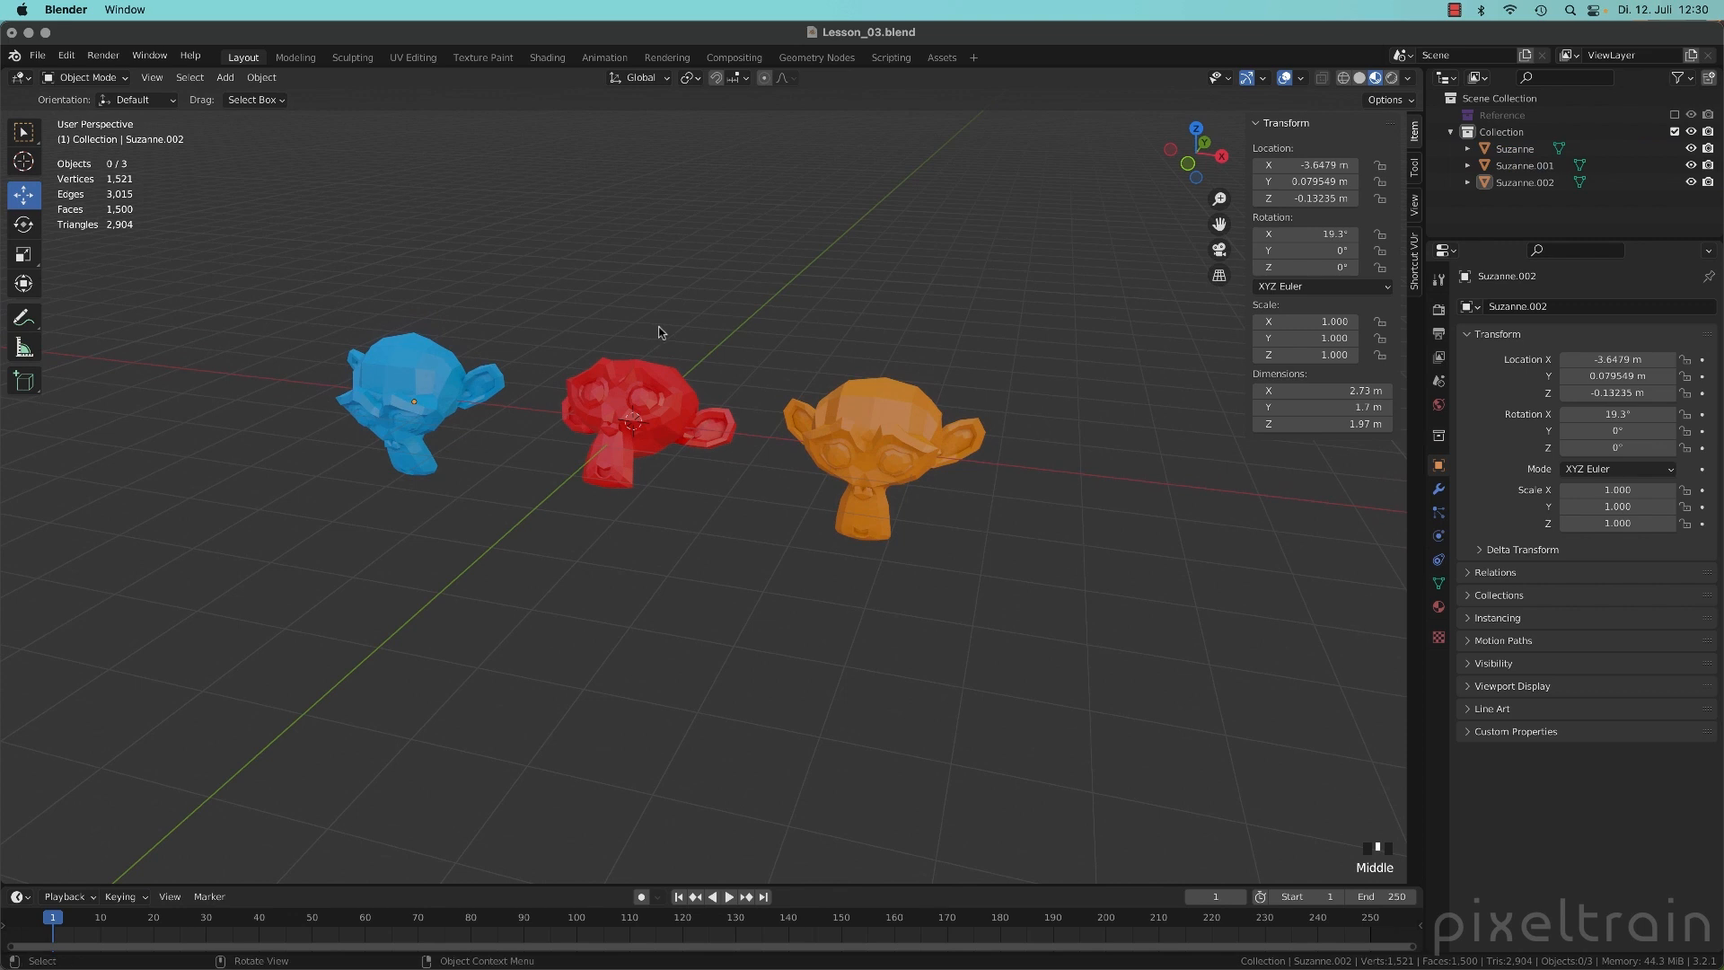
mouse_move(642, 121)
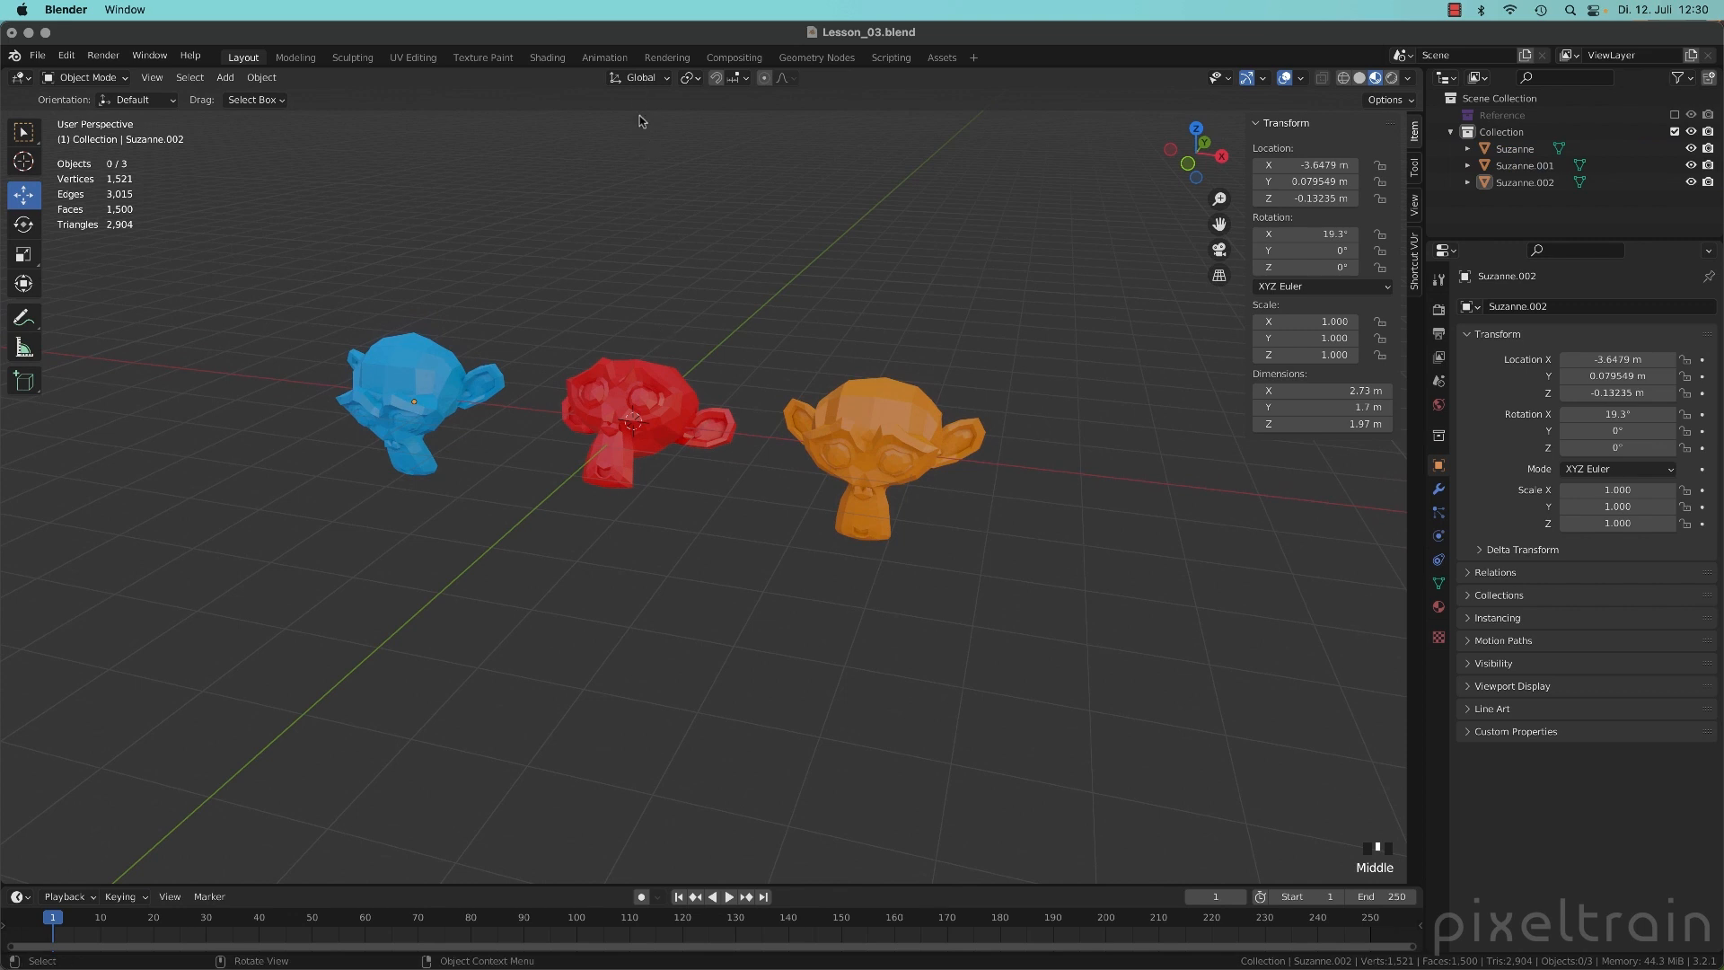
mouse_move(663, 343)
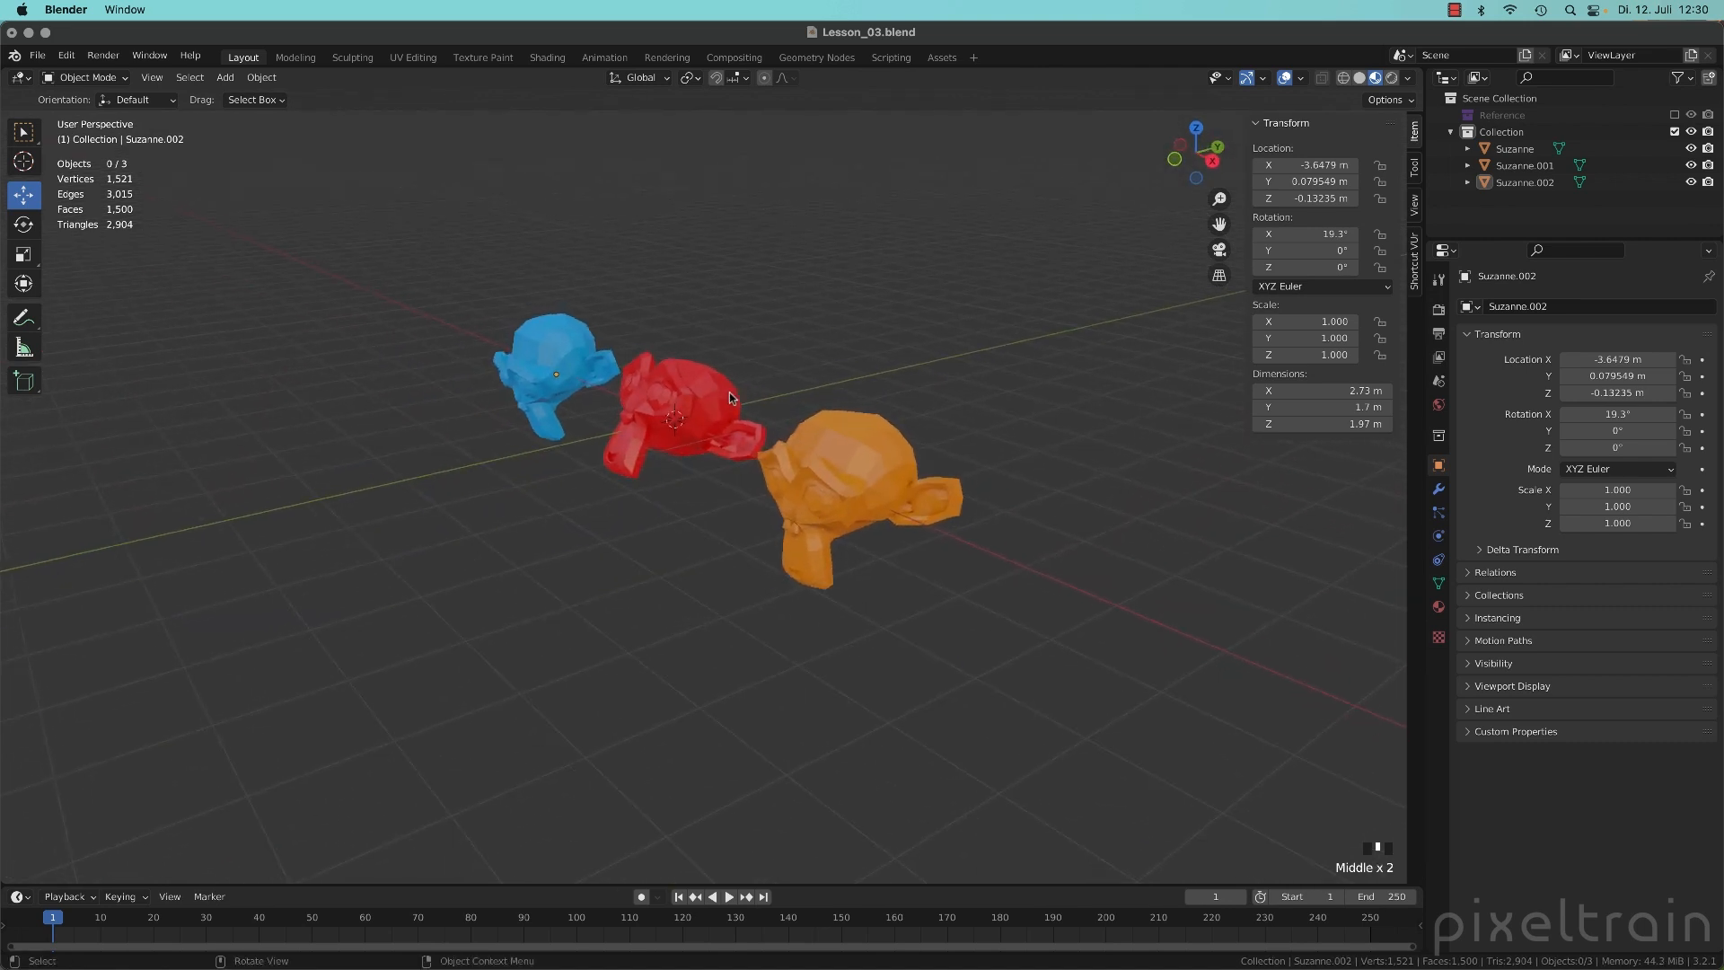
- Select red Suzanne, set Local orientation, and add a custom orientation with +
left_click(701, 411)
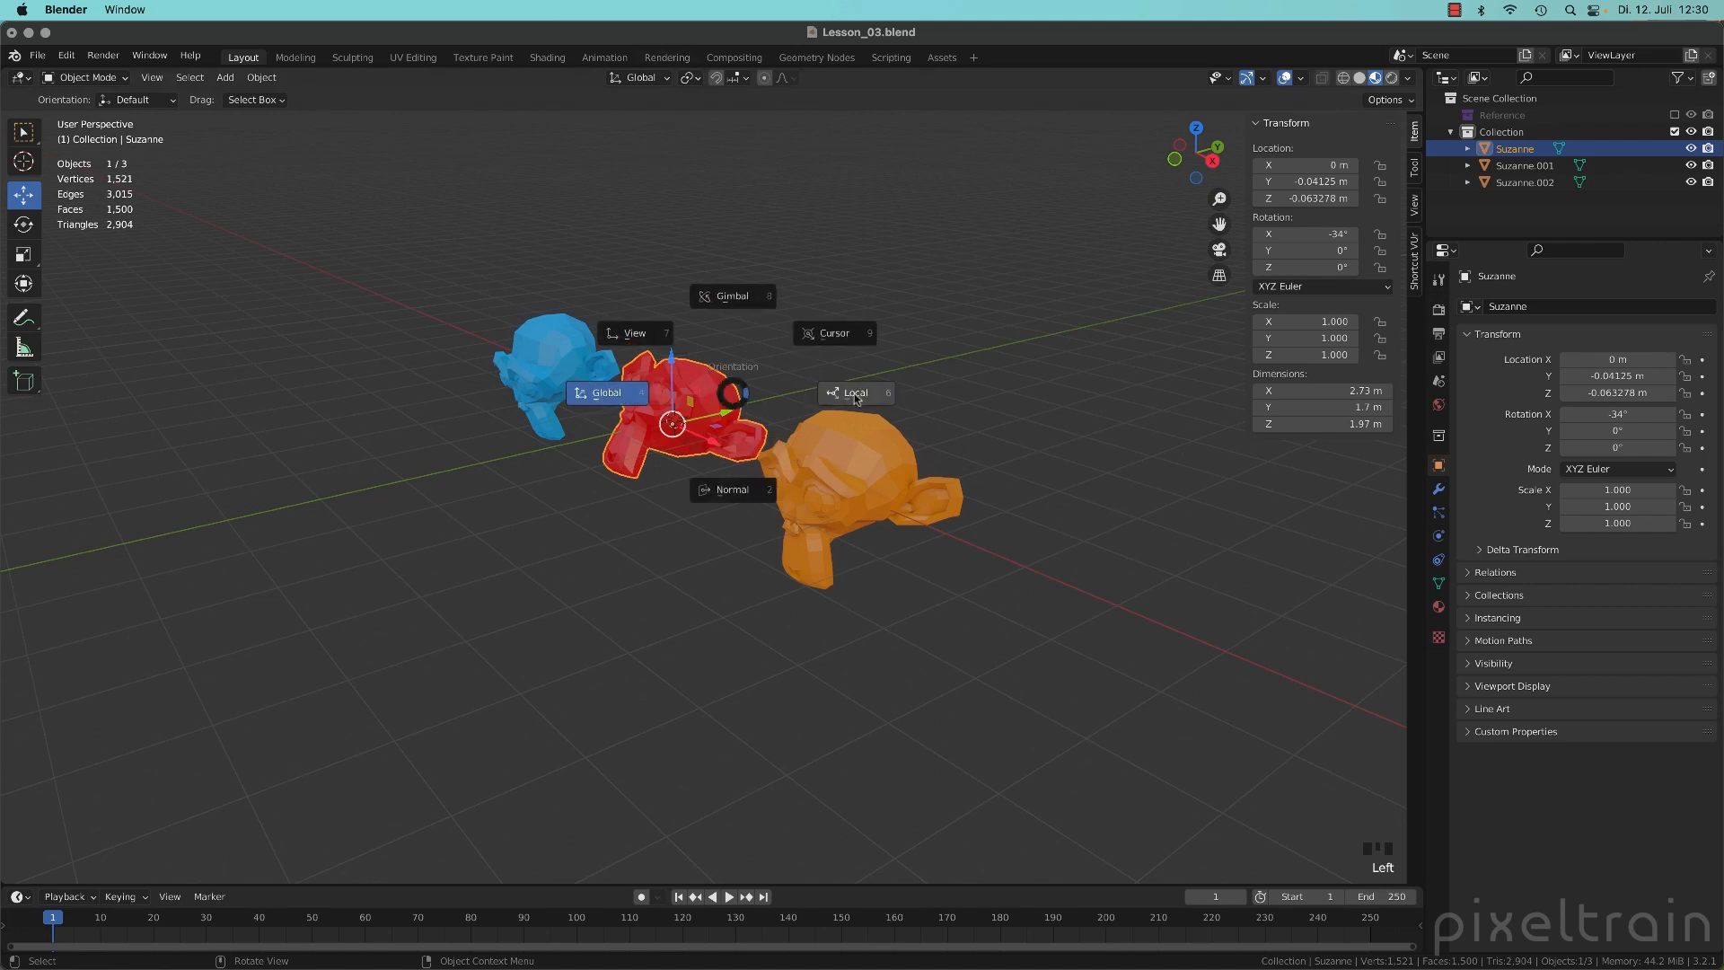
left_click(856, 392)
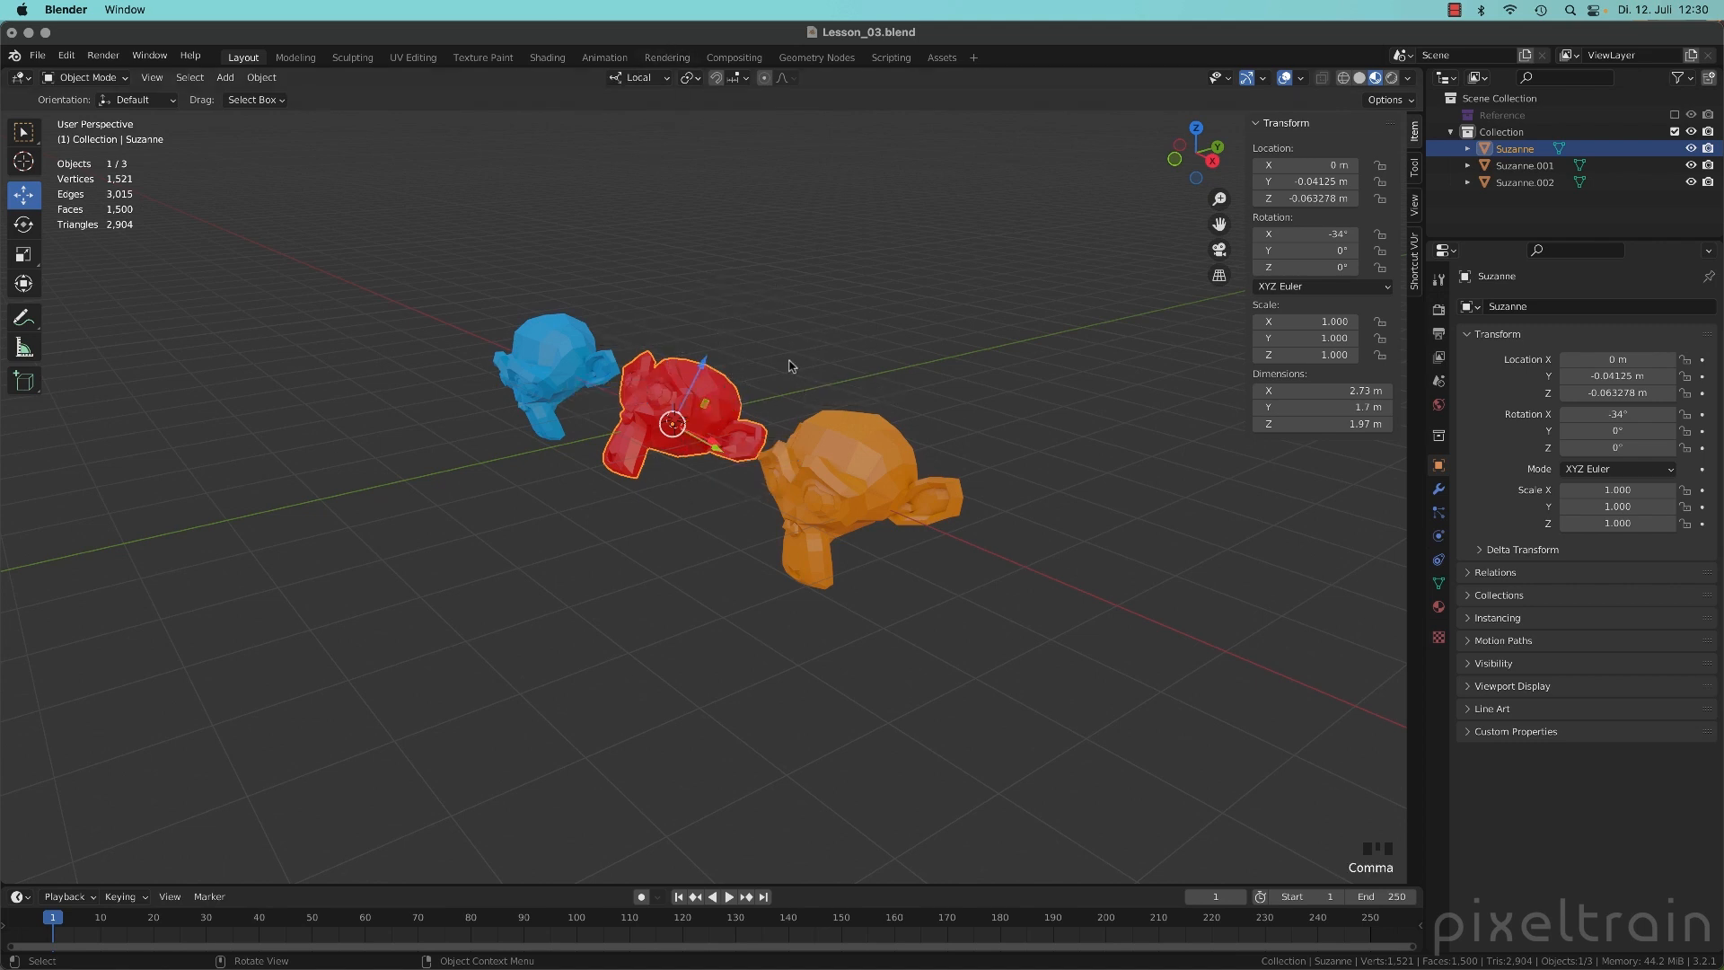
left_click_drag(788, 367, 896, 443)
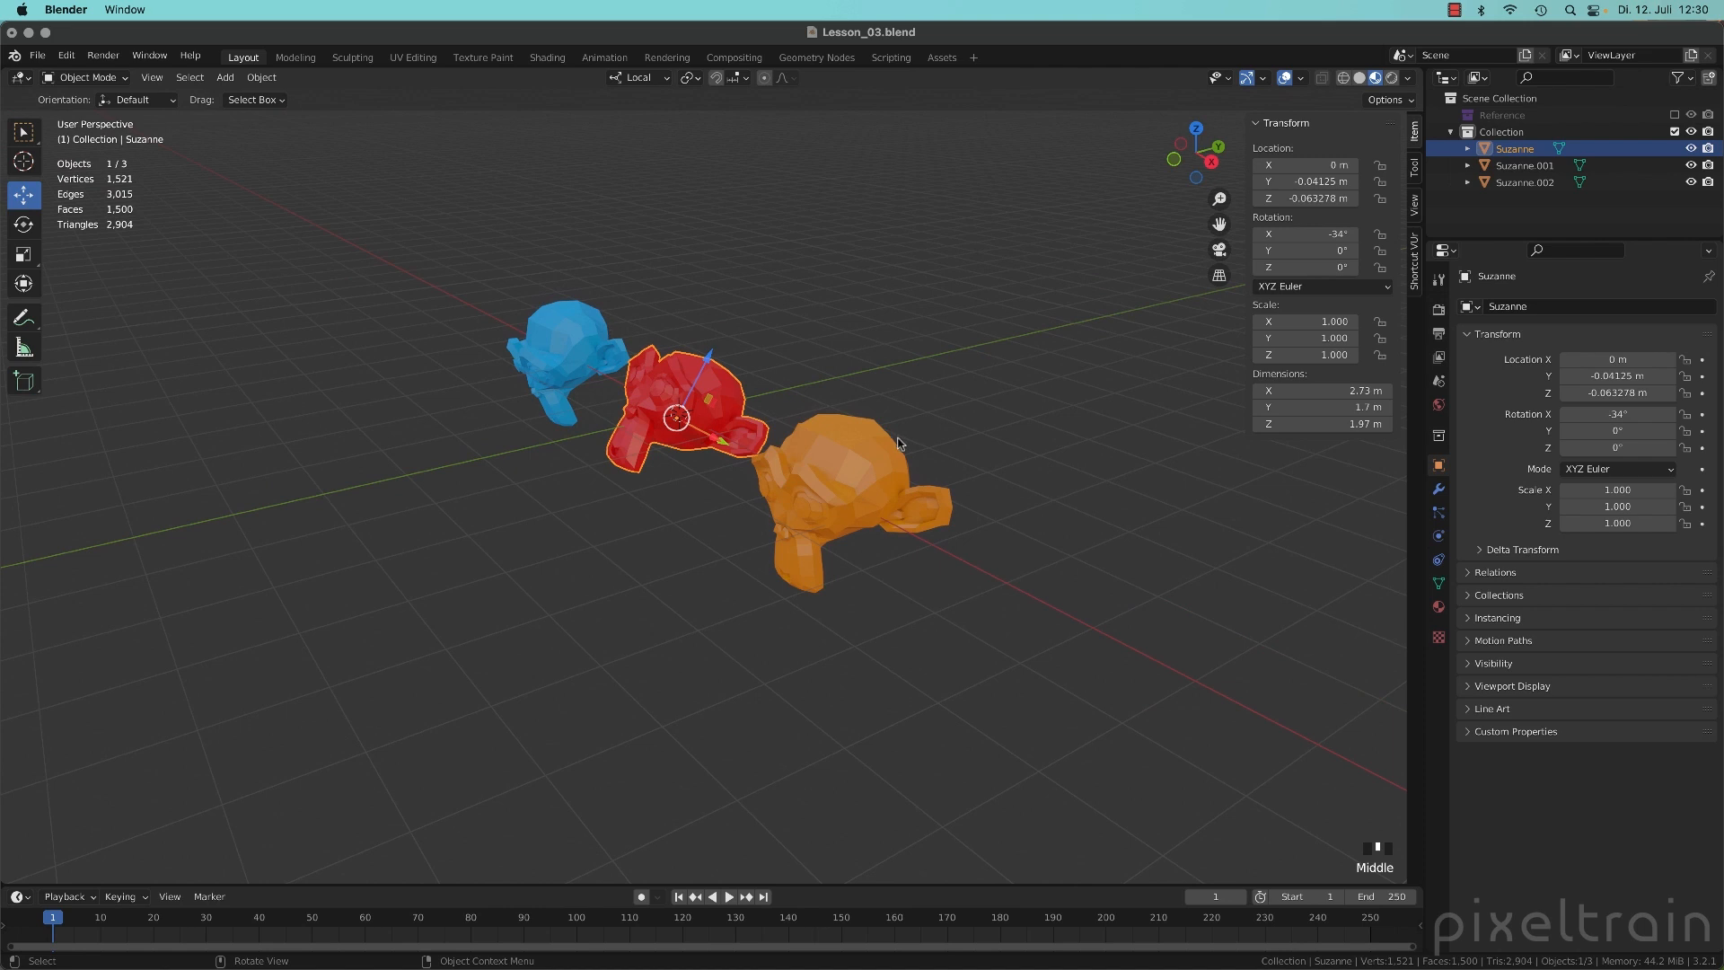
left_click(663, 77)
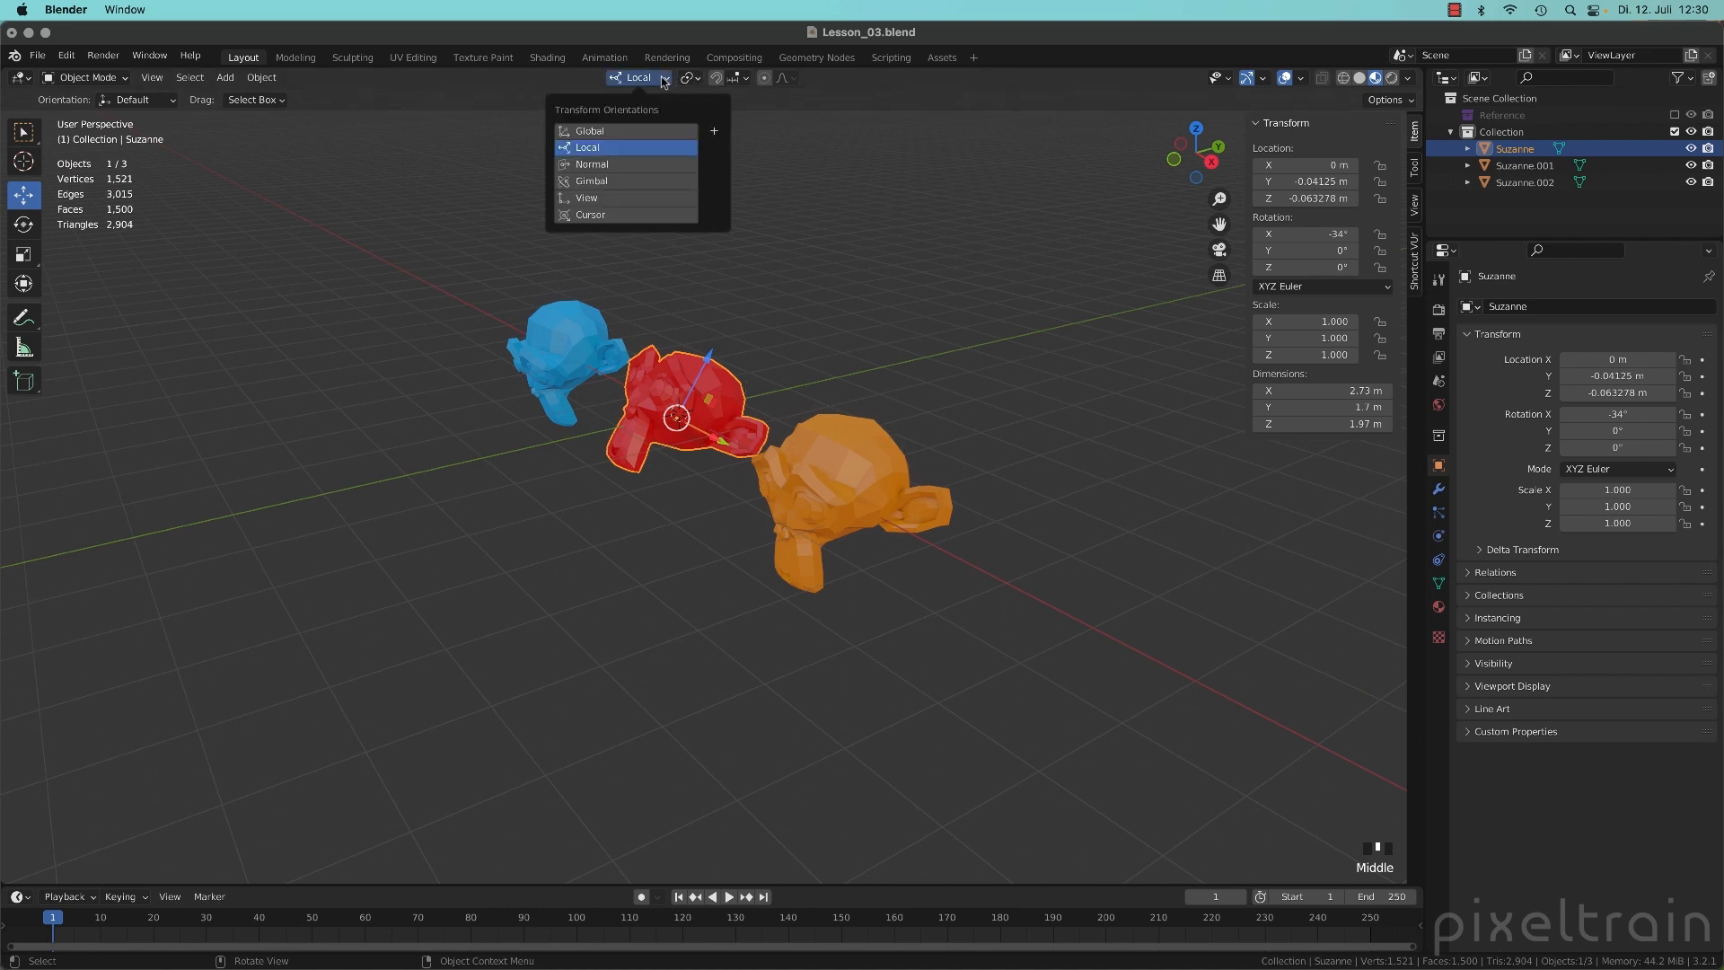
mouse_move(696, 136)
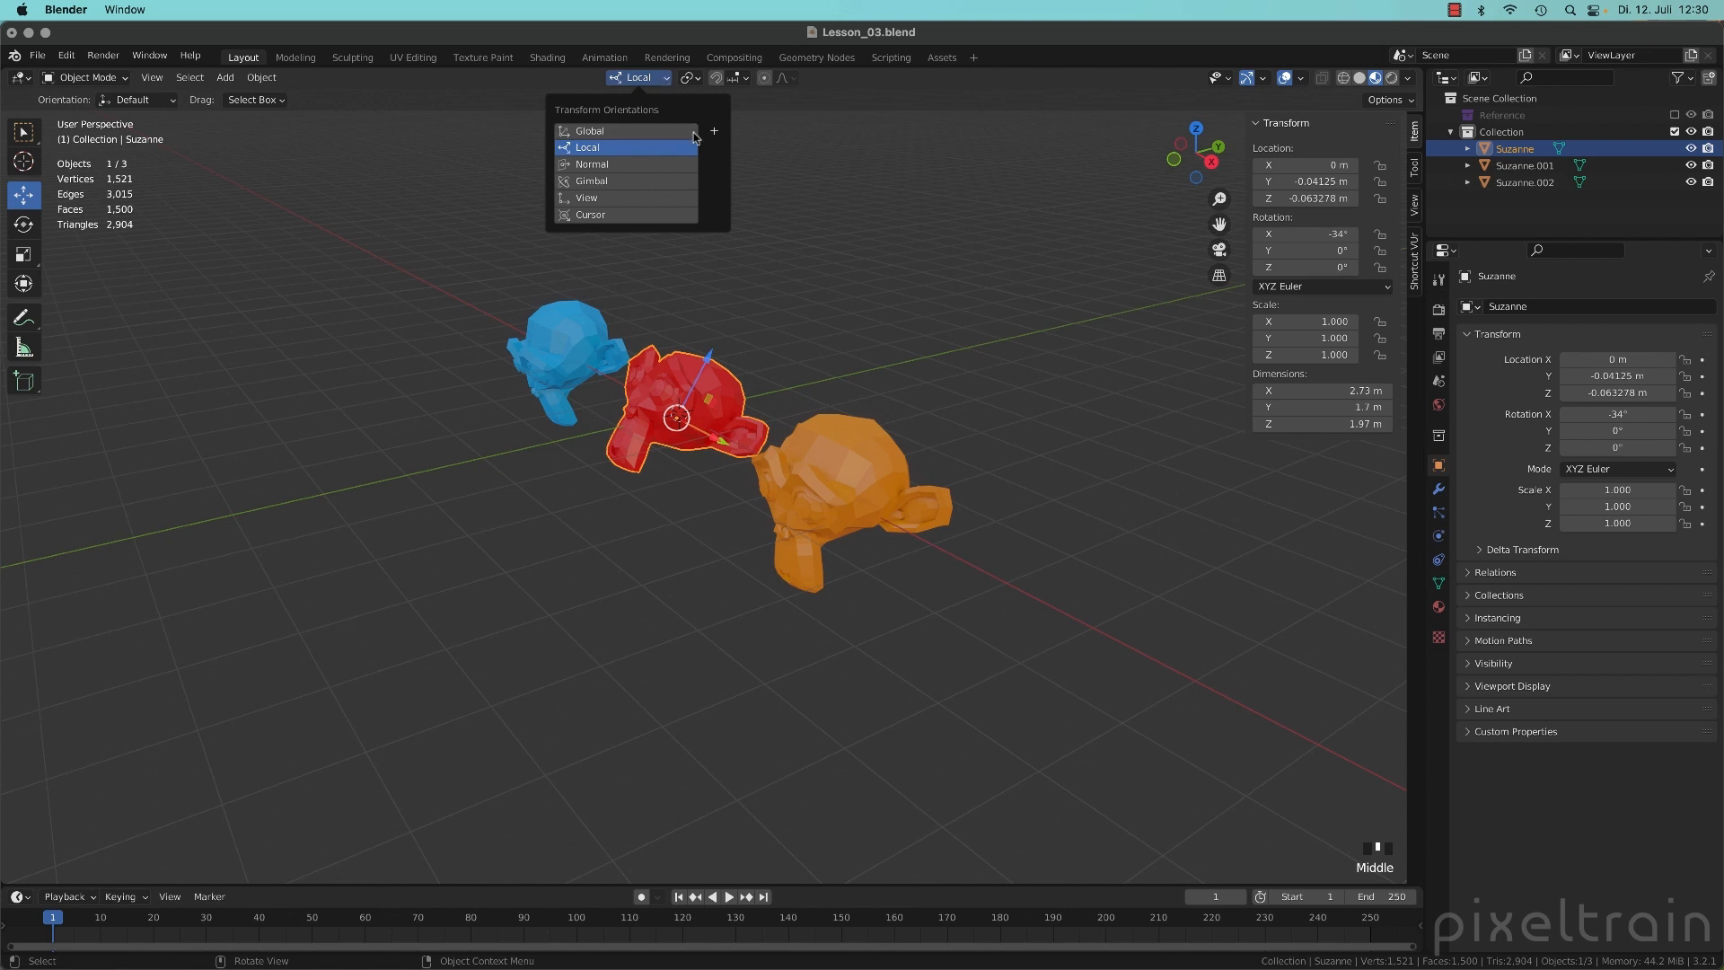
mouse_move(713, 132)
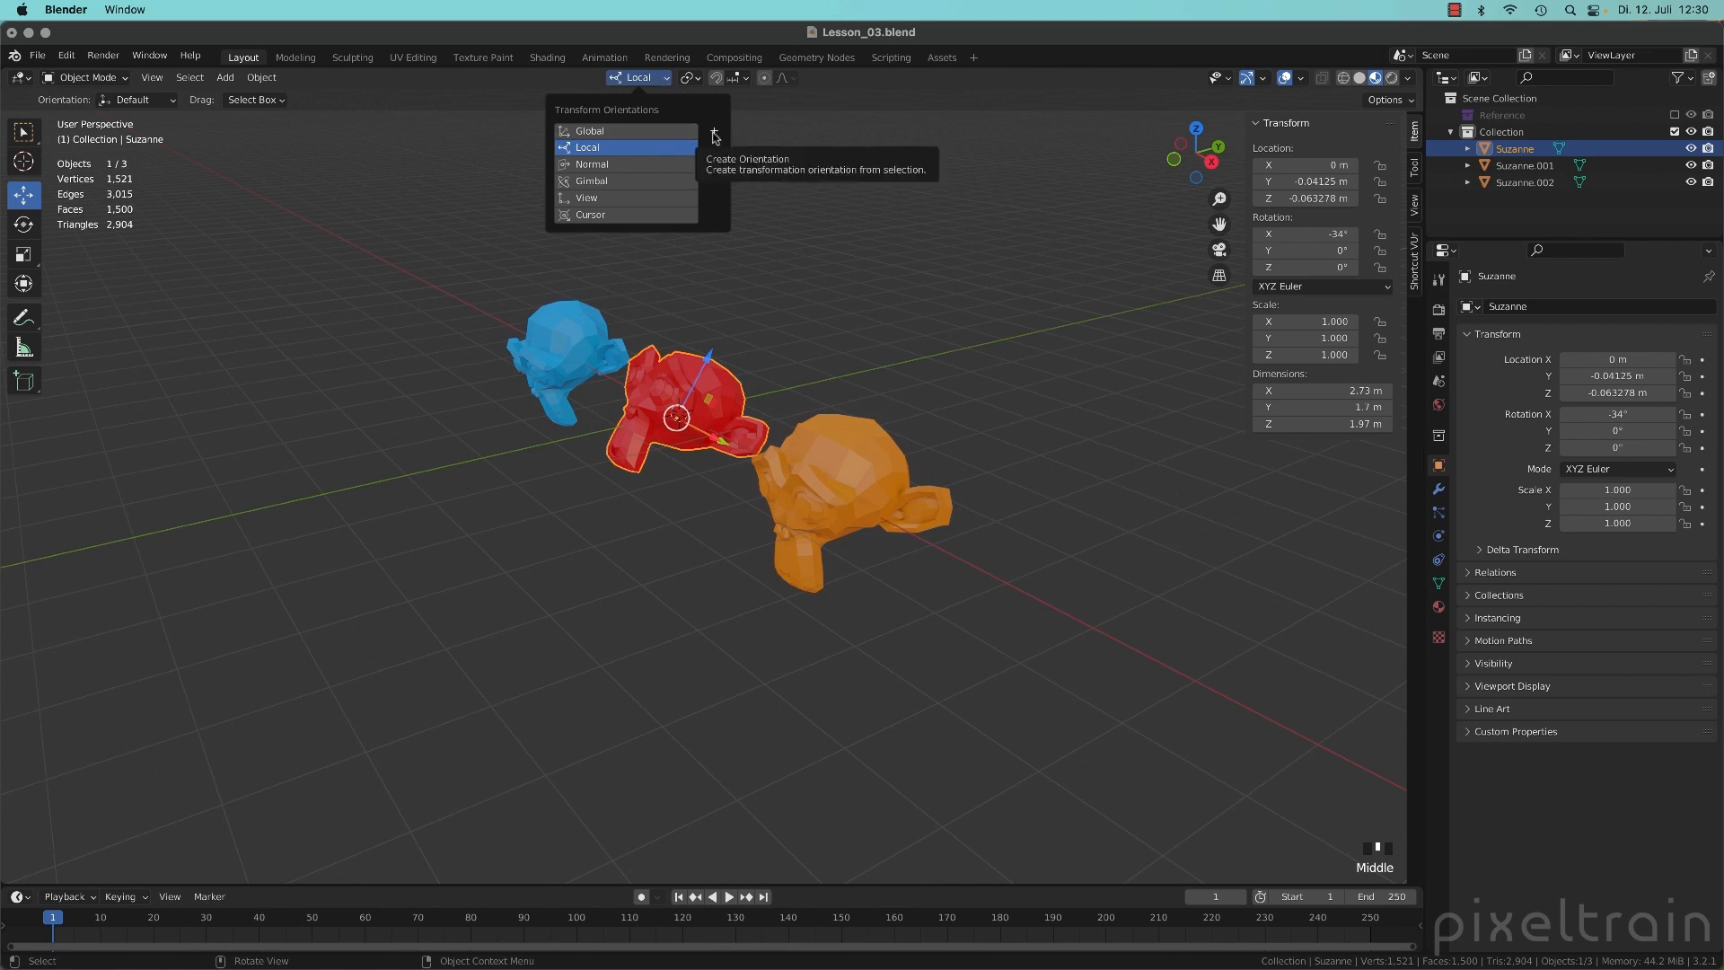
left_click(714, 131)
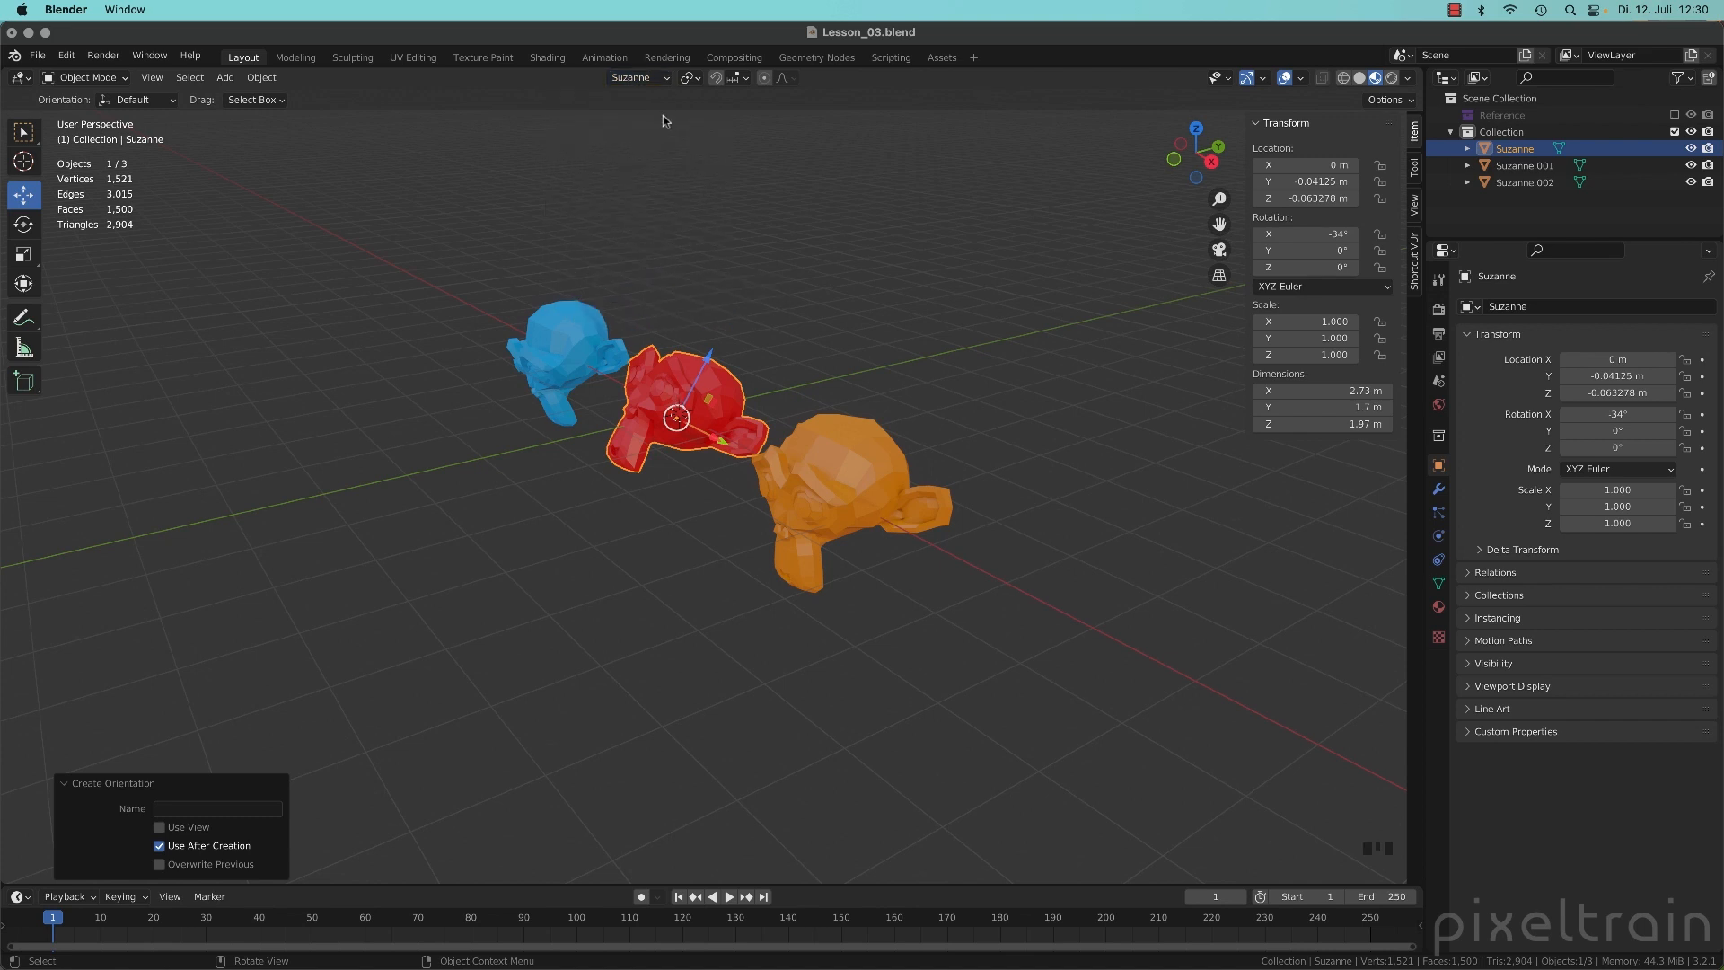
- Append 'Red' to the custom orientation's name, making it SuzanneRed
left_click(635, 78)
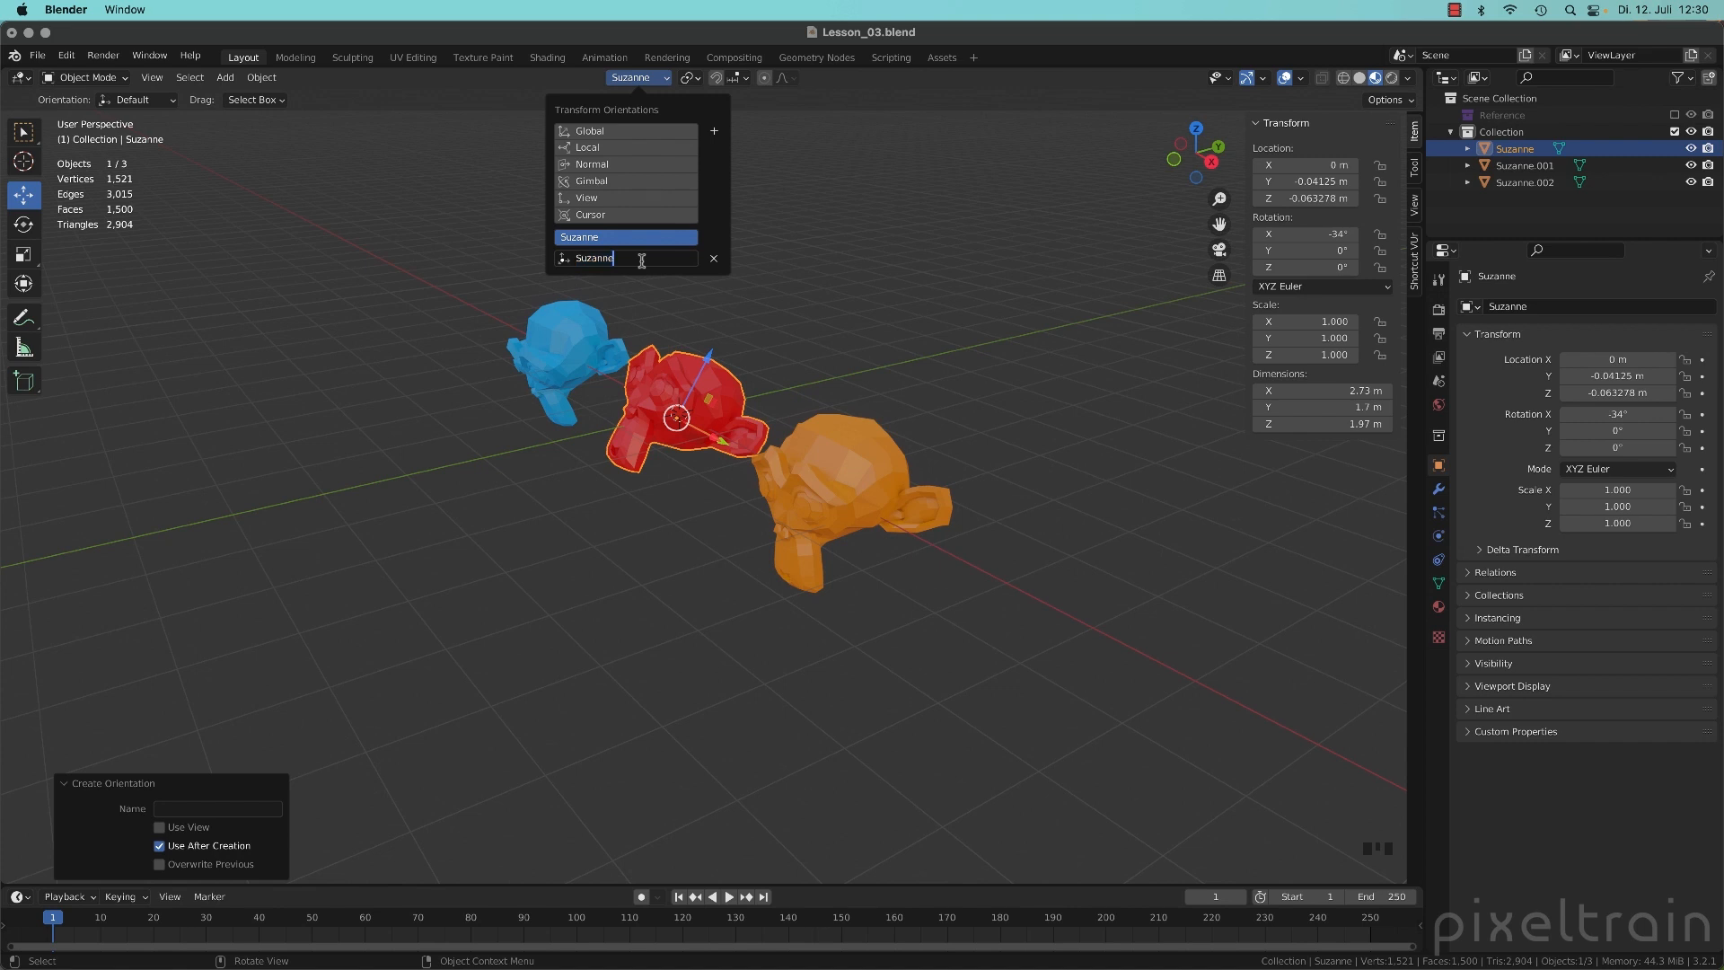
type("Red")
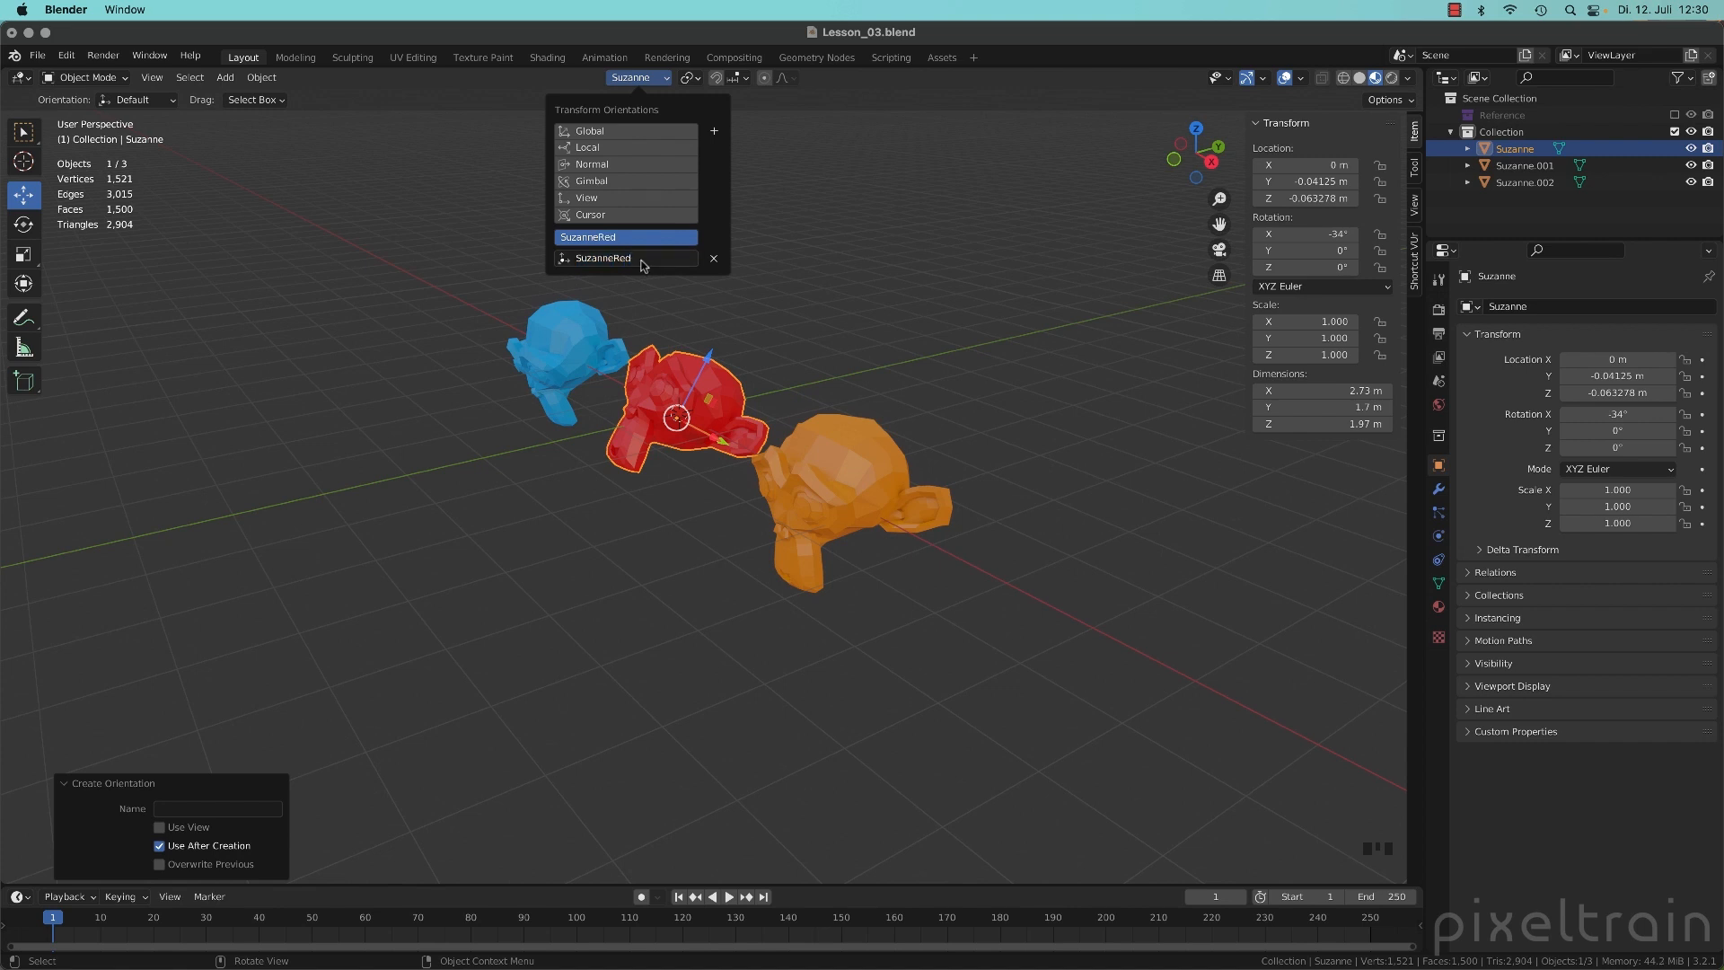
left_click(603, 259)
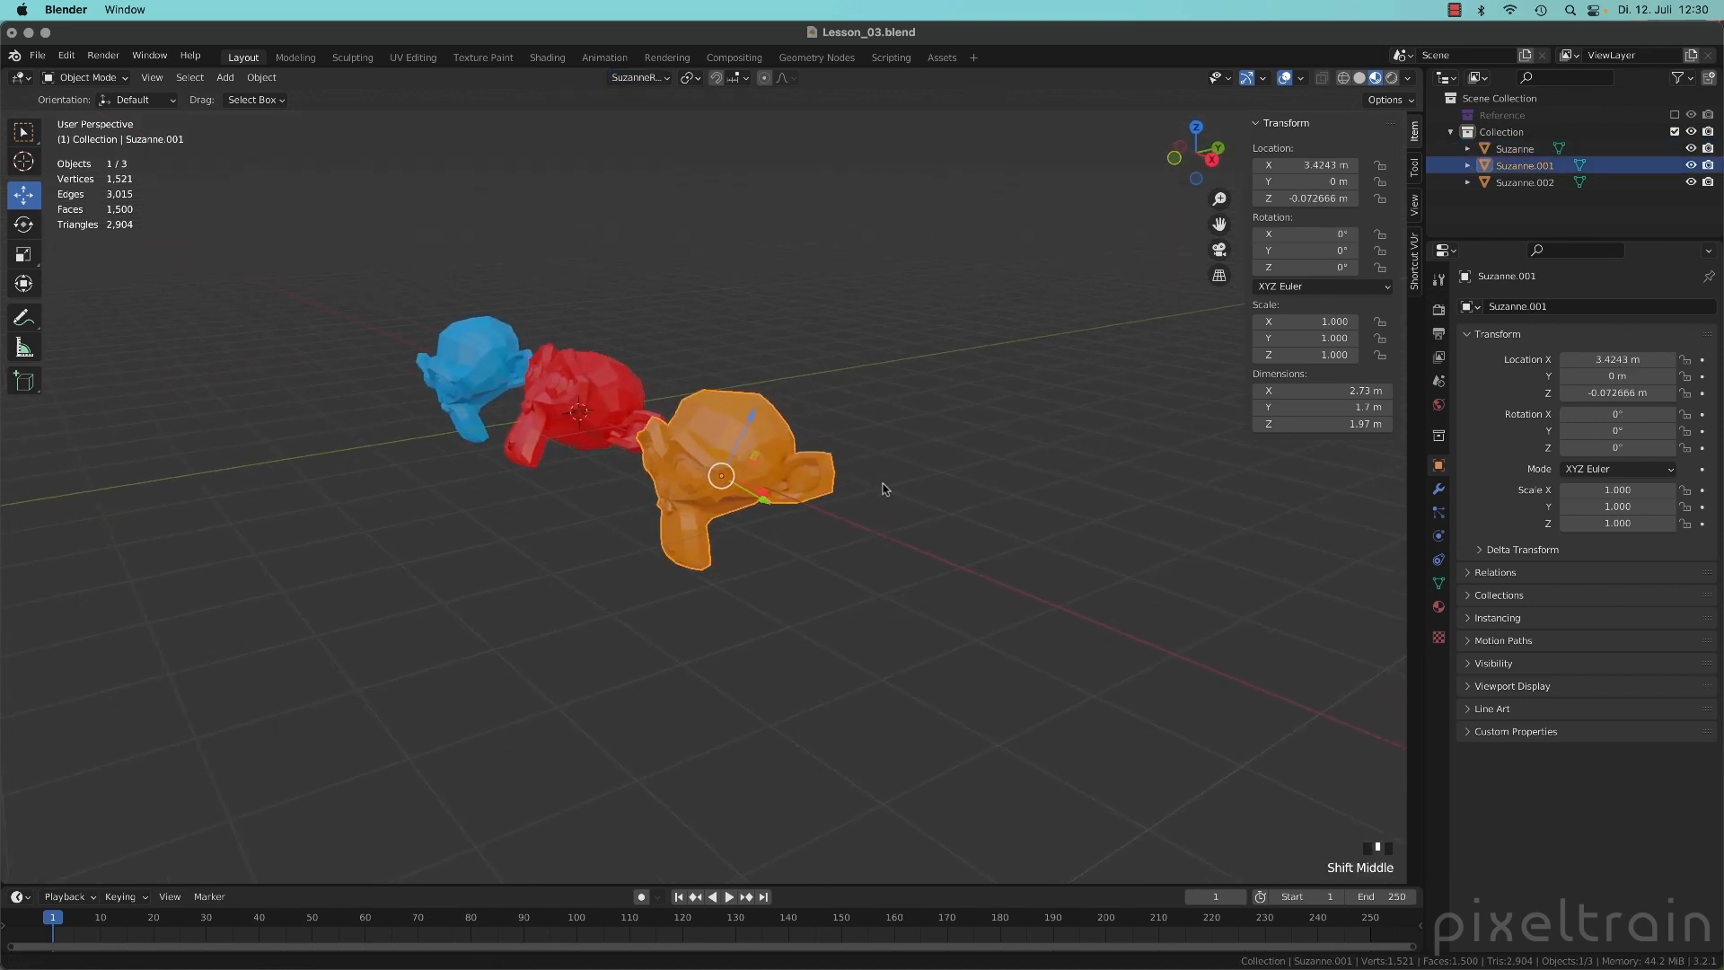
- Move the orange monkey about 0.065 m along SuzanneRed's Z axis, then select the blue monkey
left_click(636, 77)
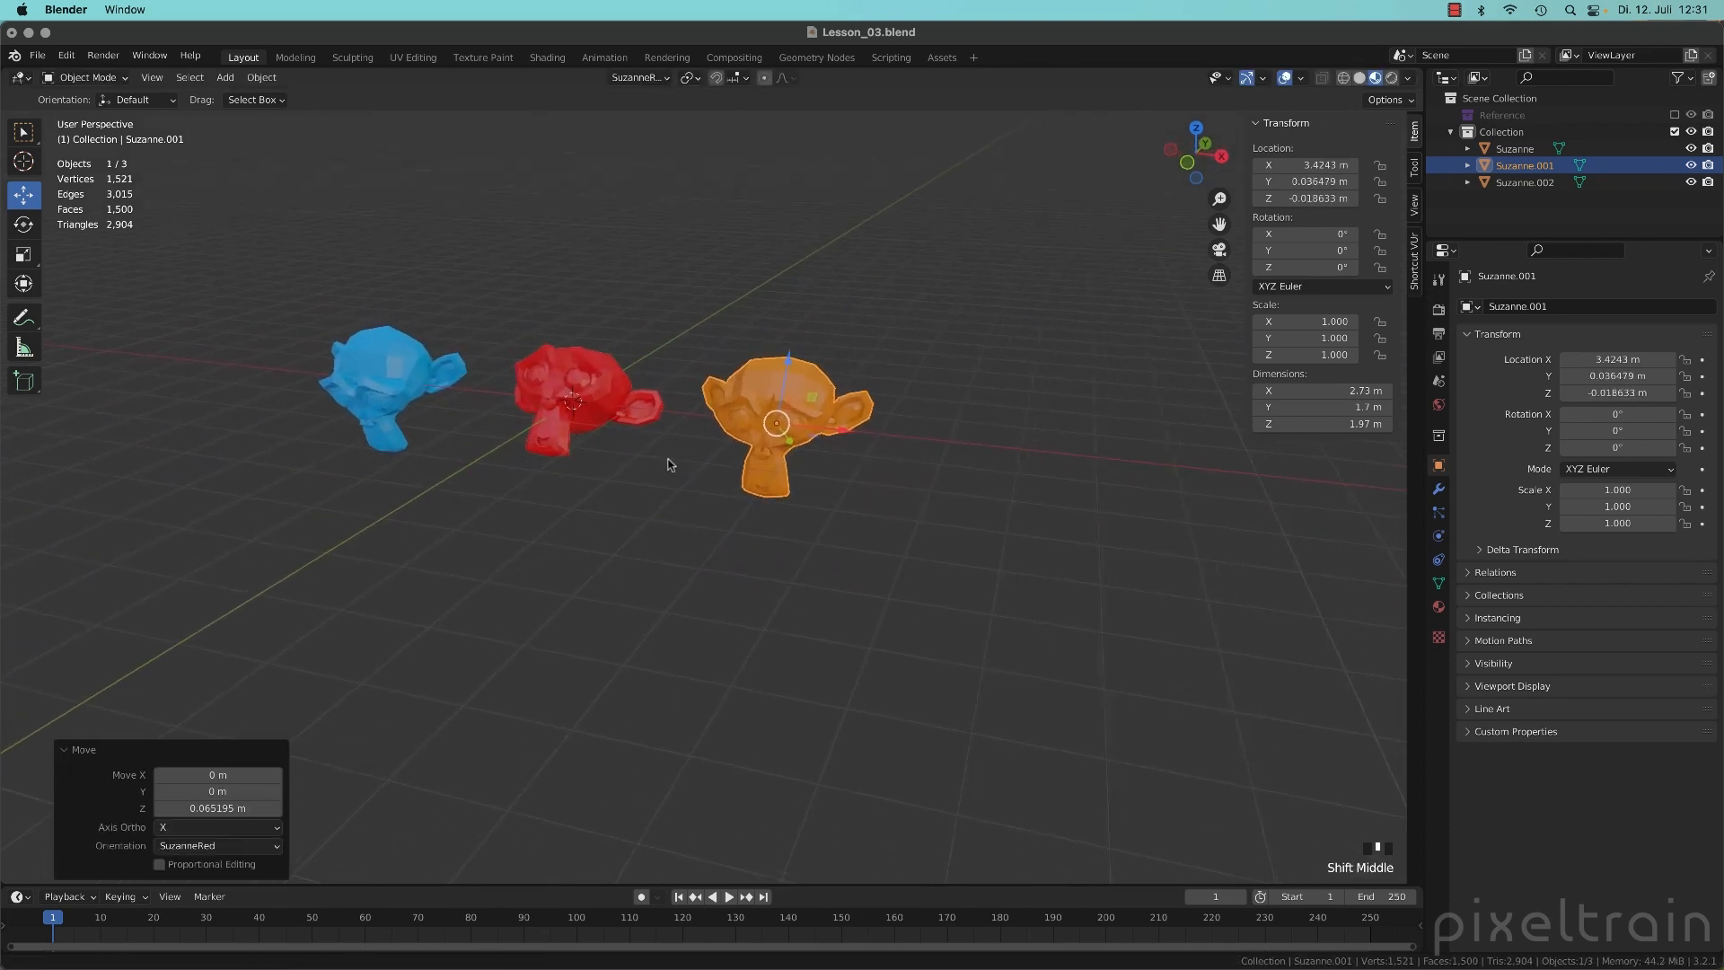
left_click_drag(667, 463, 753, 484)
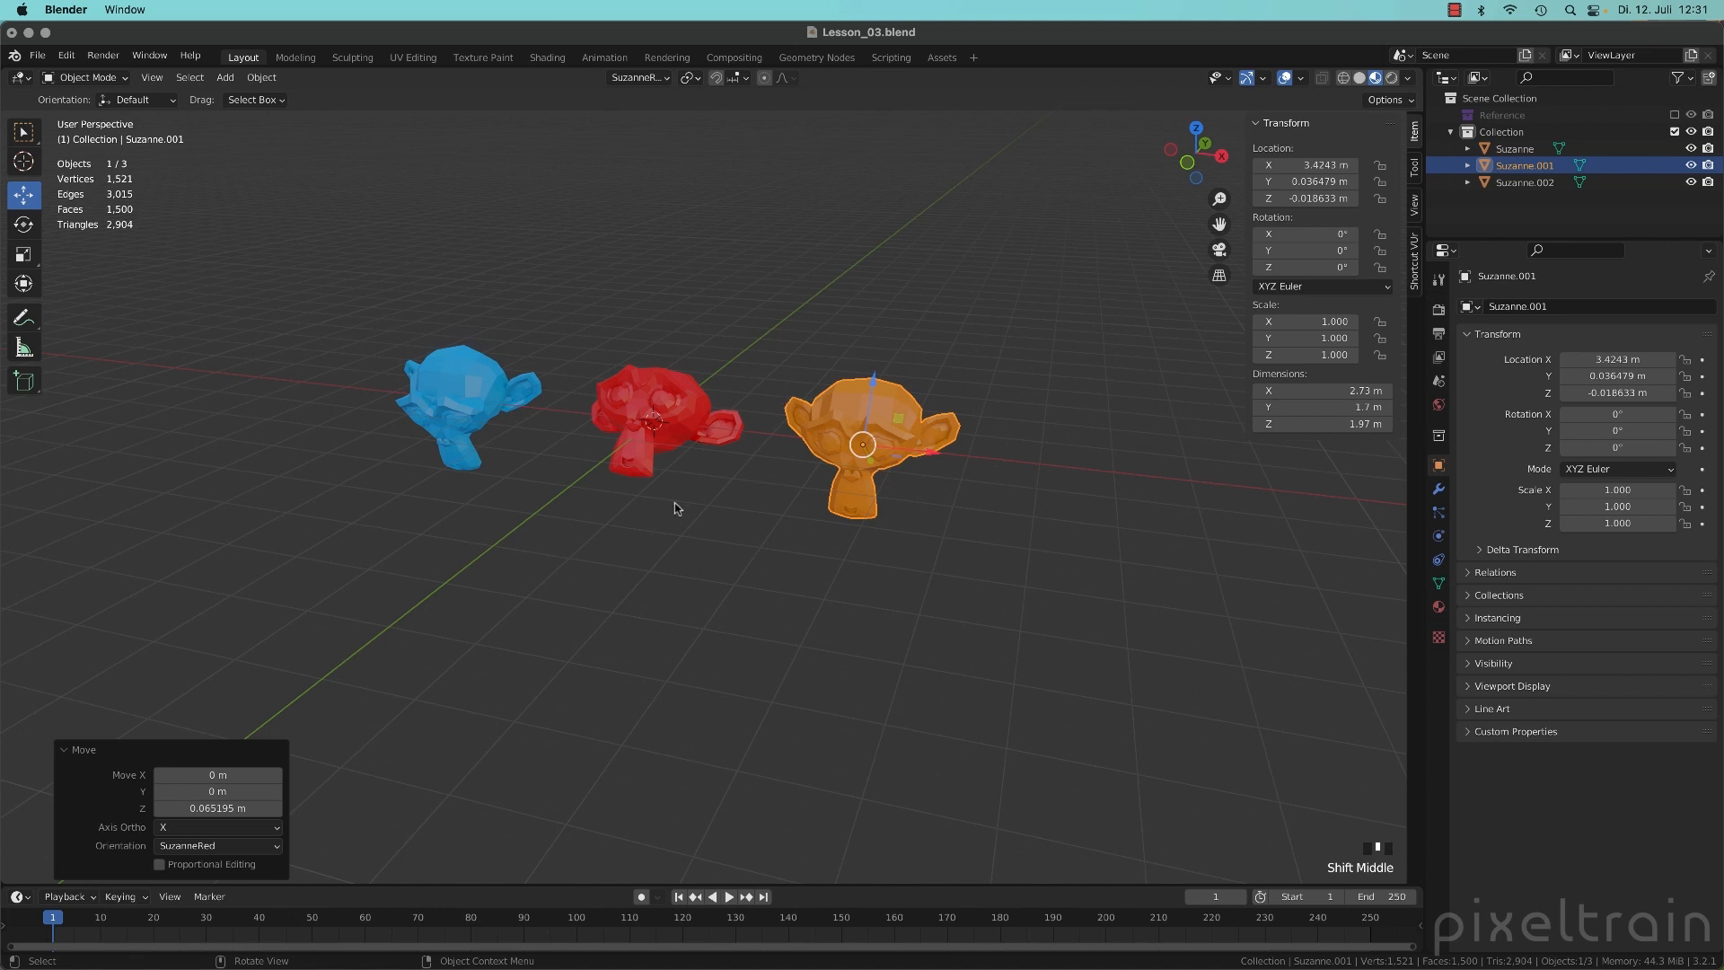
mouse_move(679, 418)
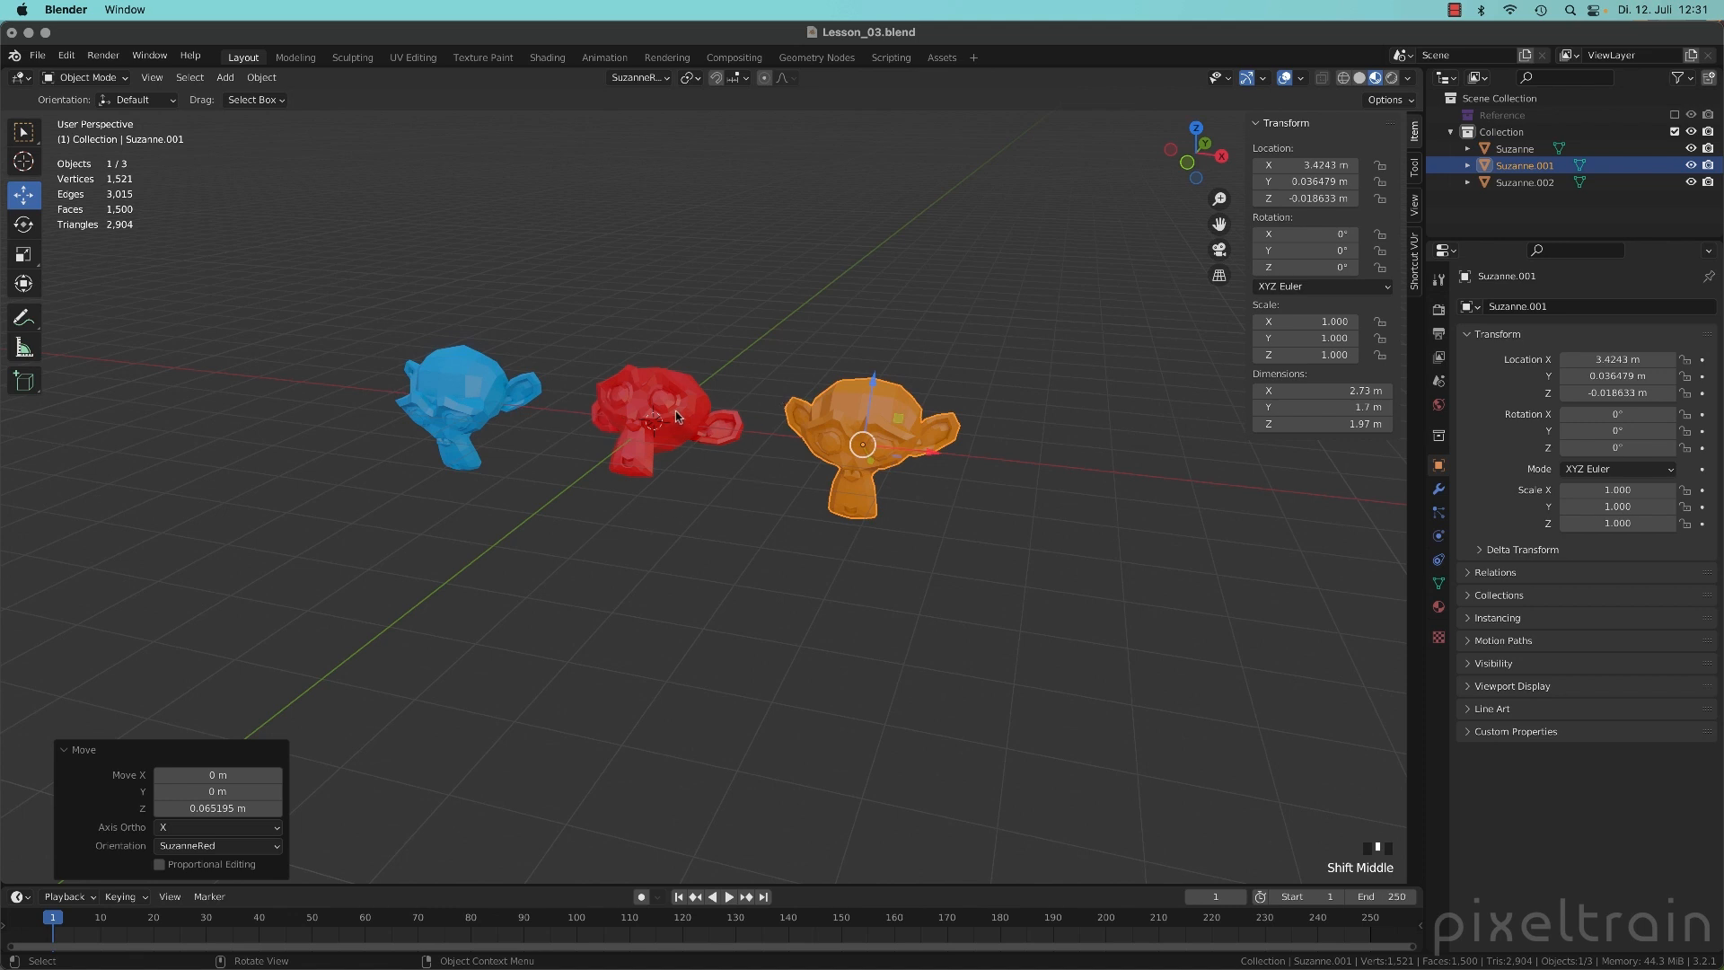
left_click(636, 78)
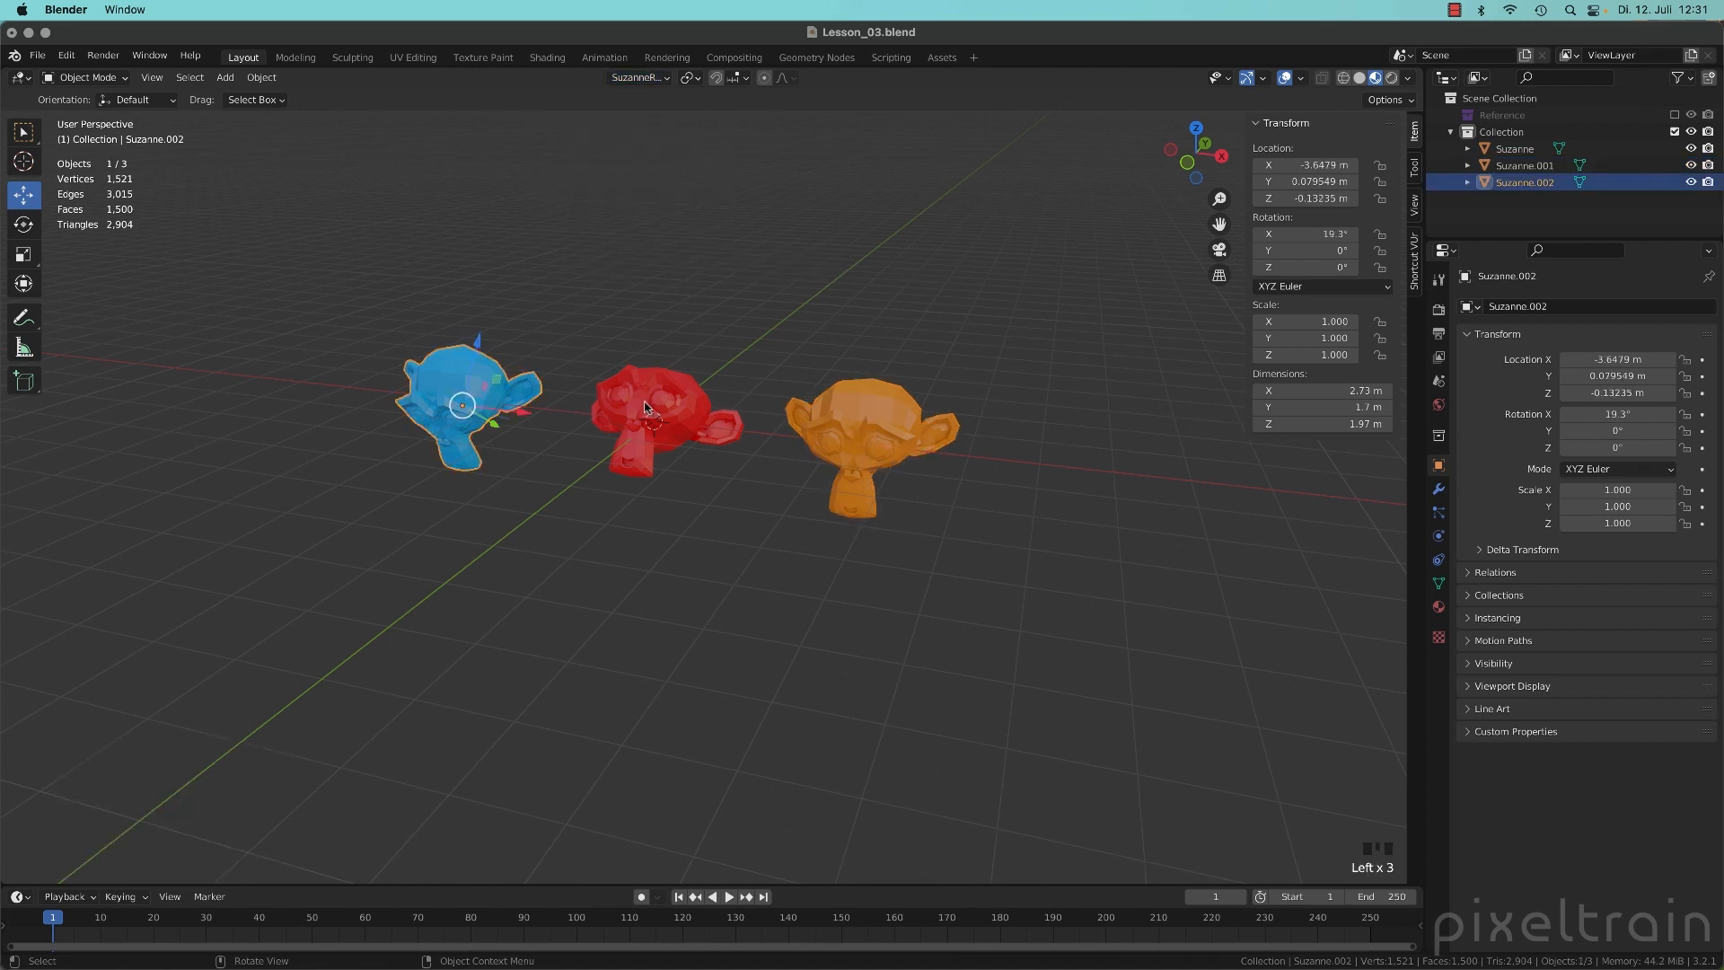
- Remove SuzanneRed from the transform orientation list
left_click(635, 77)
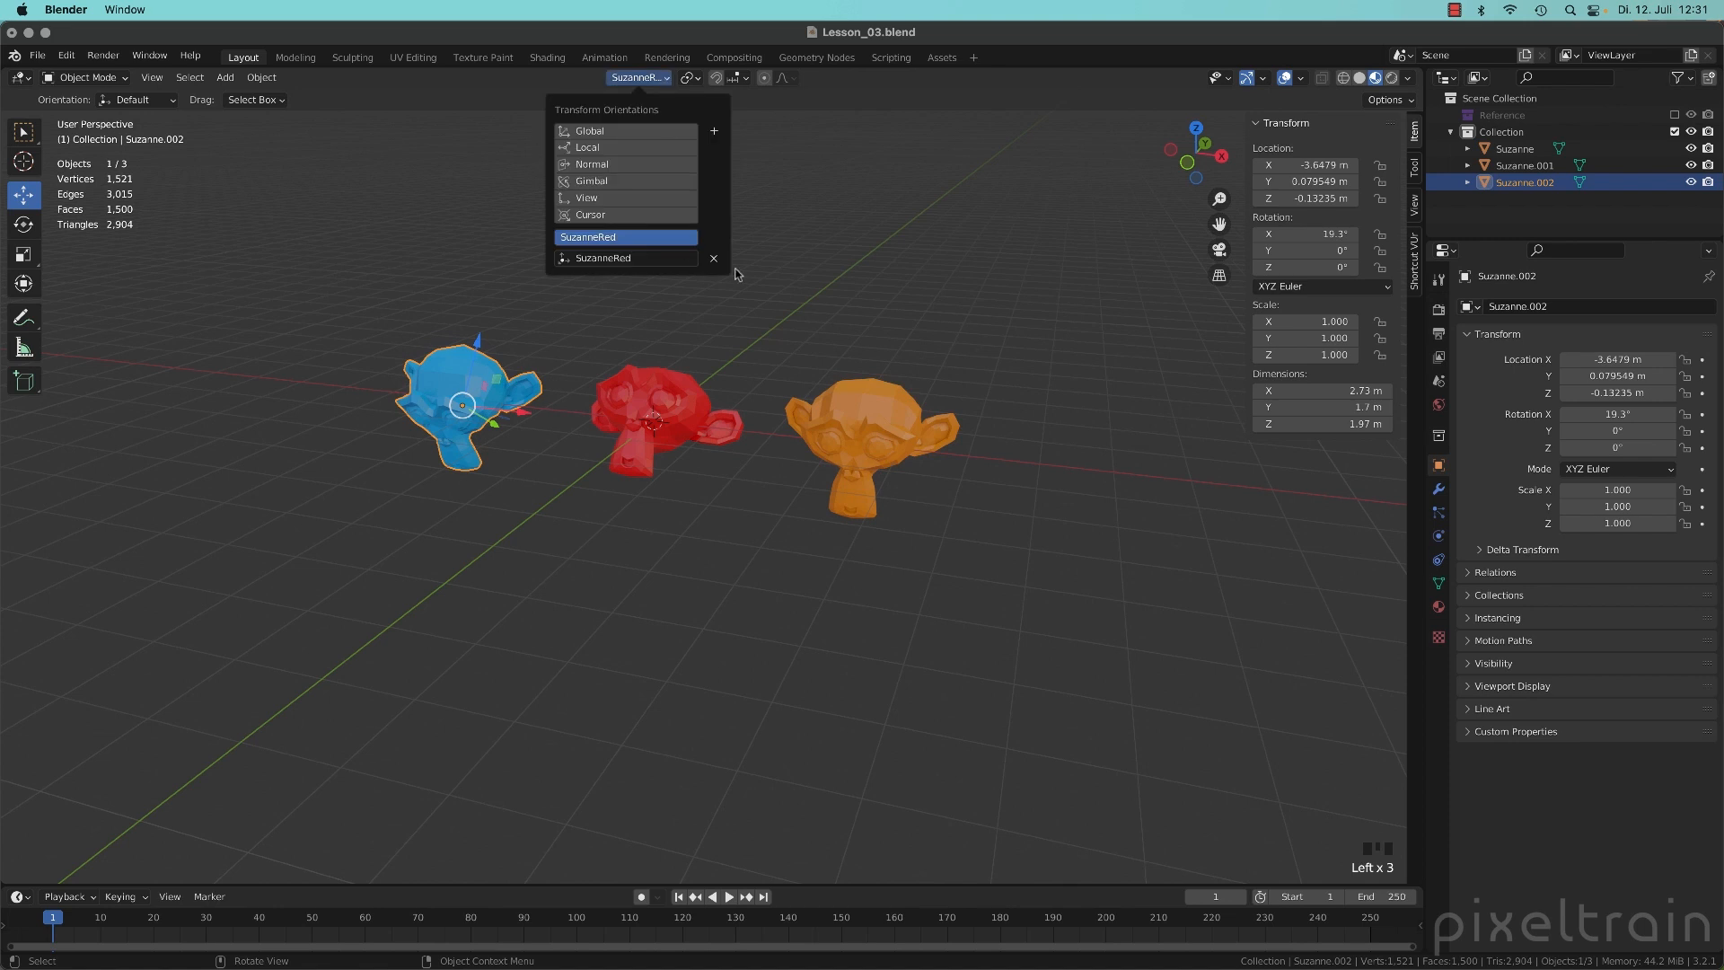
left_click(713, 258)
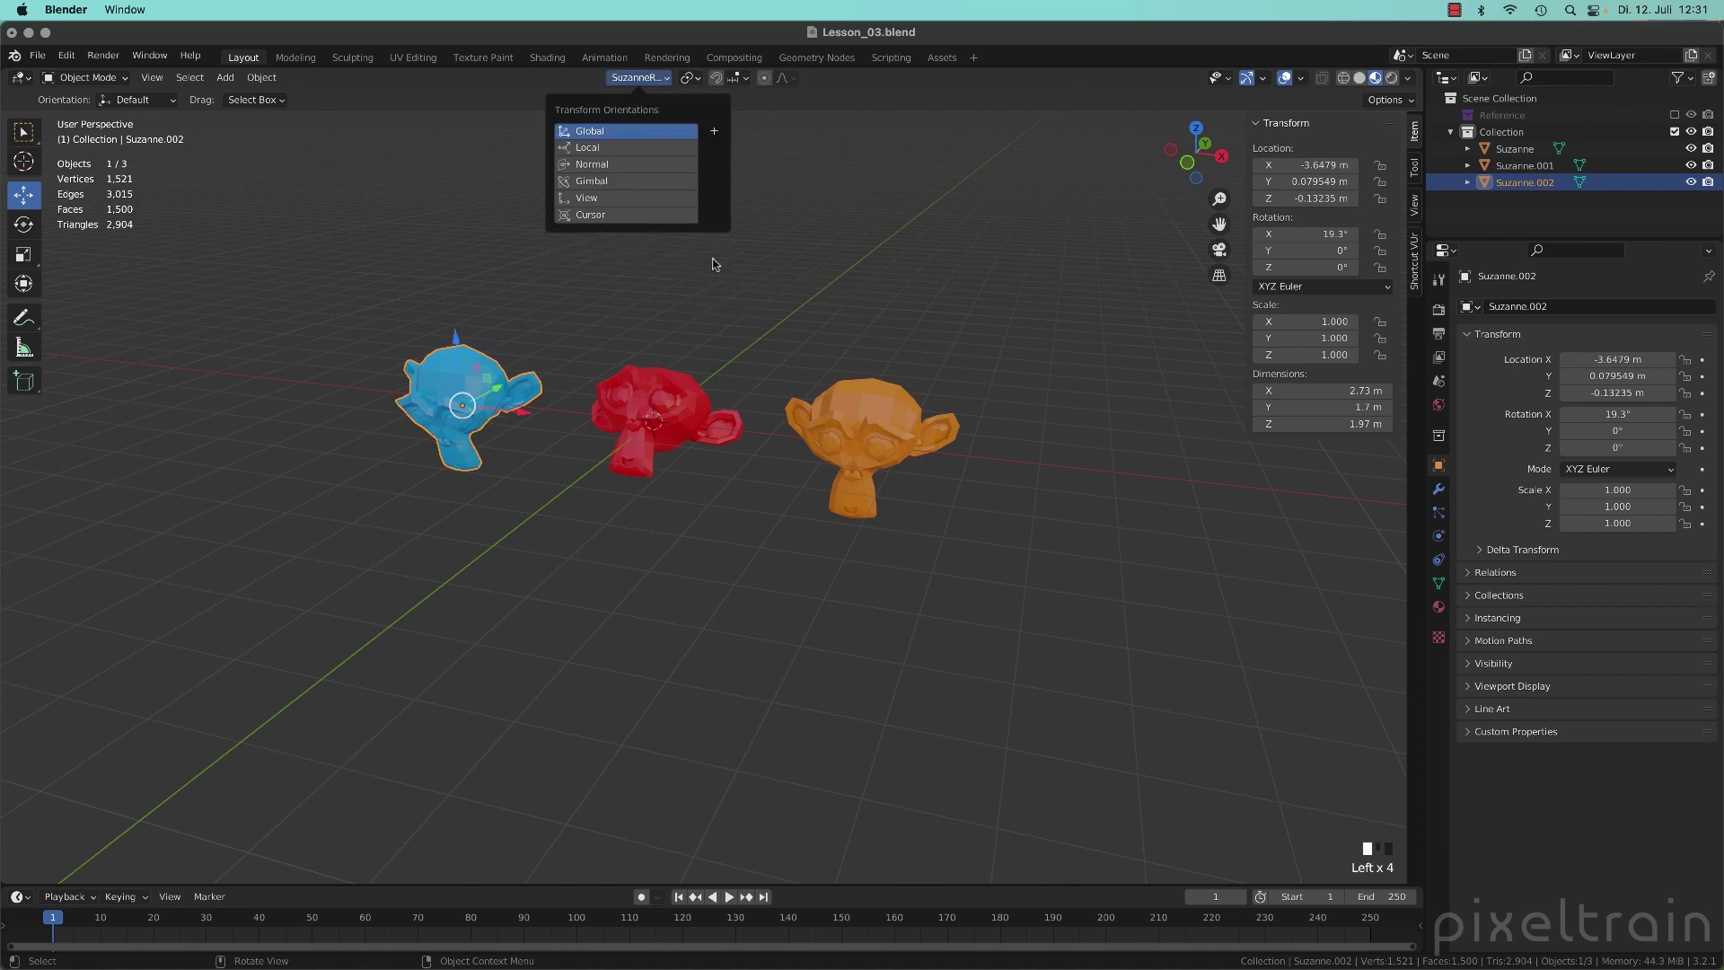
mouse_move(581, 132)
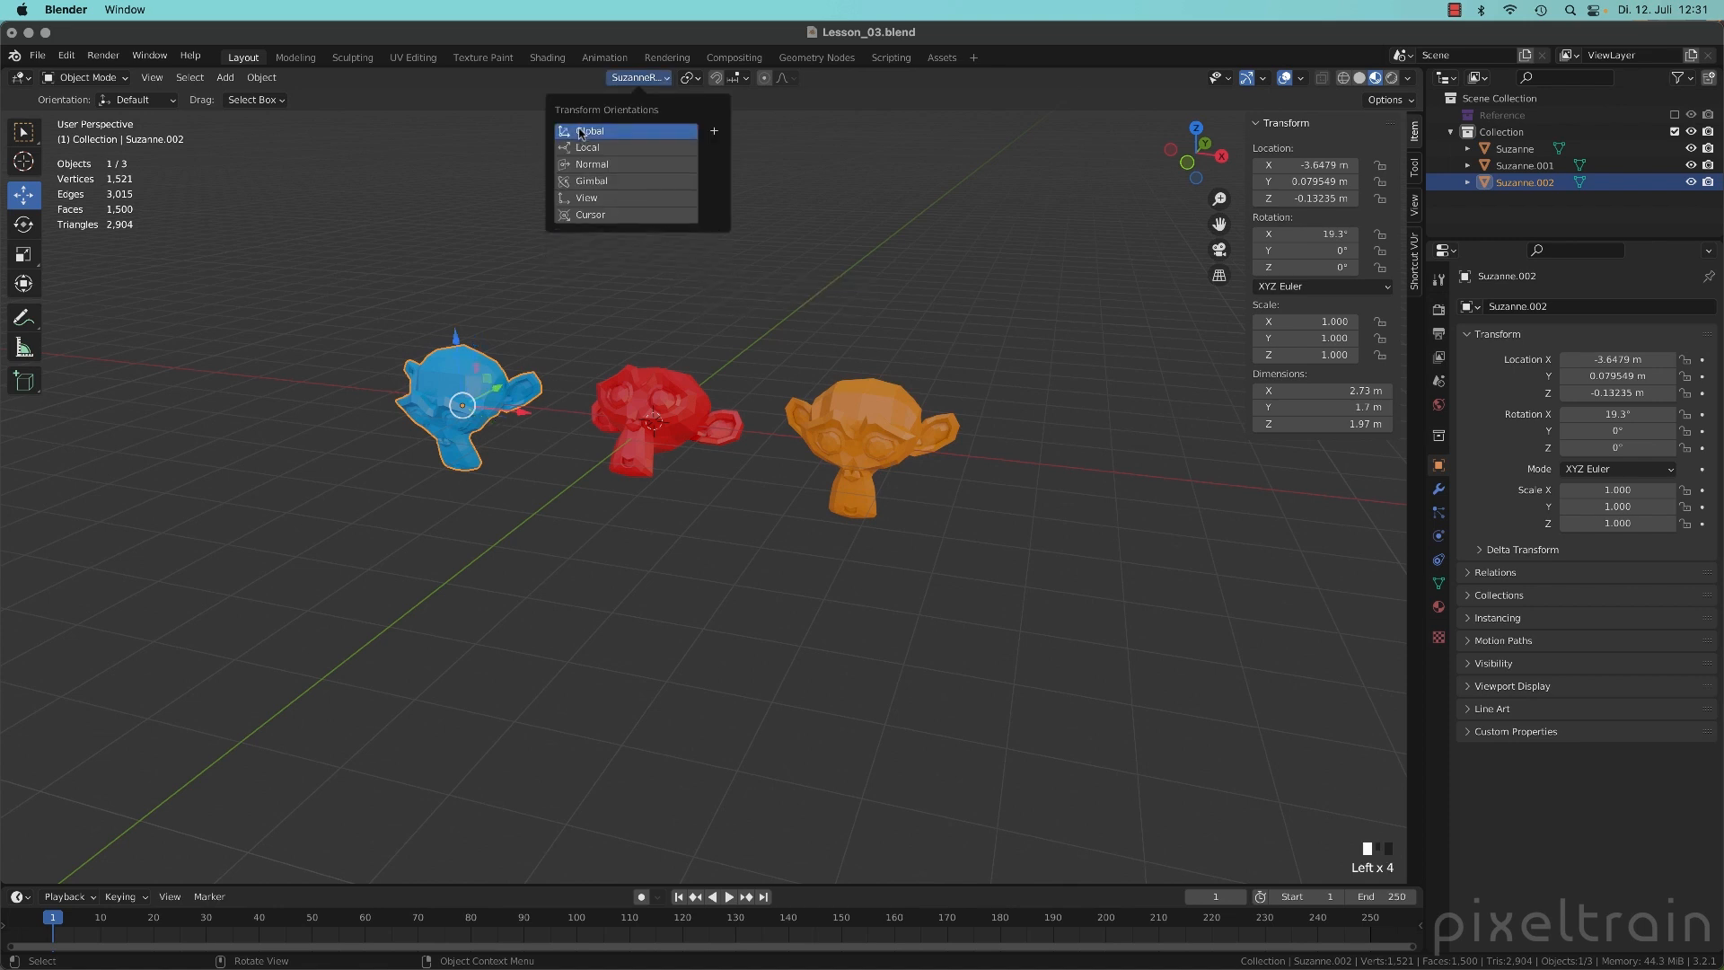